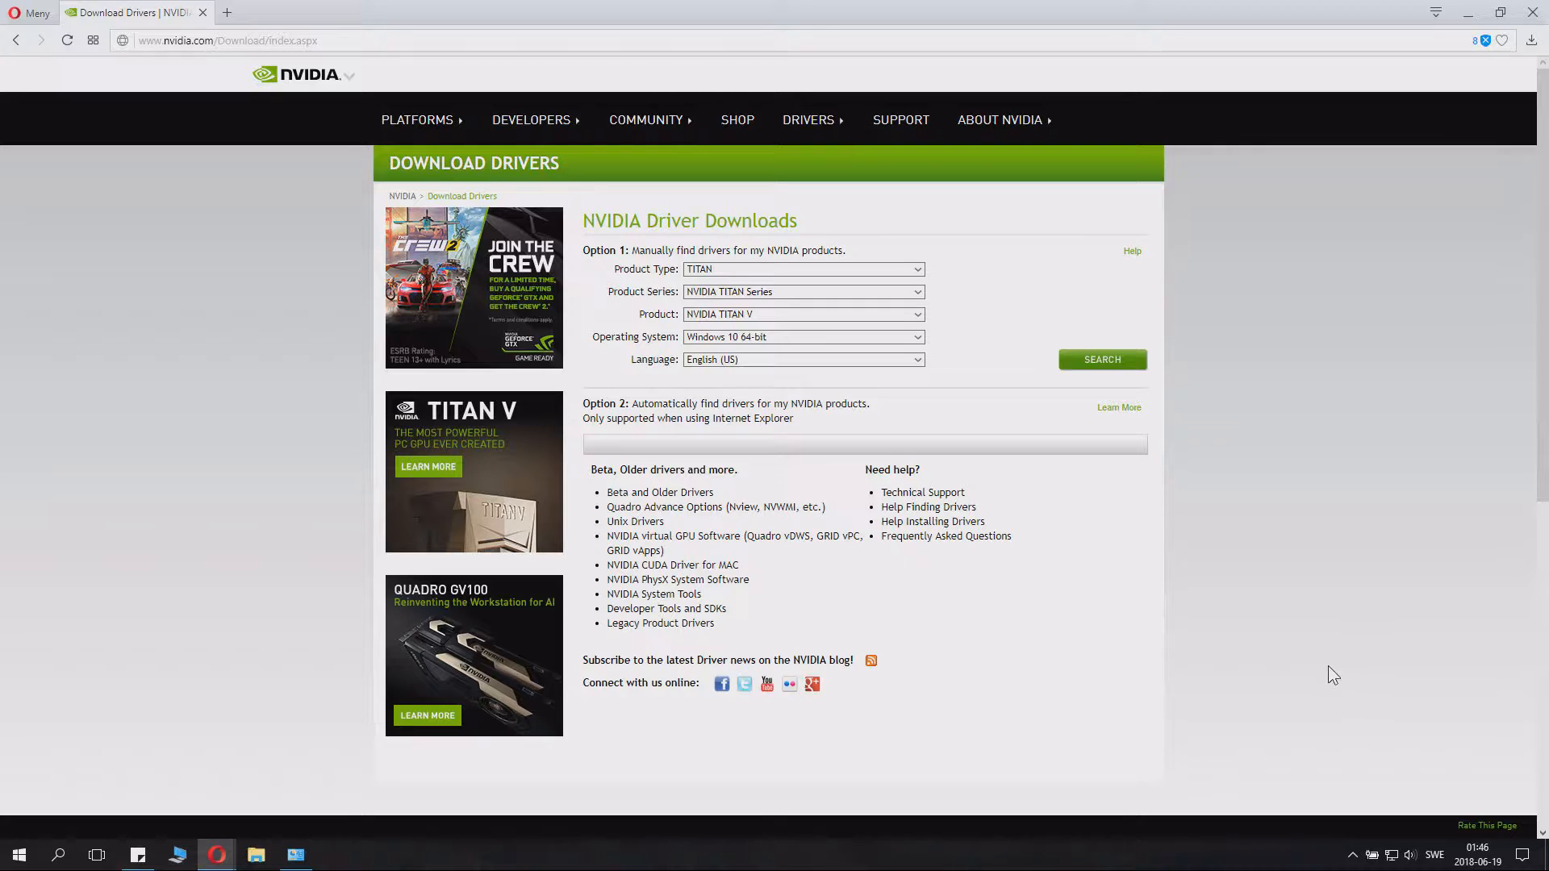
mouse_move(339, 800)
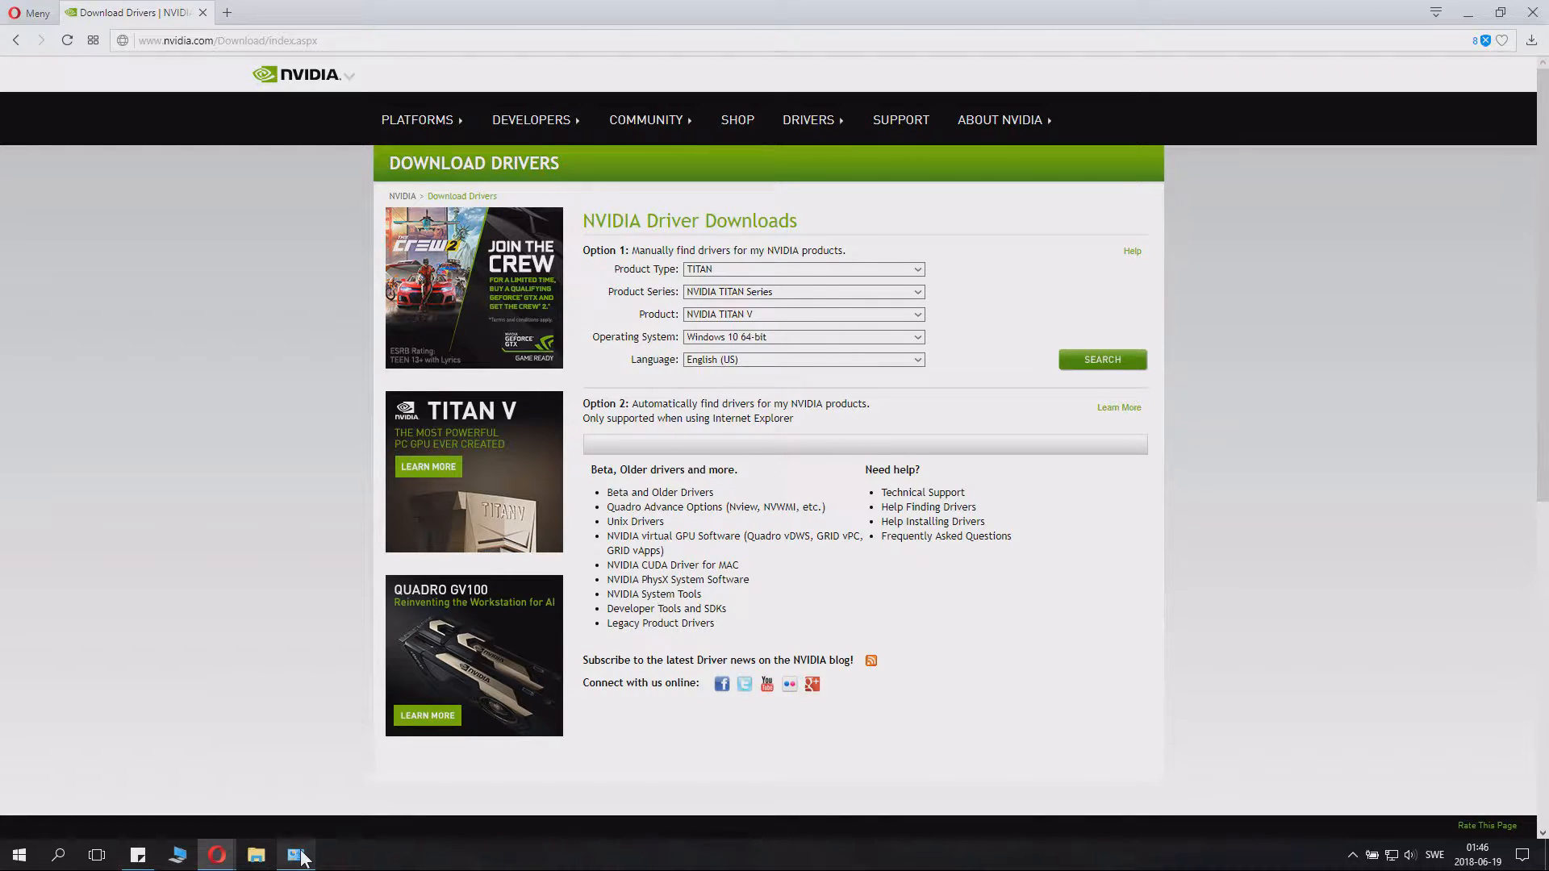
Step: Inspect the Intel HD Graphics 620 and NVIDIA GeForce GTX 950M adapters in Device Manager, then close it
click(295, 855)
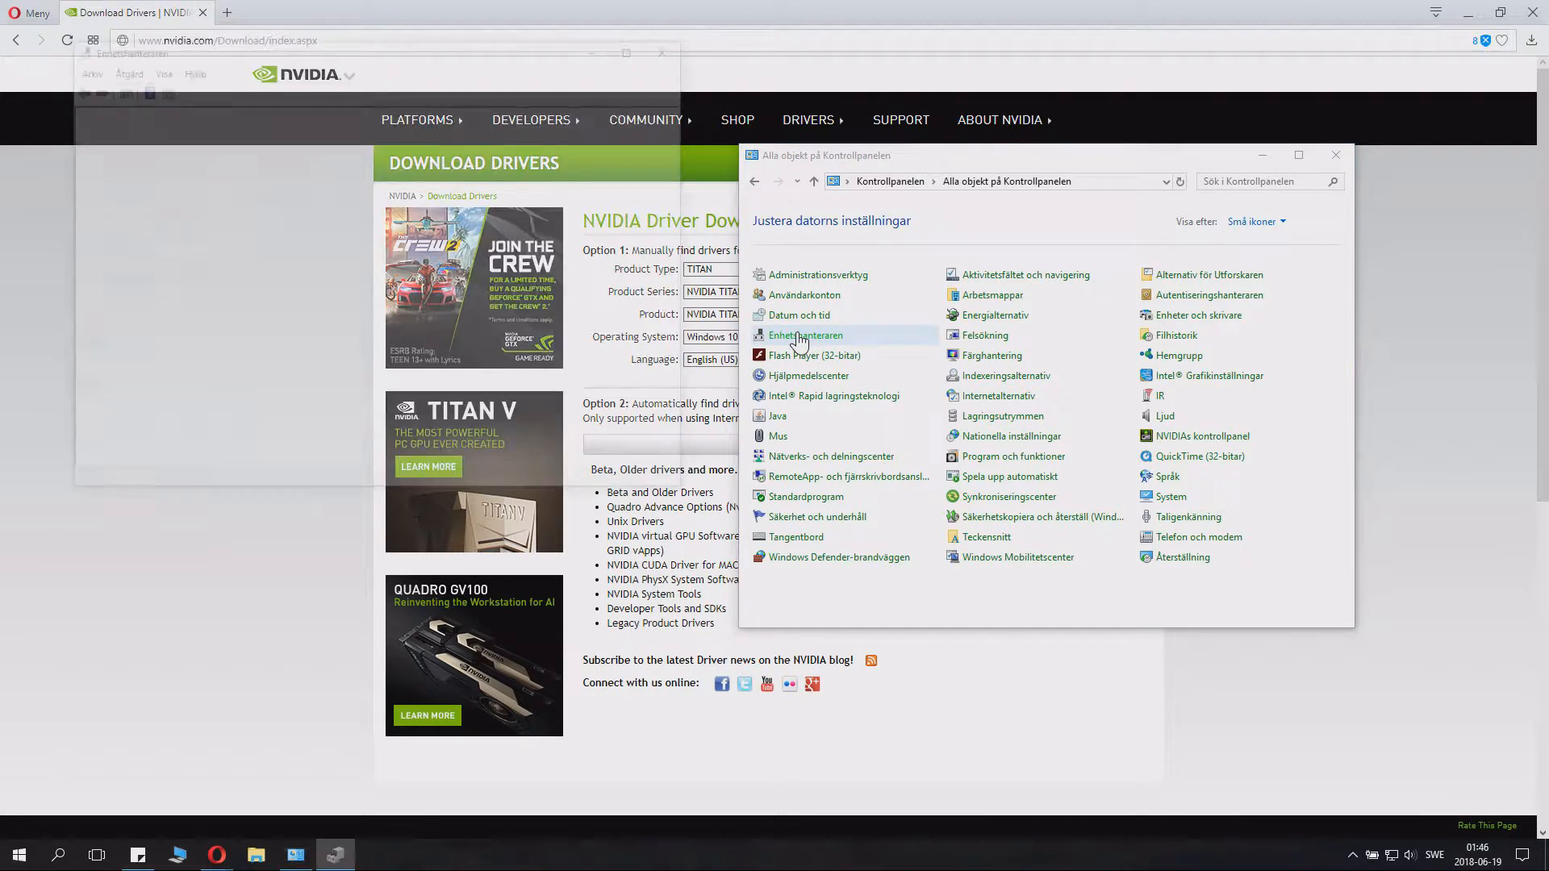
click(807, 335)
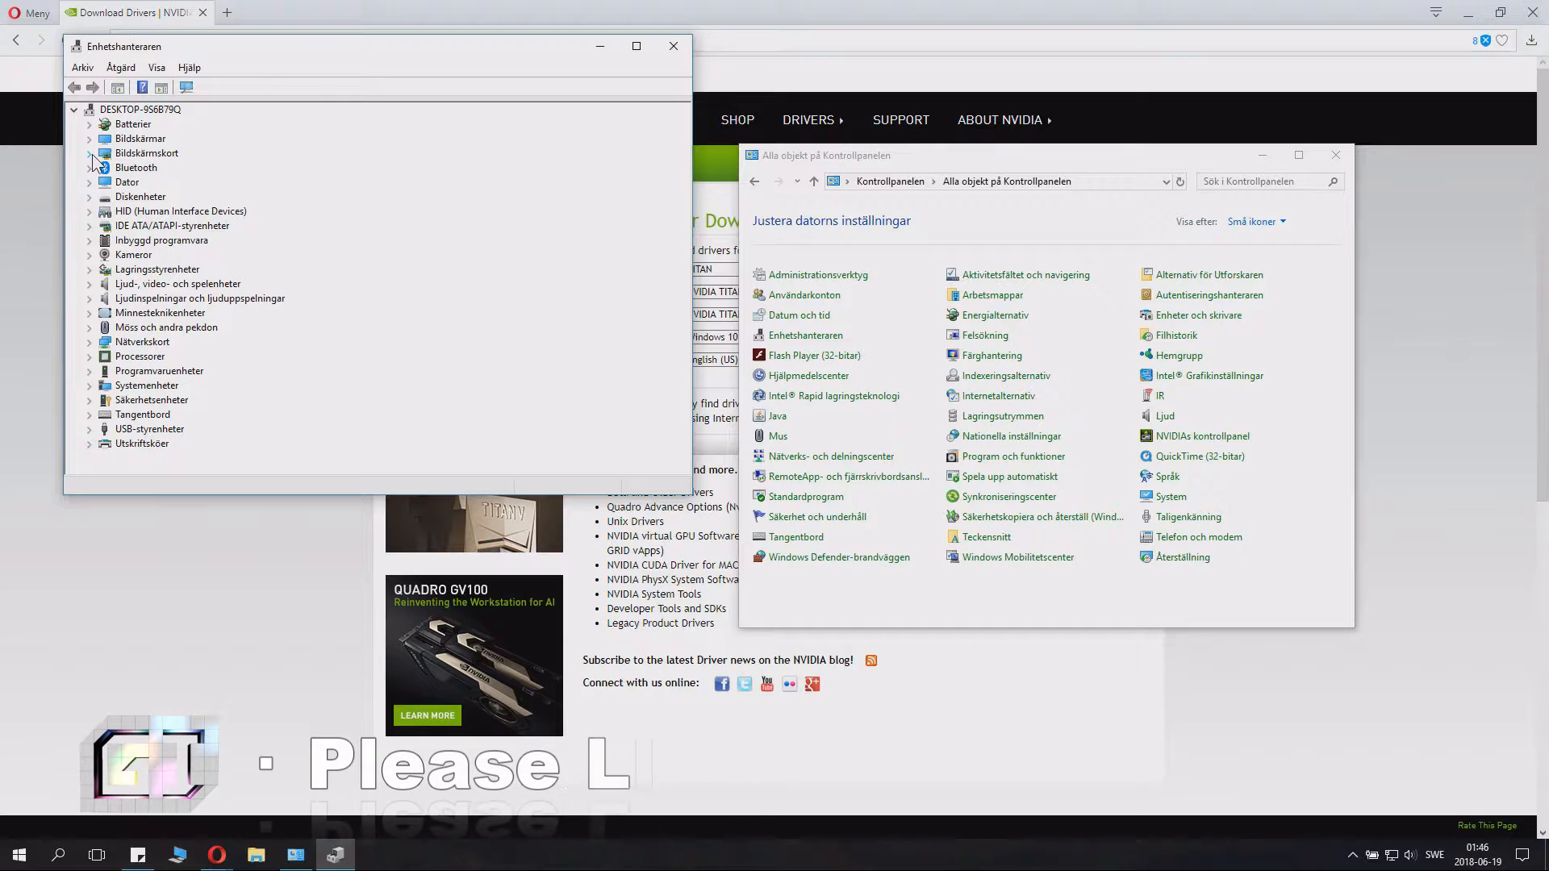
click(90, 153)
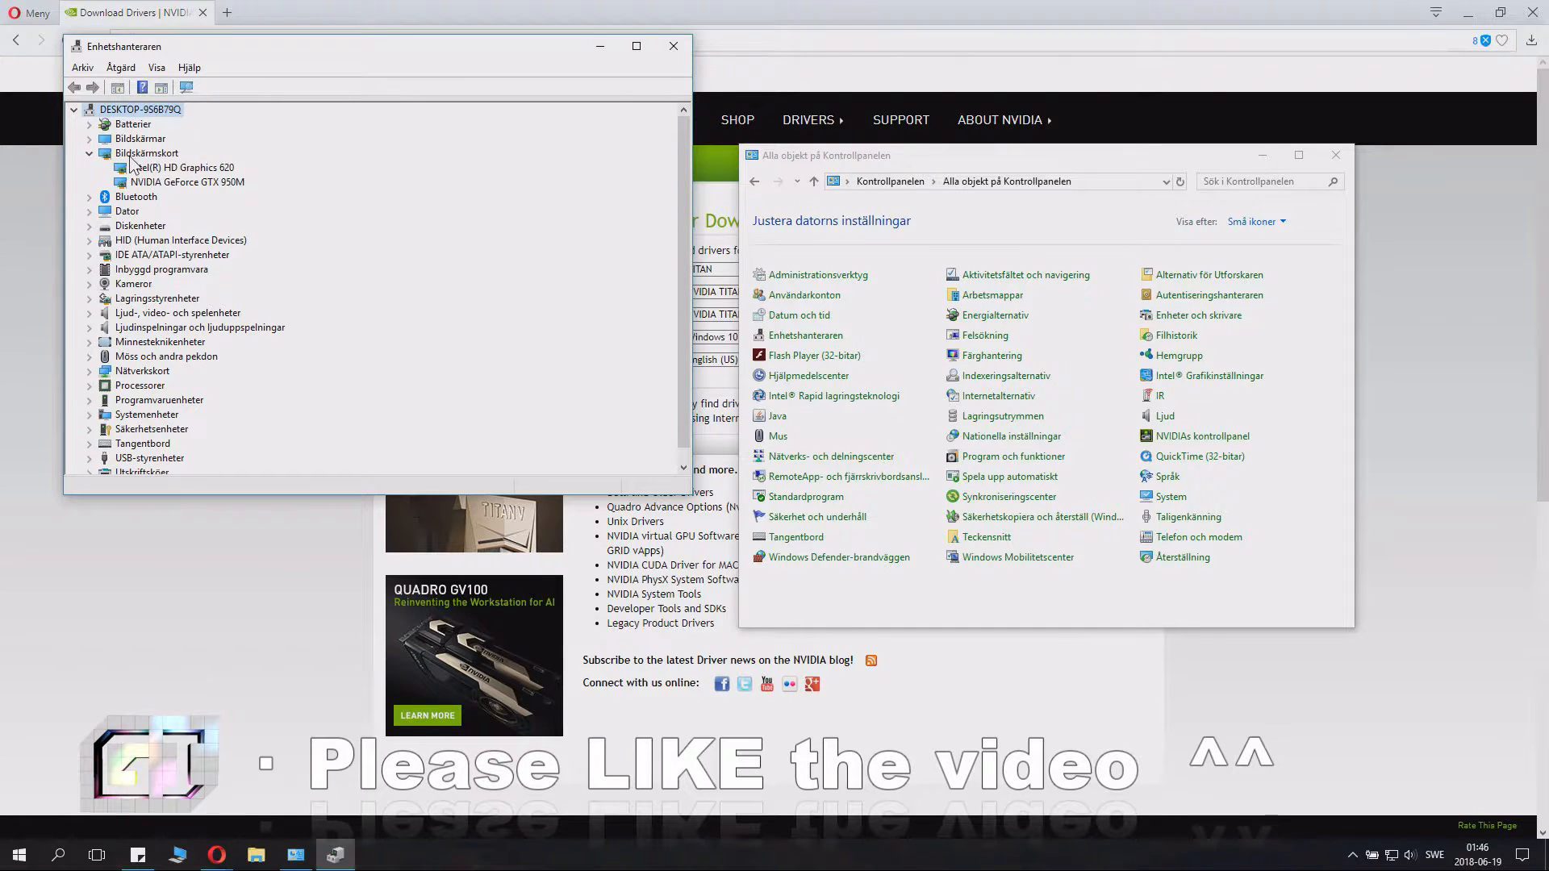
click(189, 167)
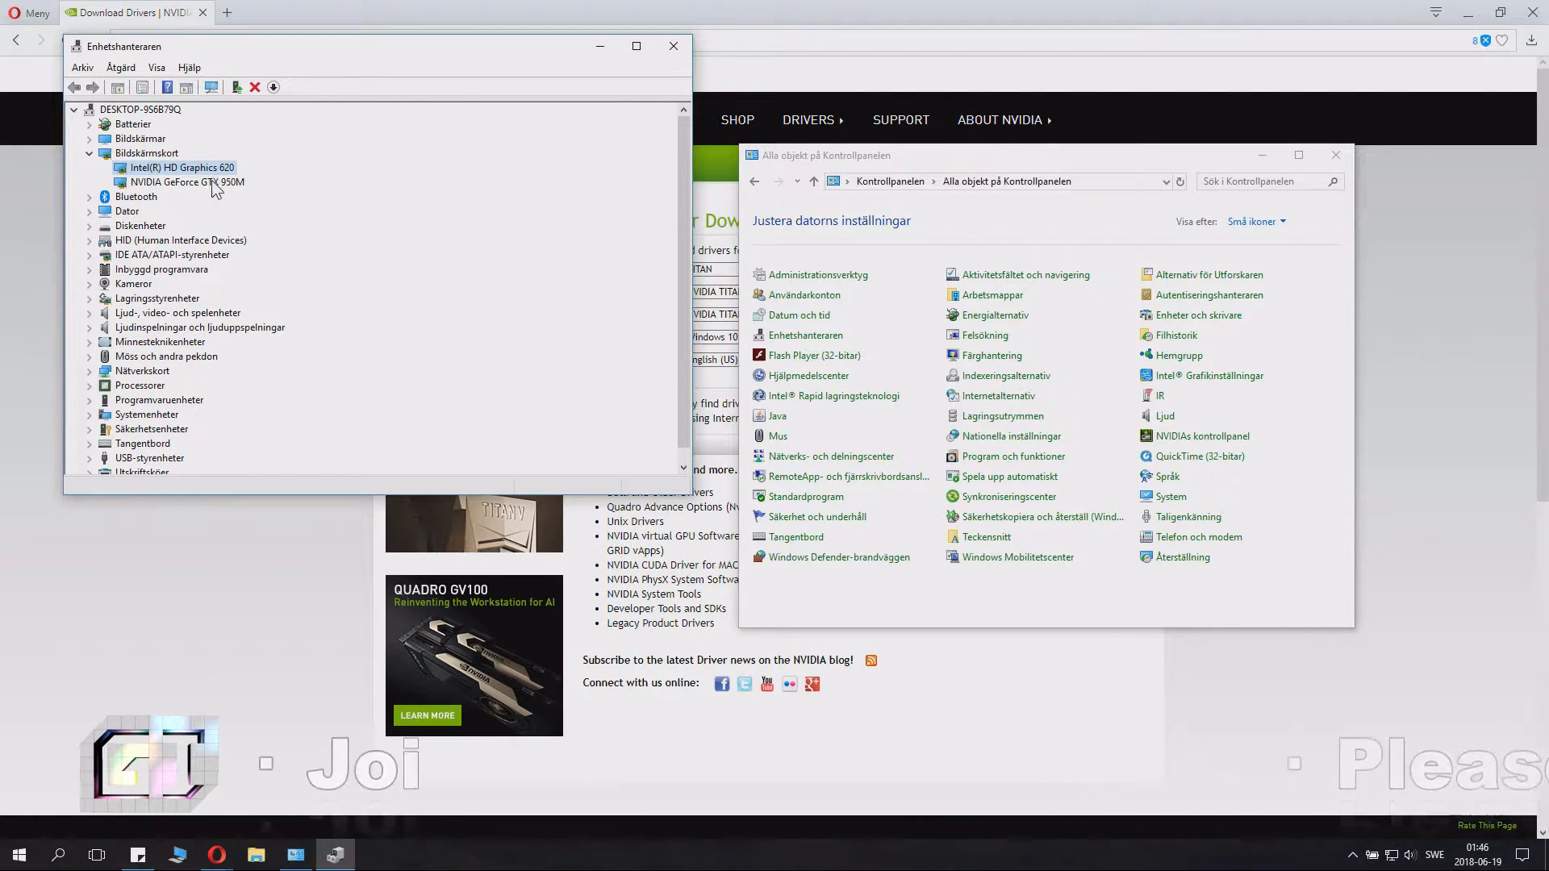
click(188, 182)
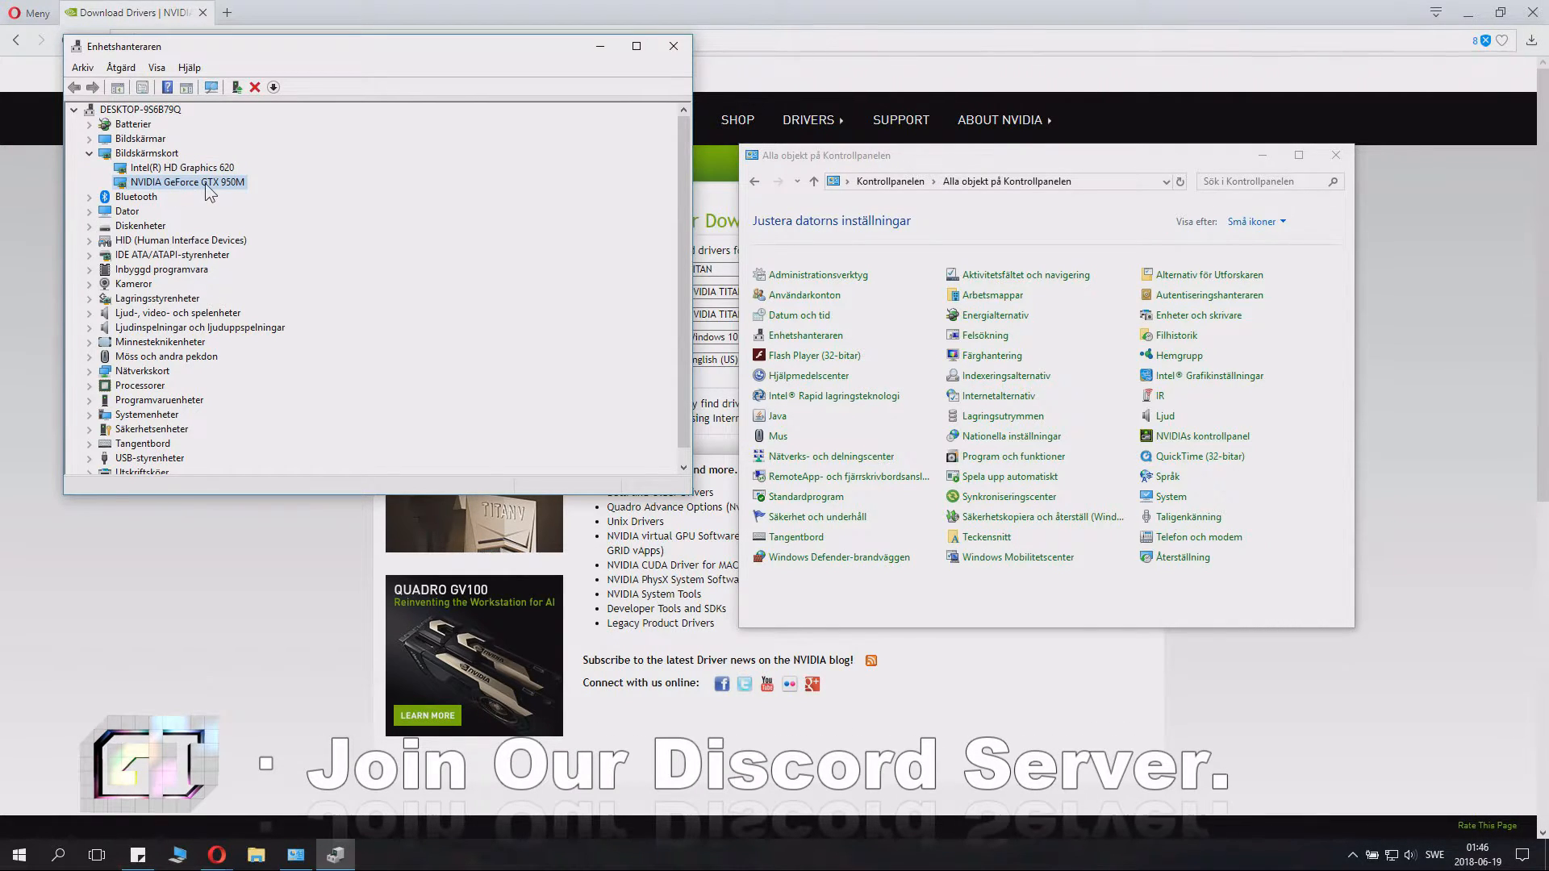
mouse_move(225, 190)
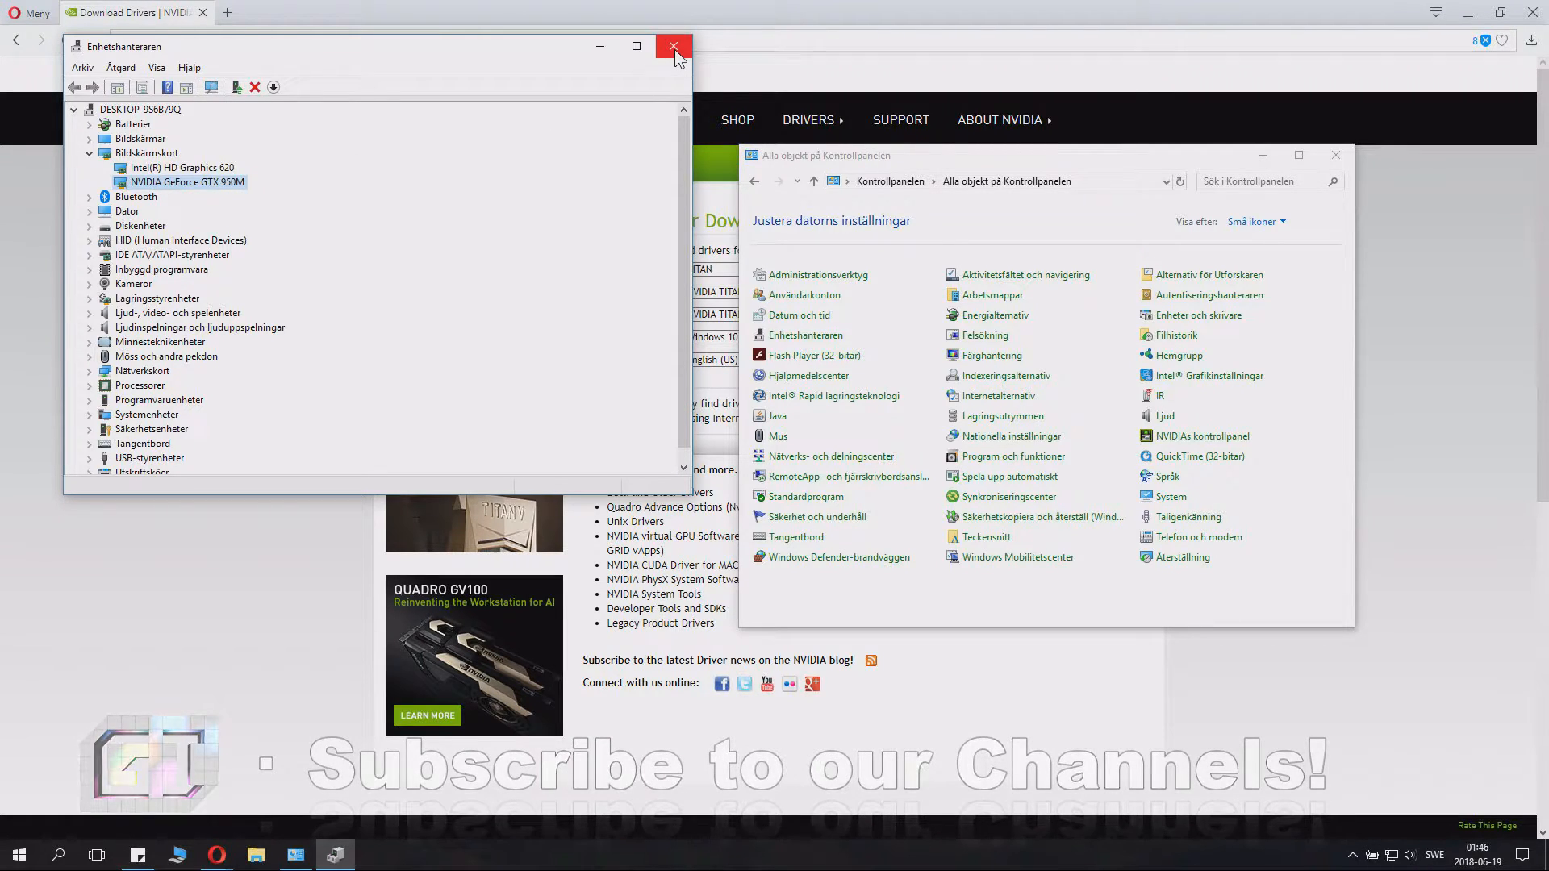
click(673, 47)
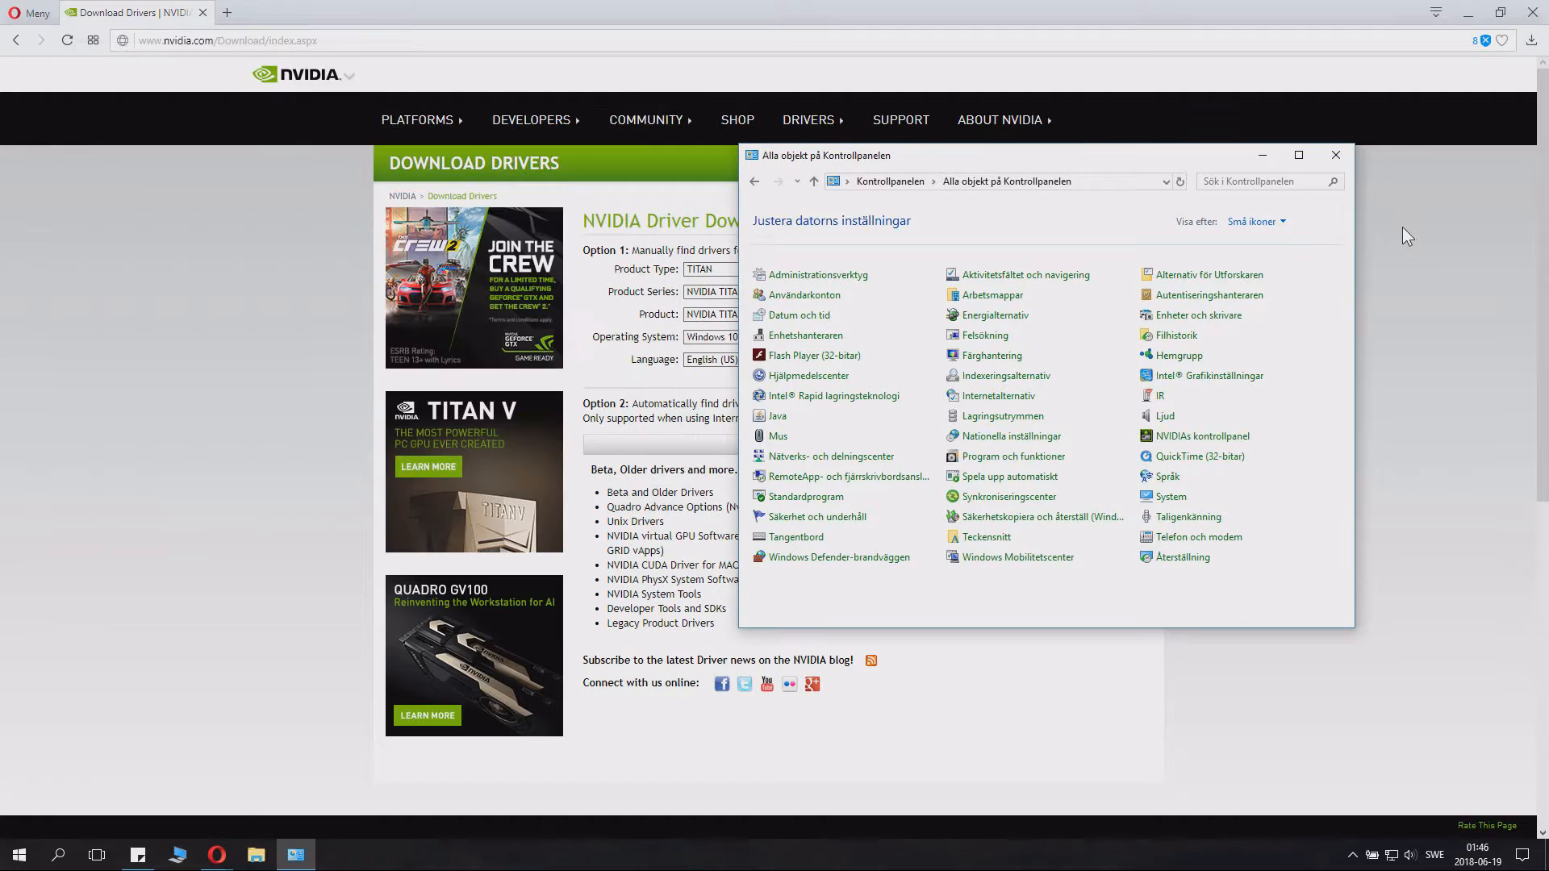
Step: Choose GeForce, 900M Series (Notebooks), GTX 950M, Windows 10 64-bit and English (US) in the driver search
click(1334, 155)
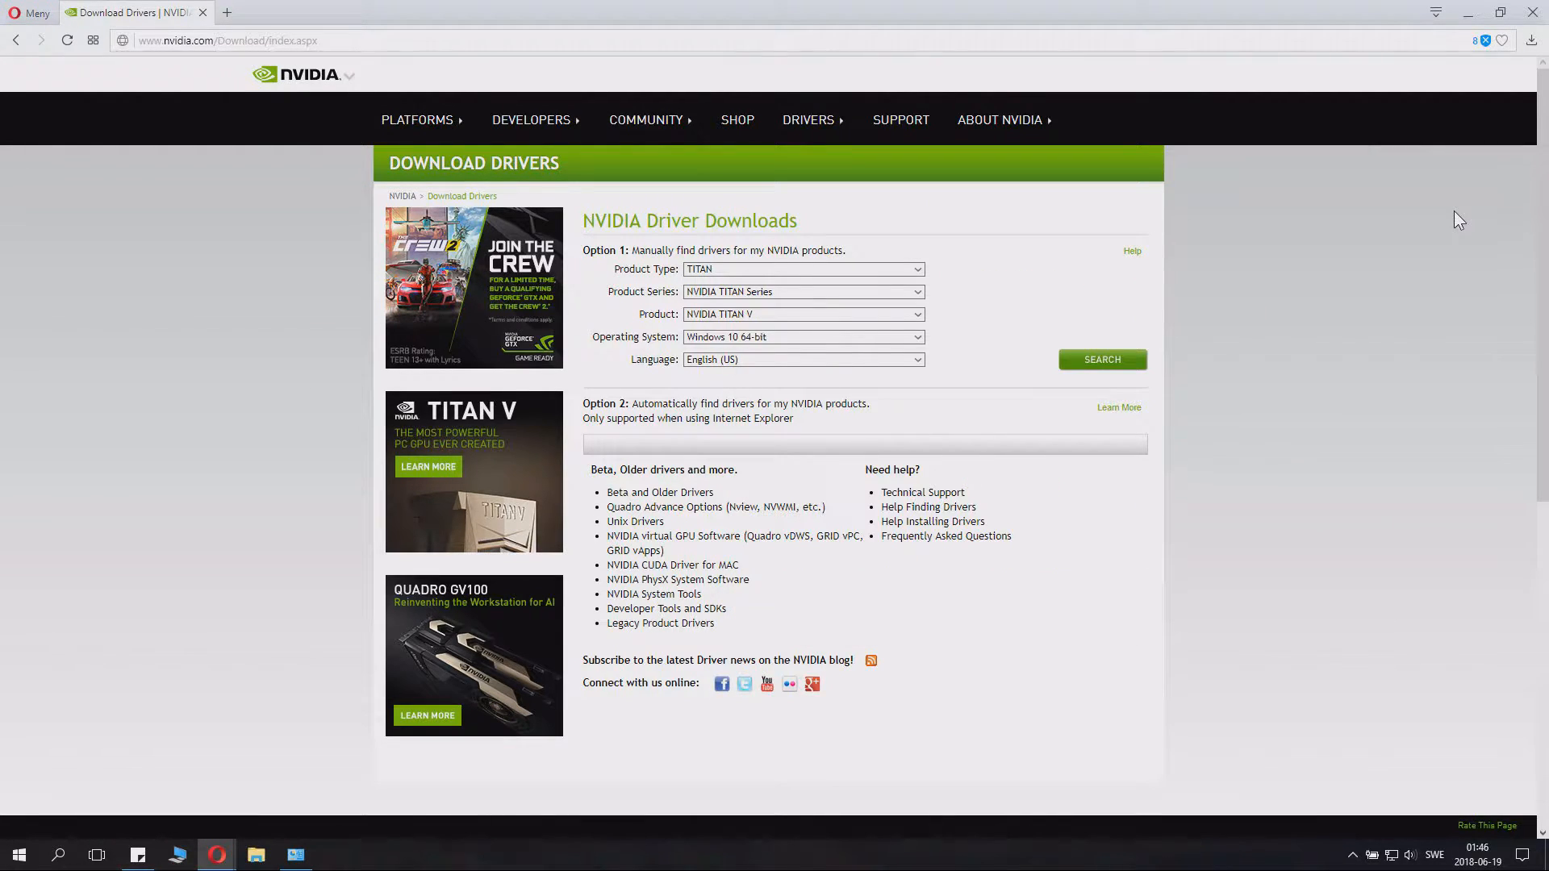
mouse_move(1398, 239)
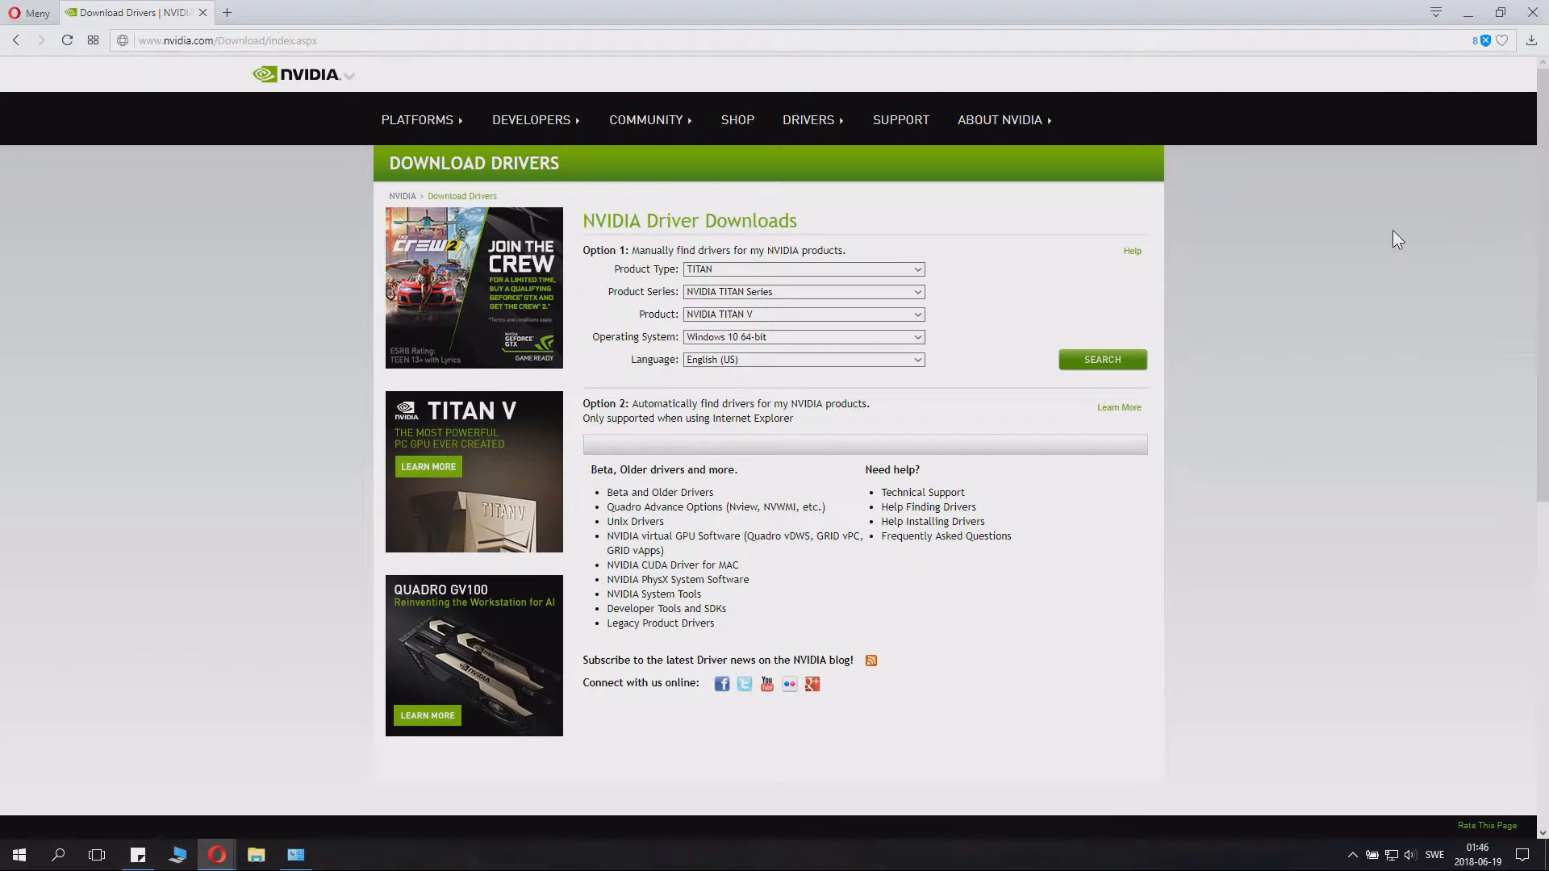
click(803, 269)
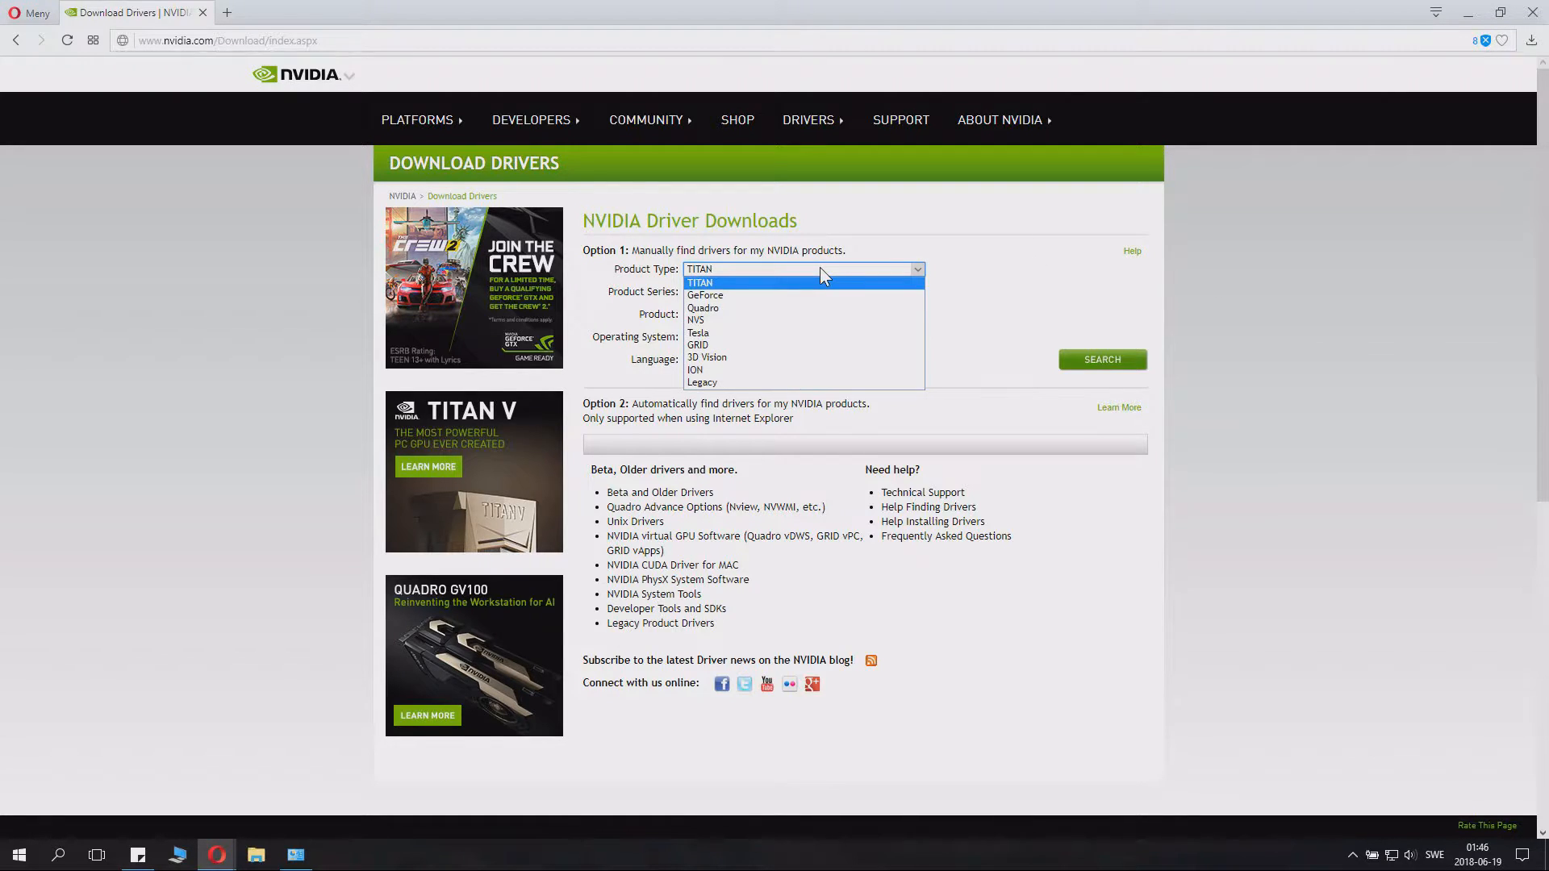
mouse_move(705, 295)
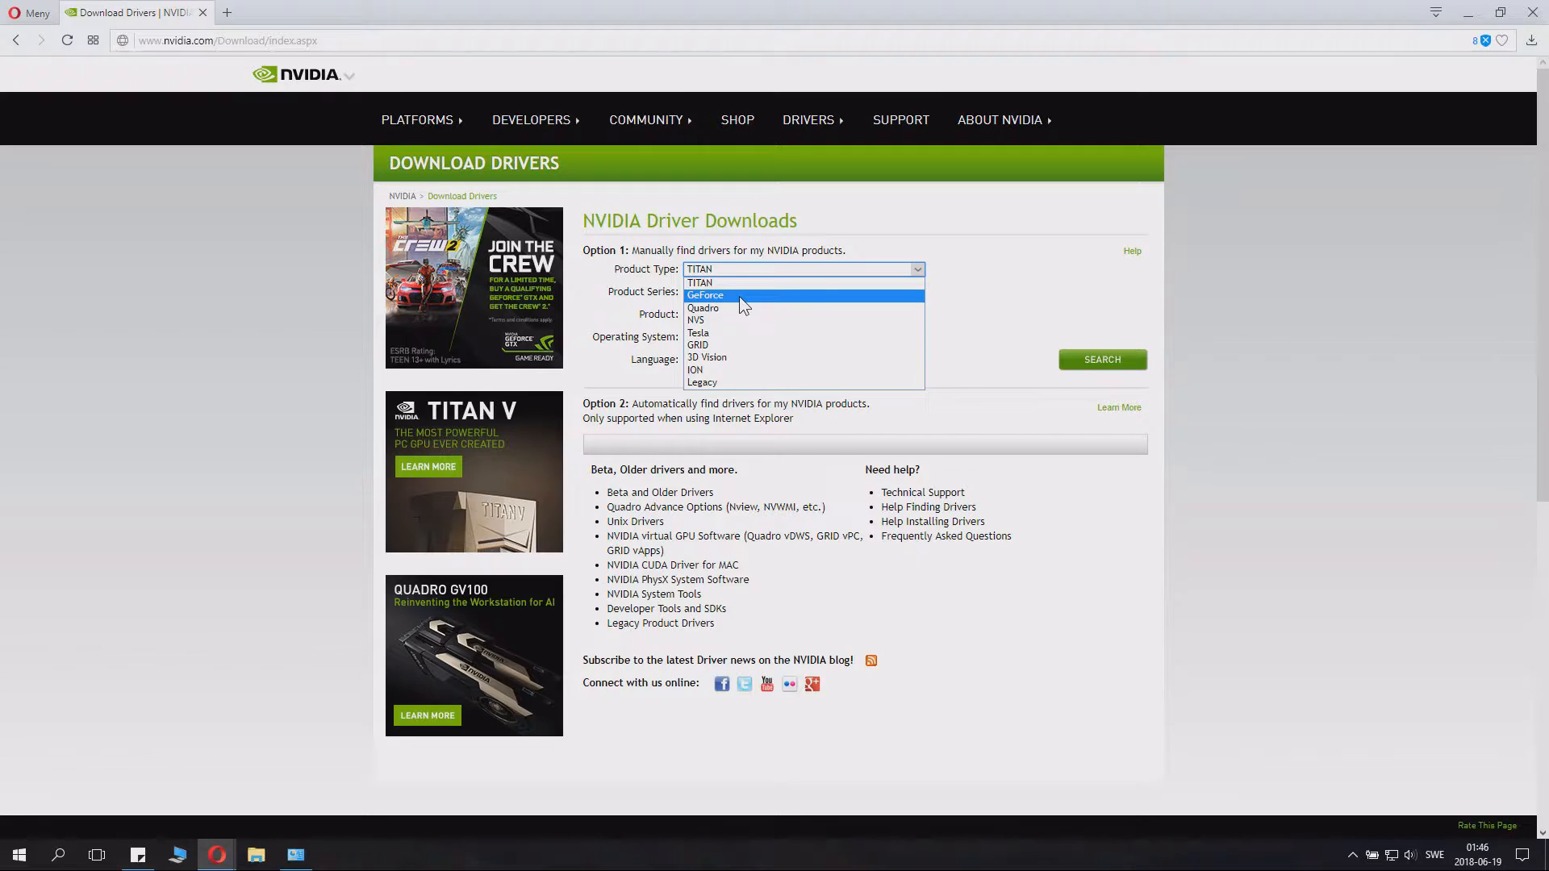
click(705, 295)
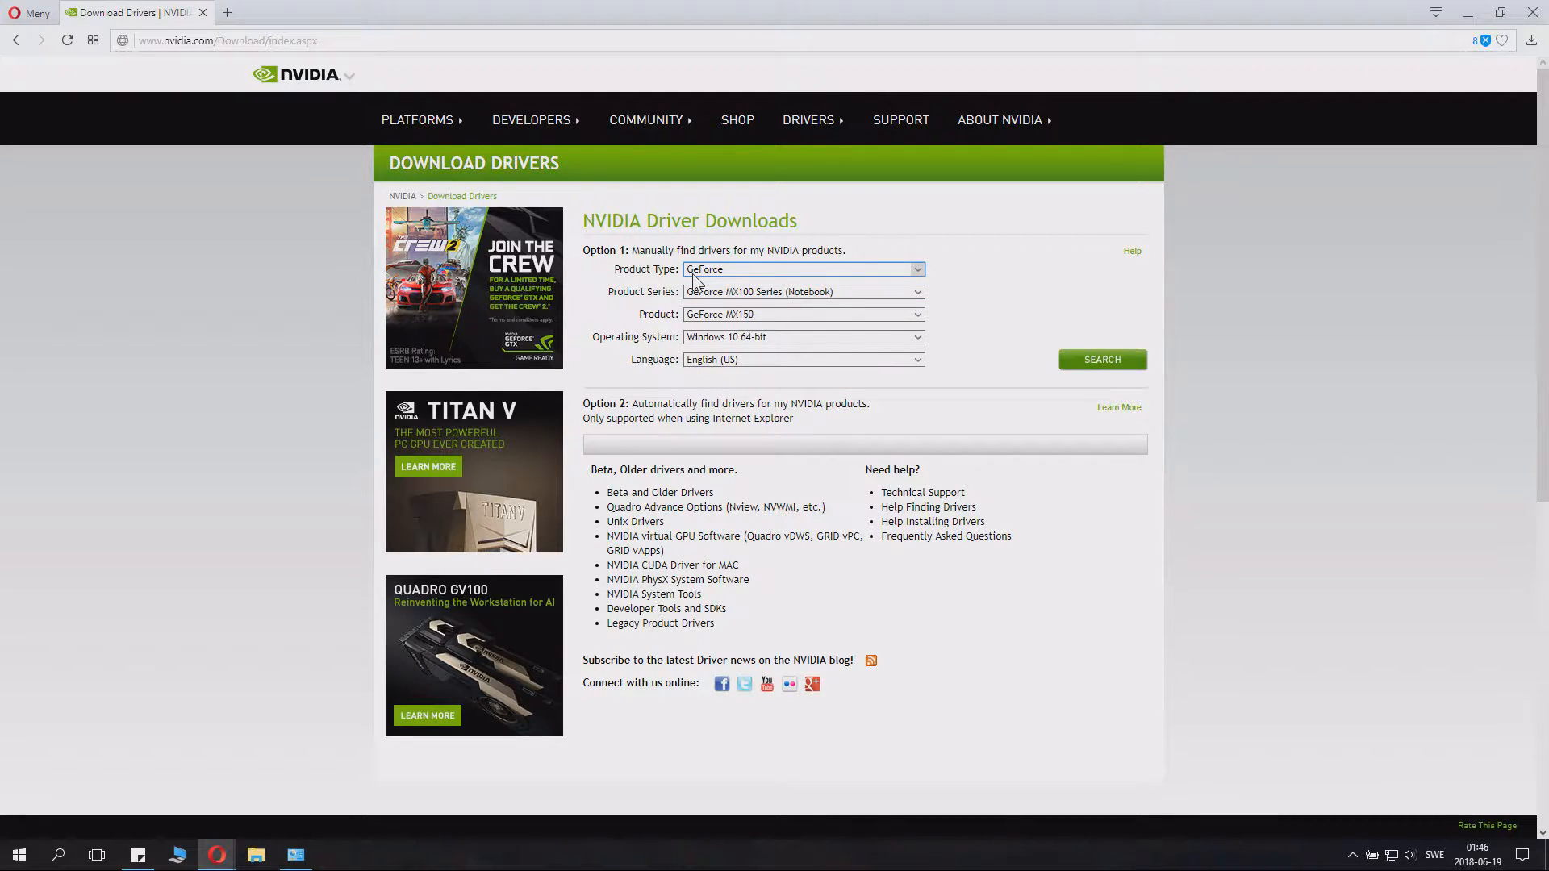
click(801, 291)
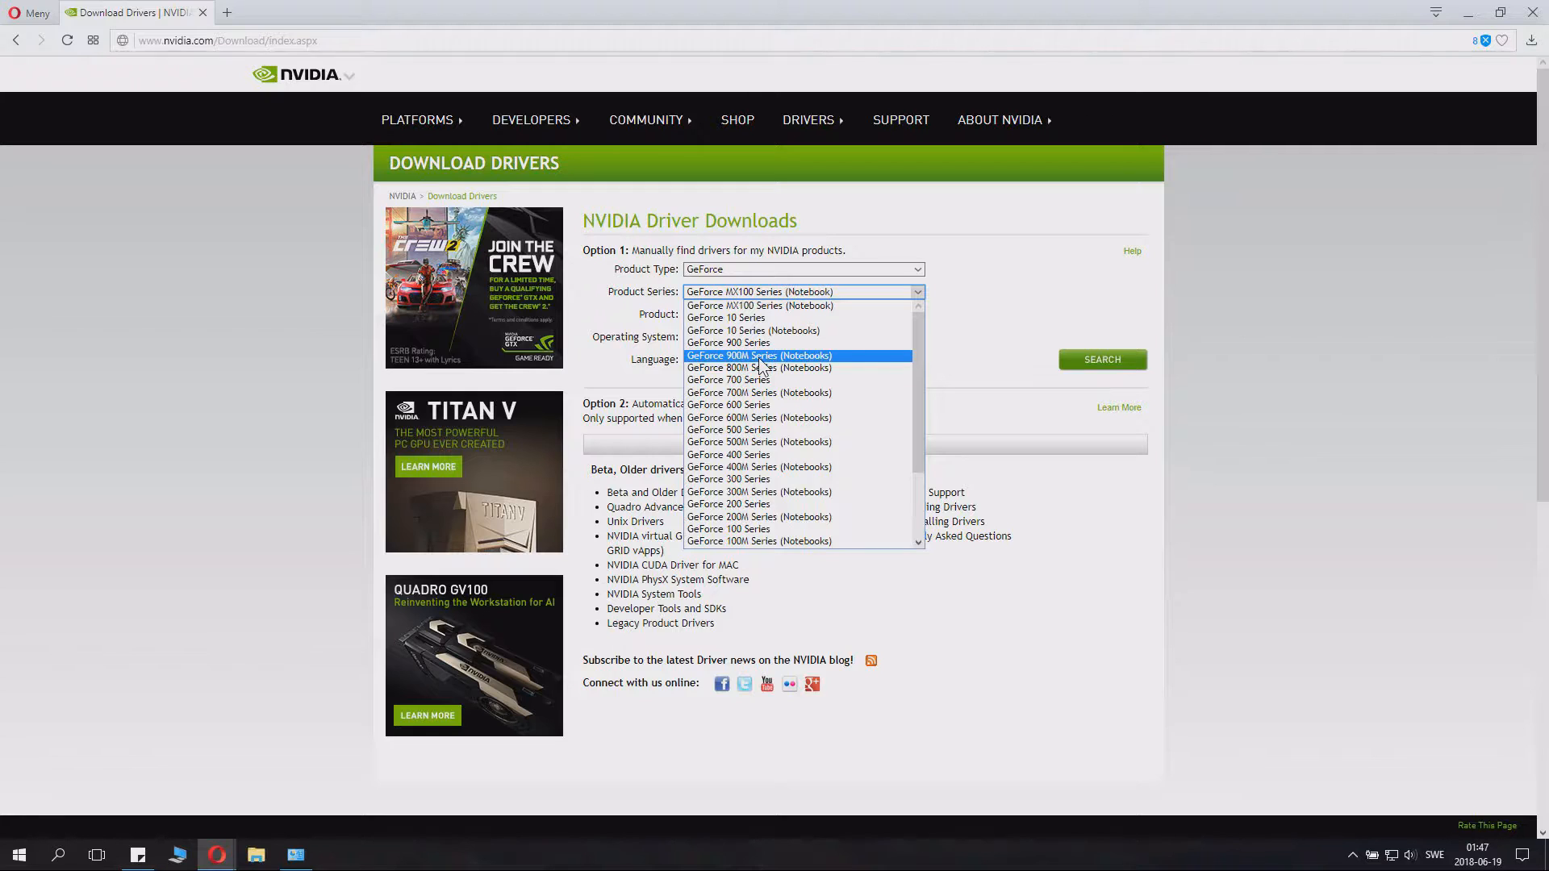
click(758, 355)
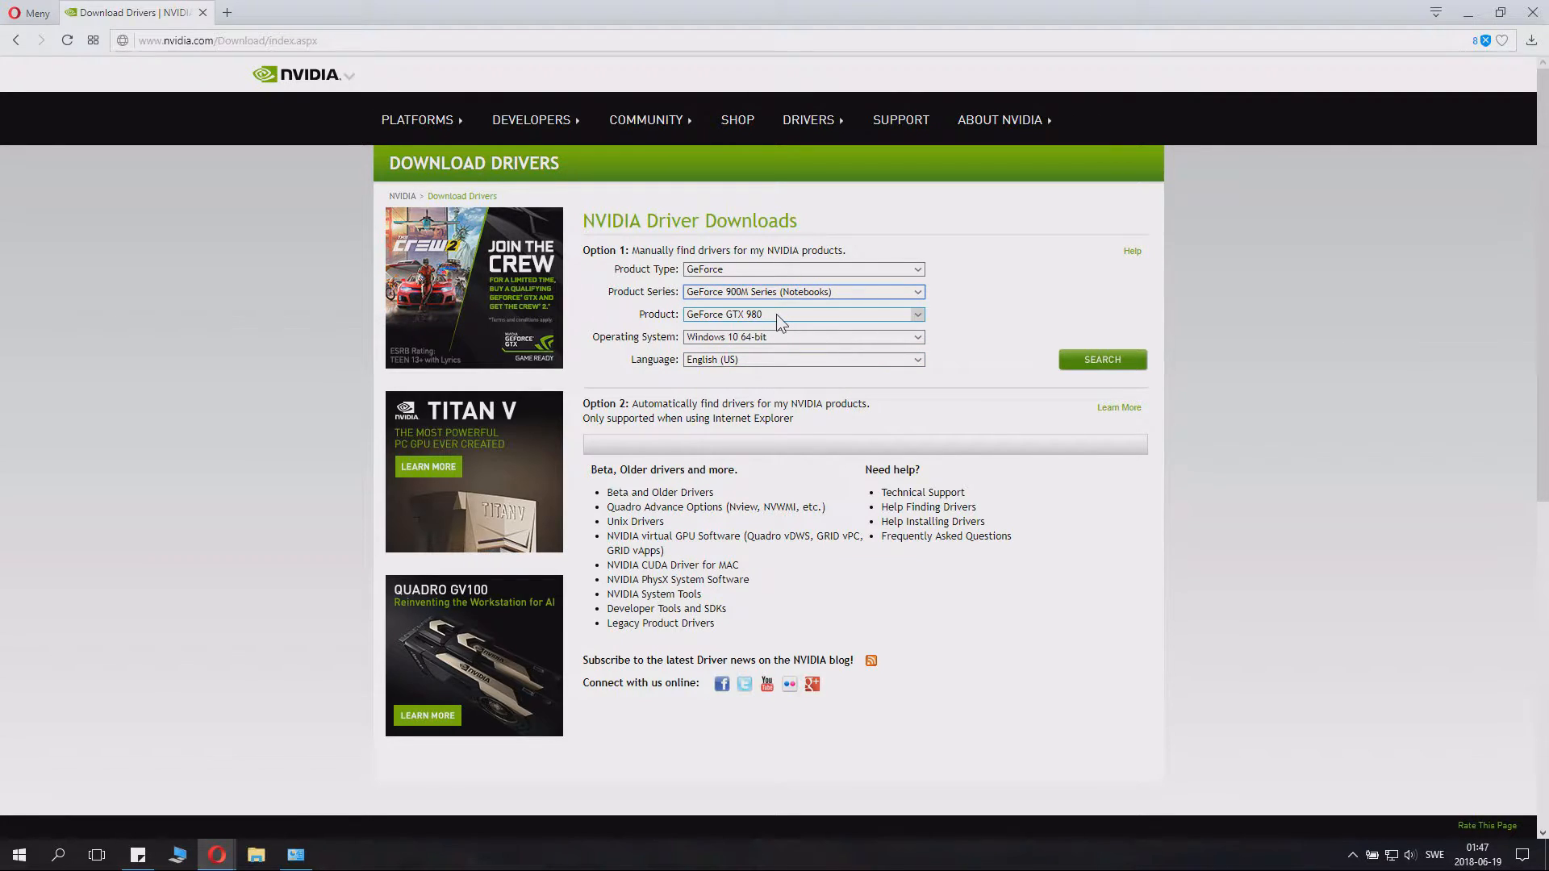
click(802, 314)
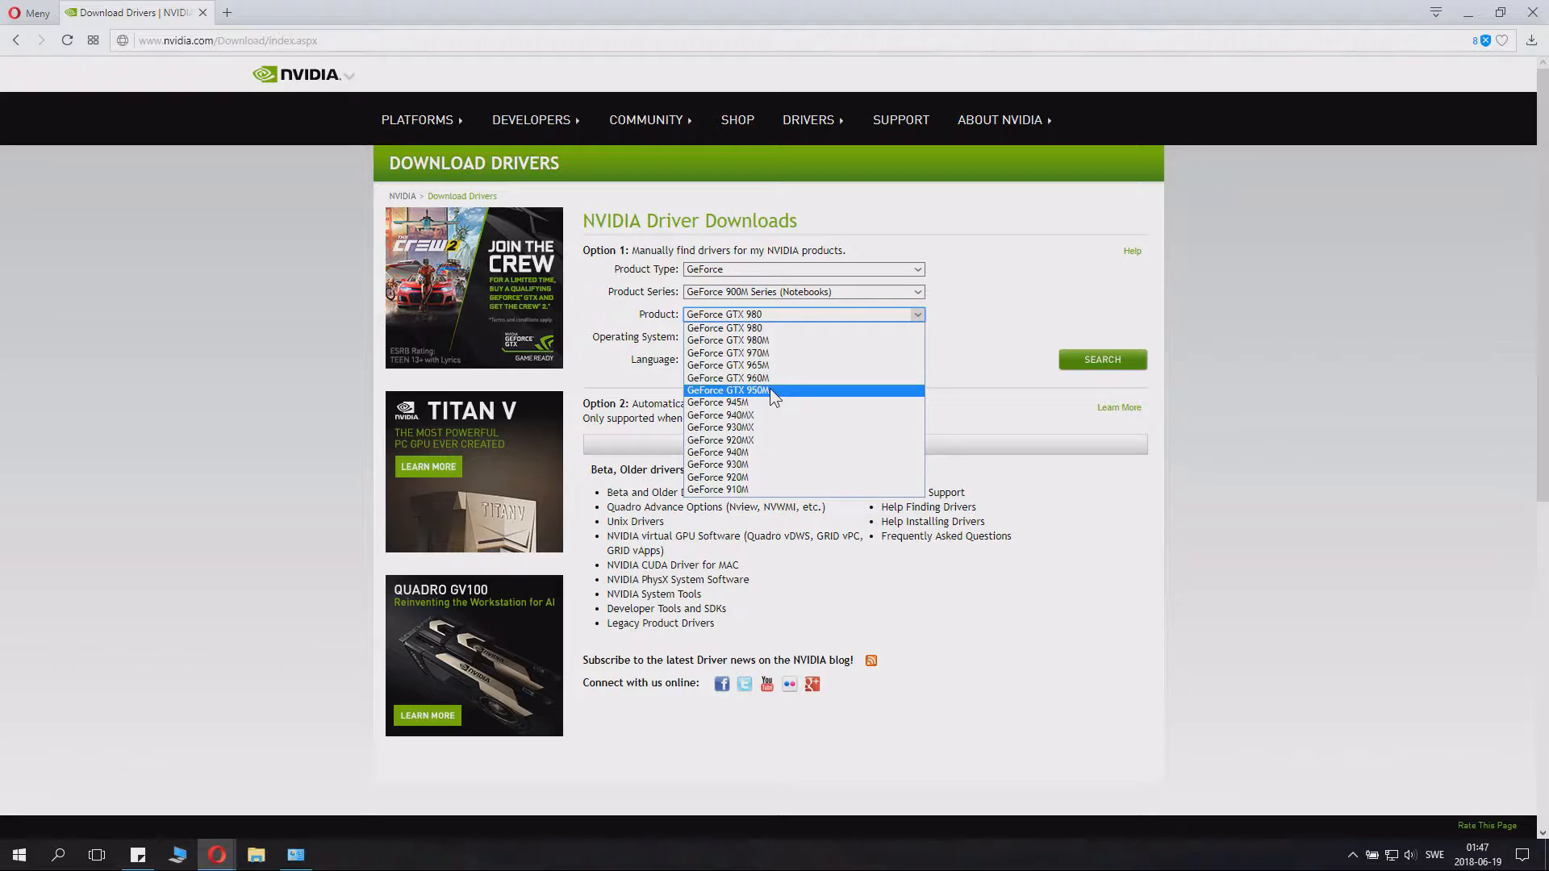
click(727, 391)
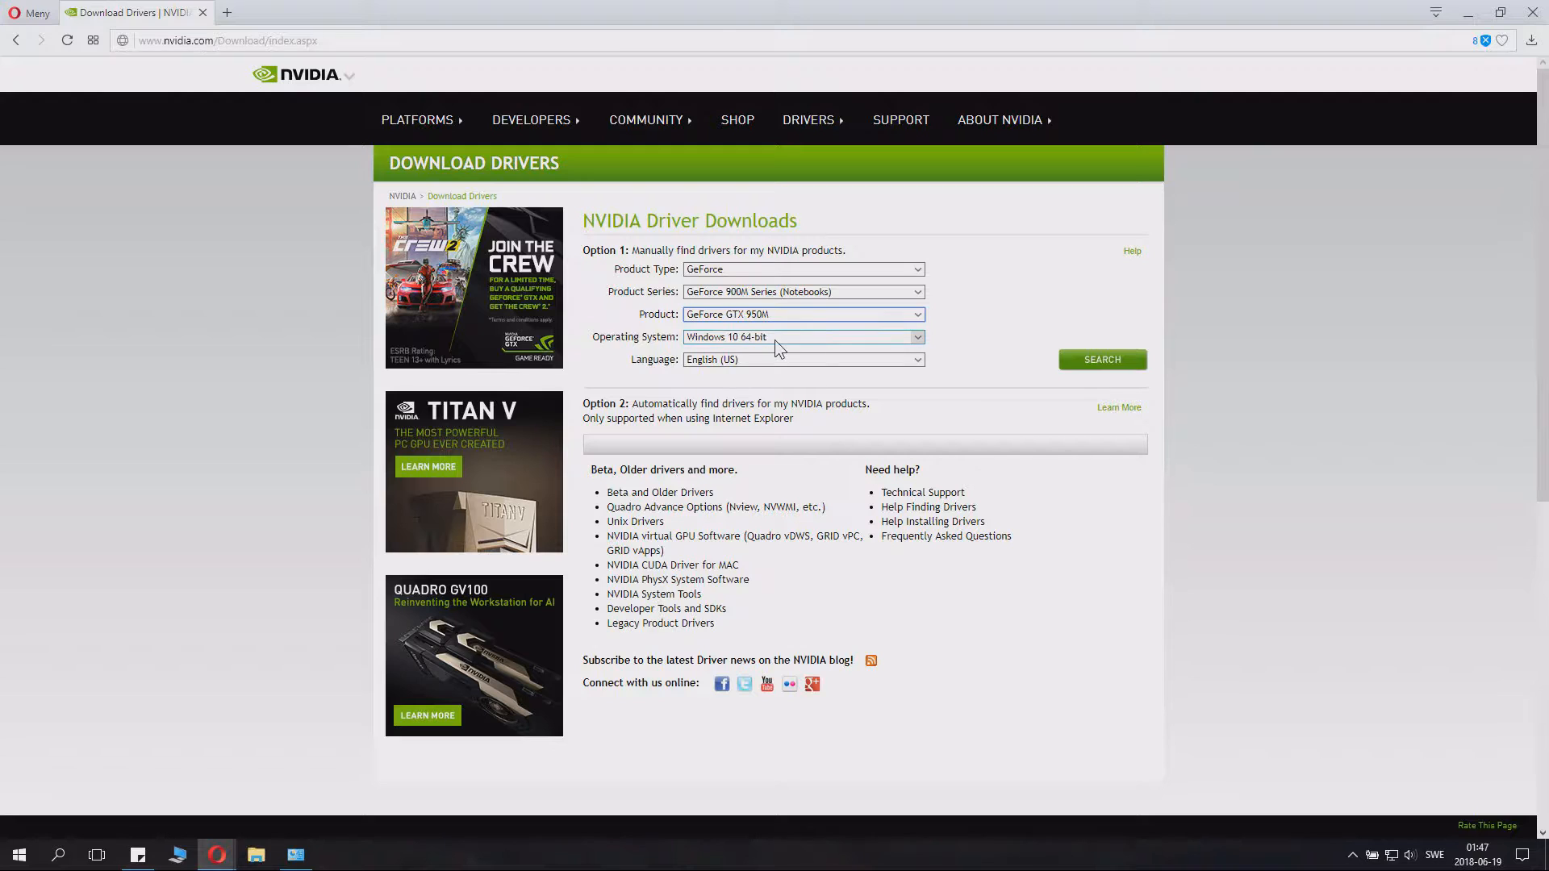
click(804, 338)
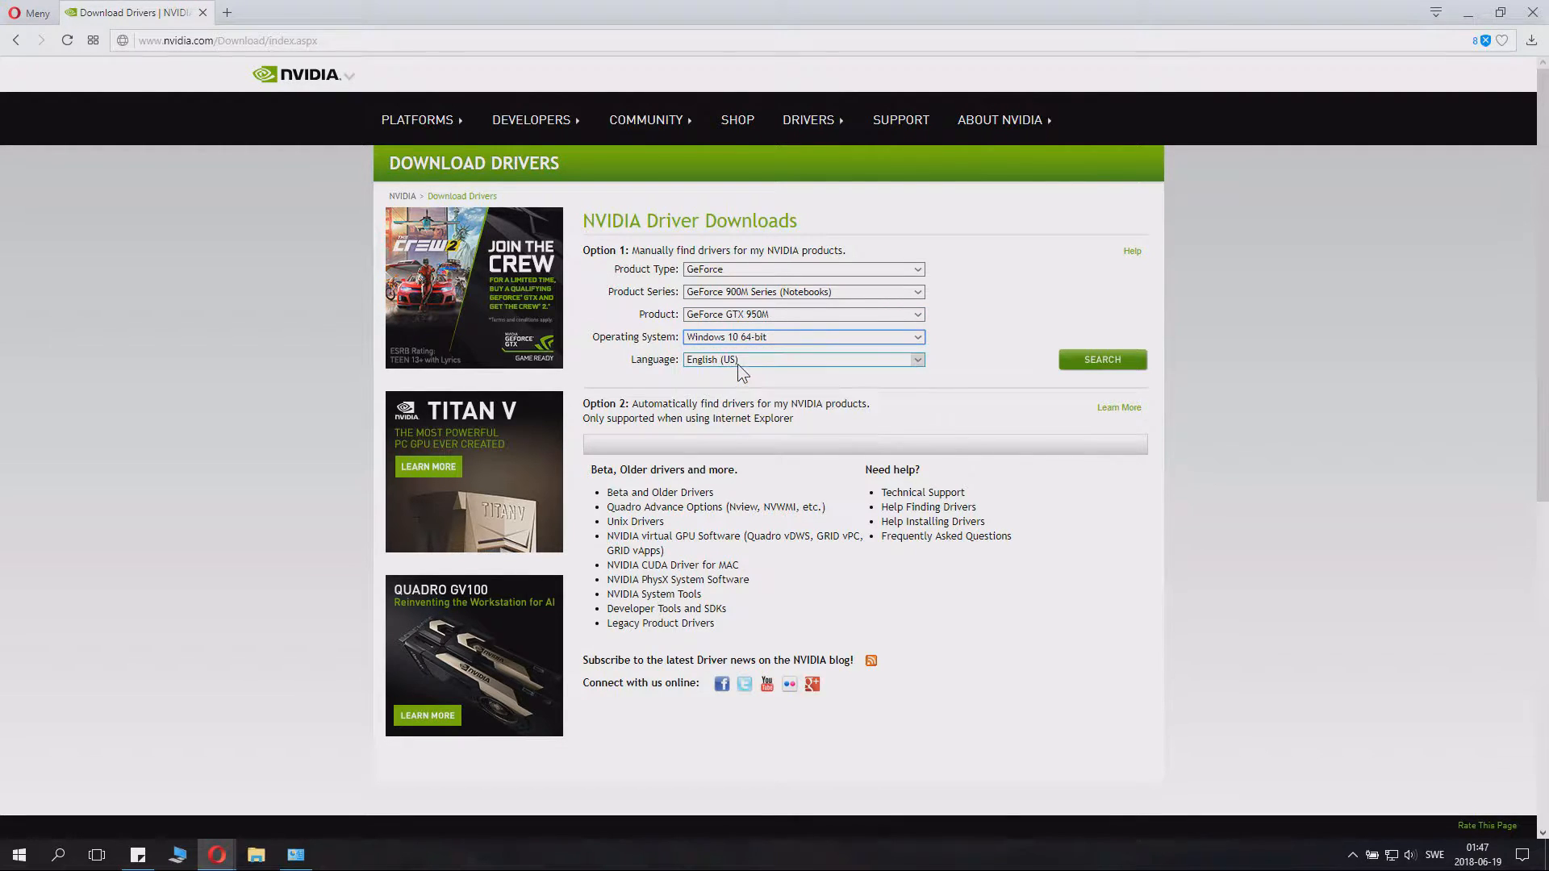
click(801, 358)
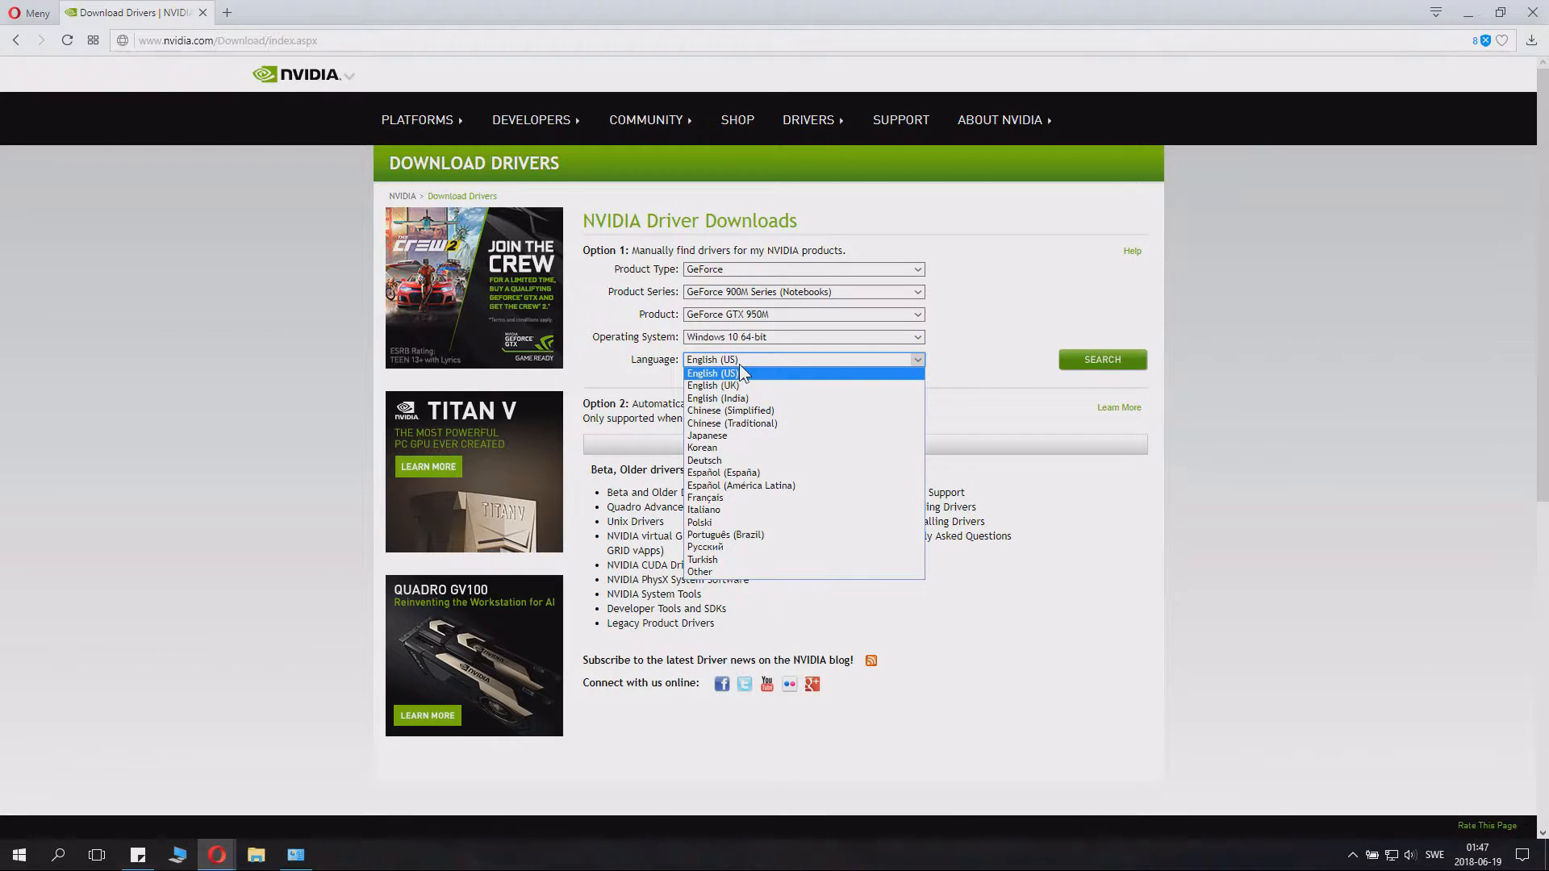
click(712, 373)
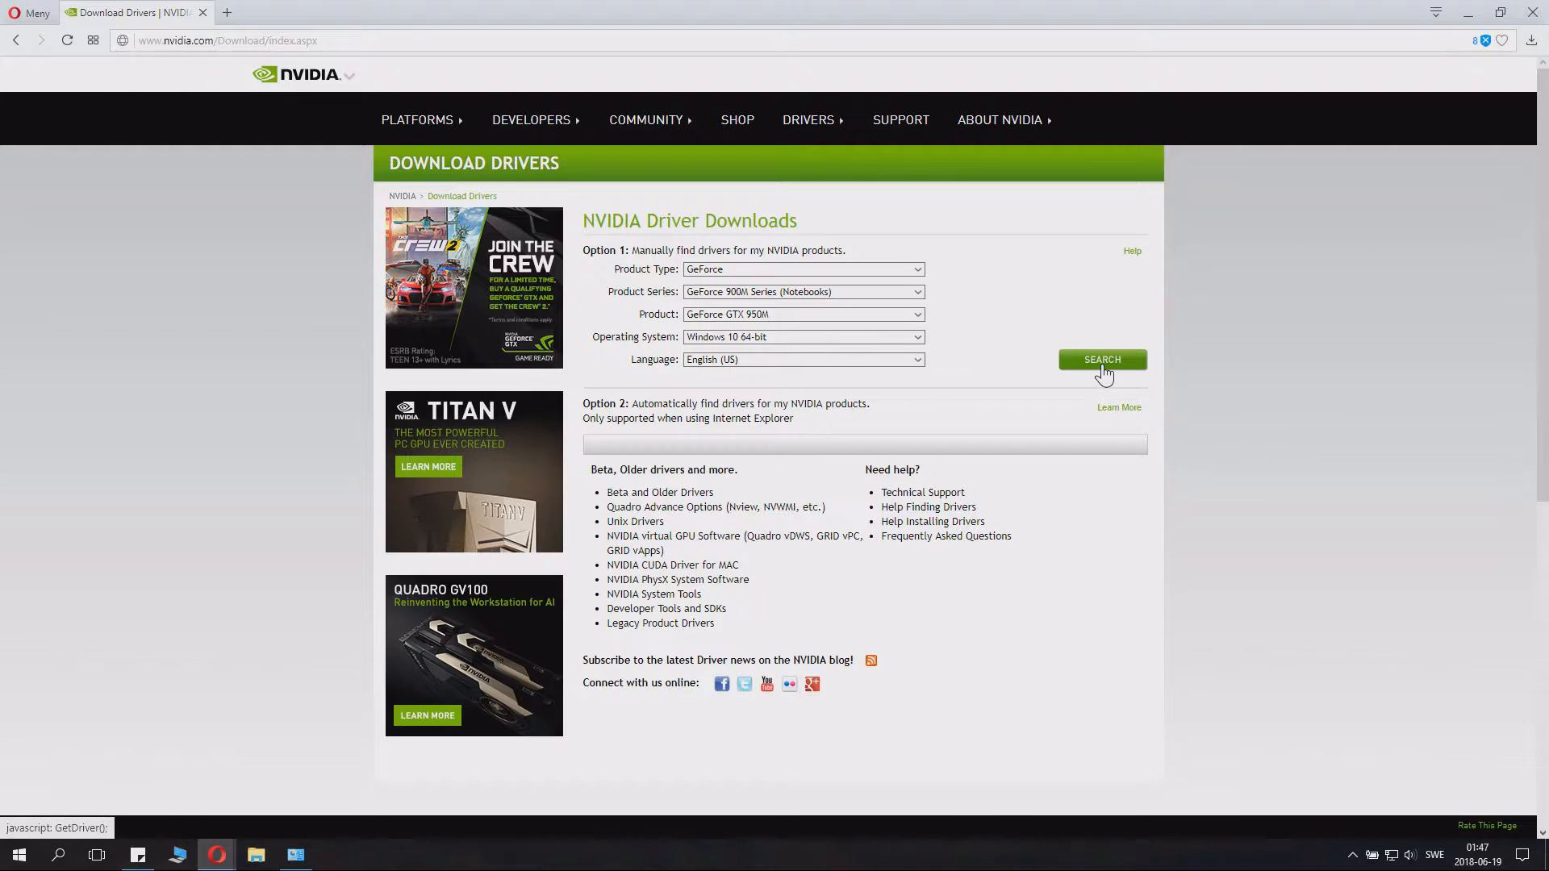
Step: Search, review the 491.93 MB driver 398.11 result, and confirm its download
click(1103, 358)
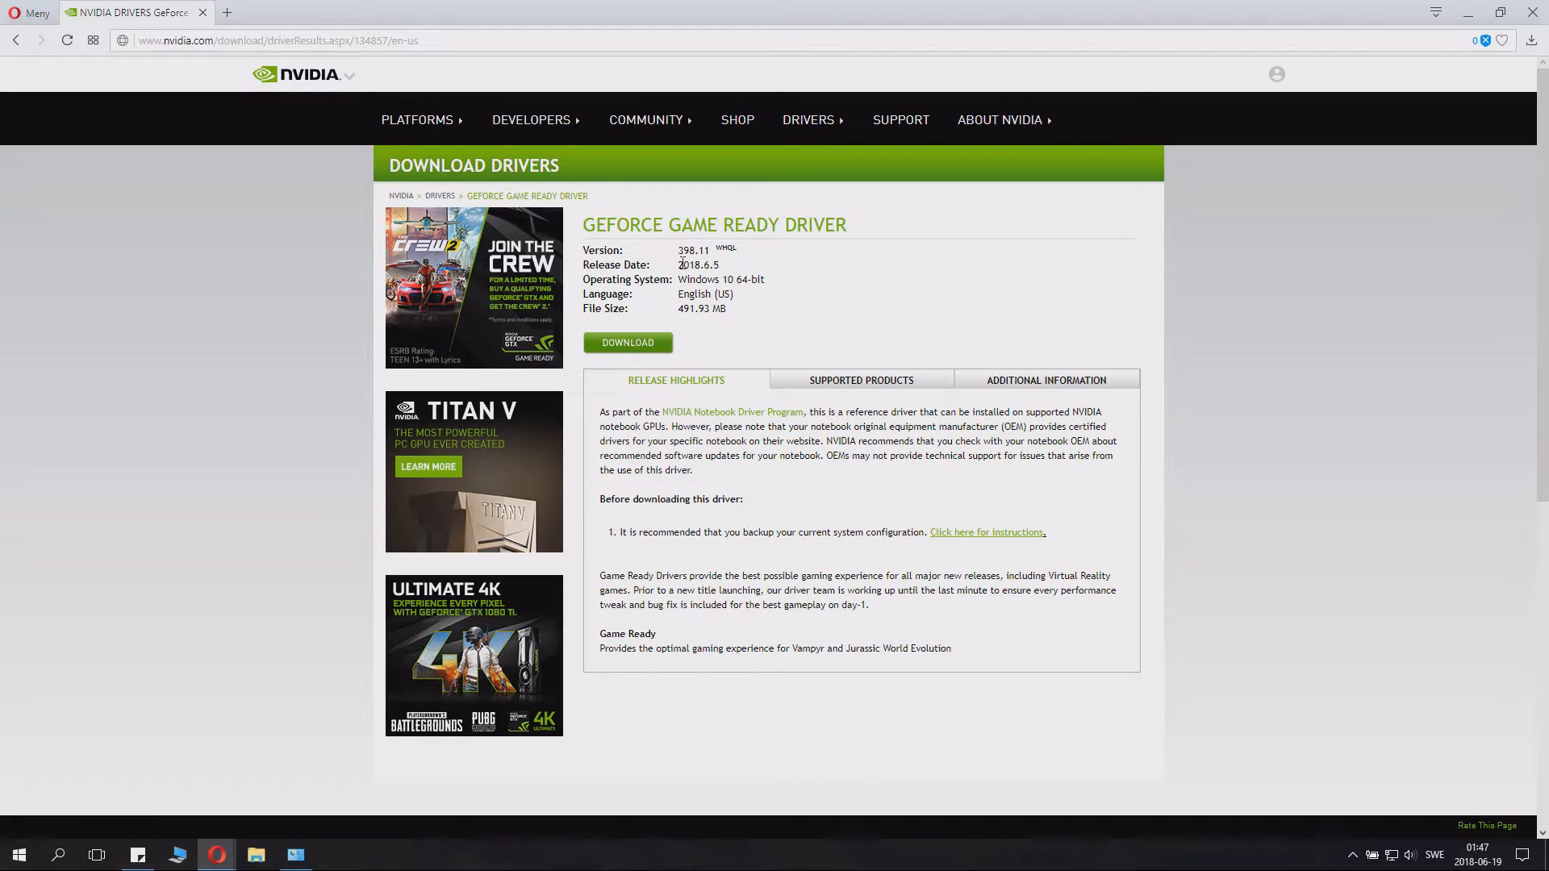
double_click(697, 265)
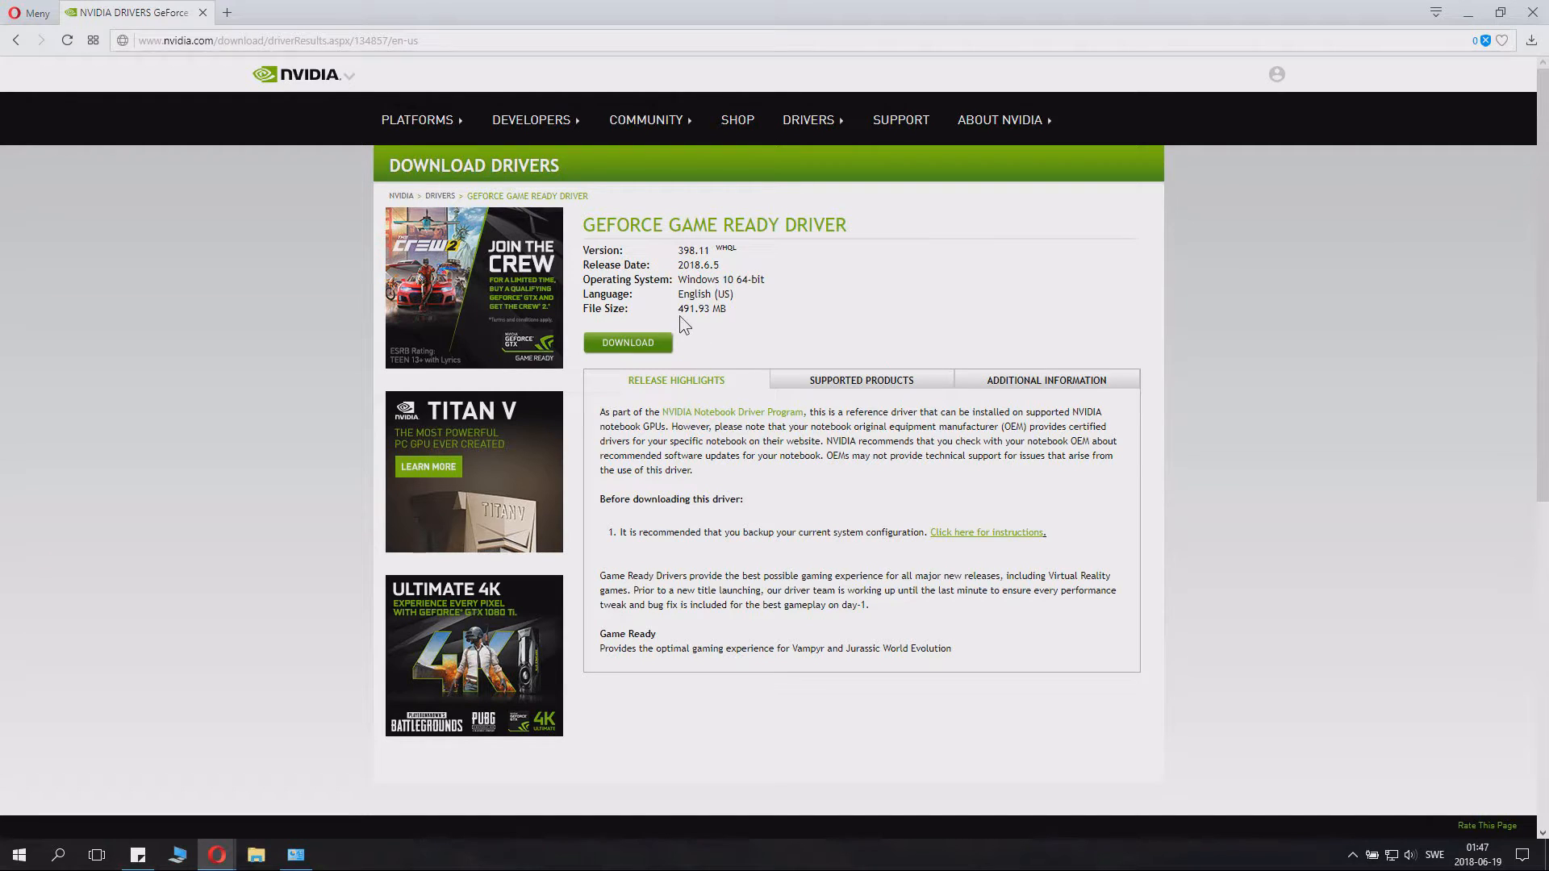
double_click(701, 308)
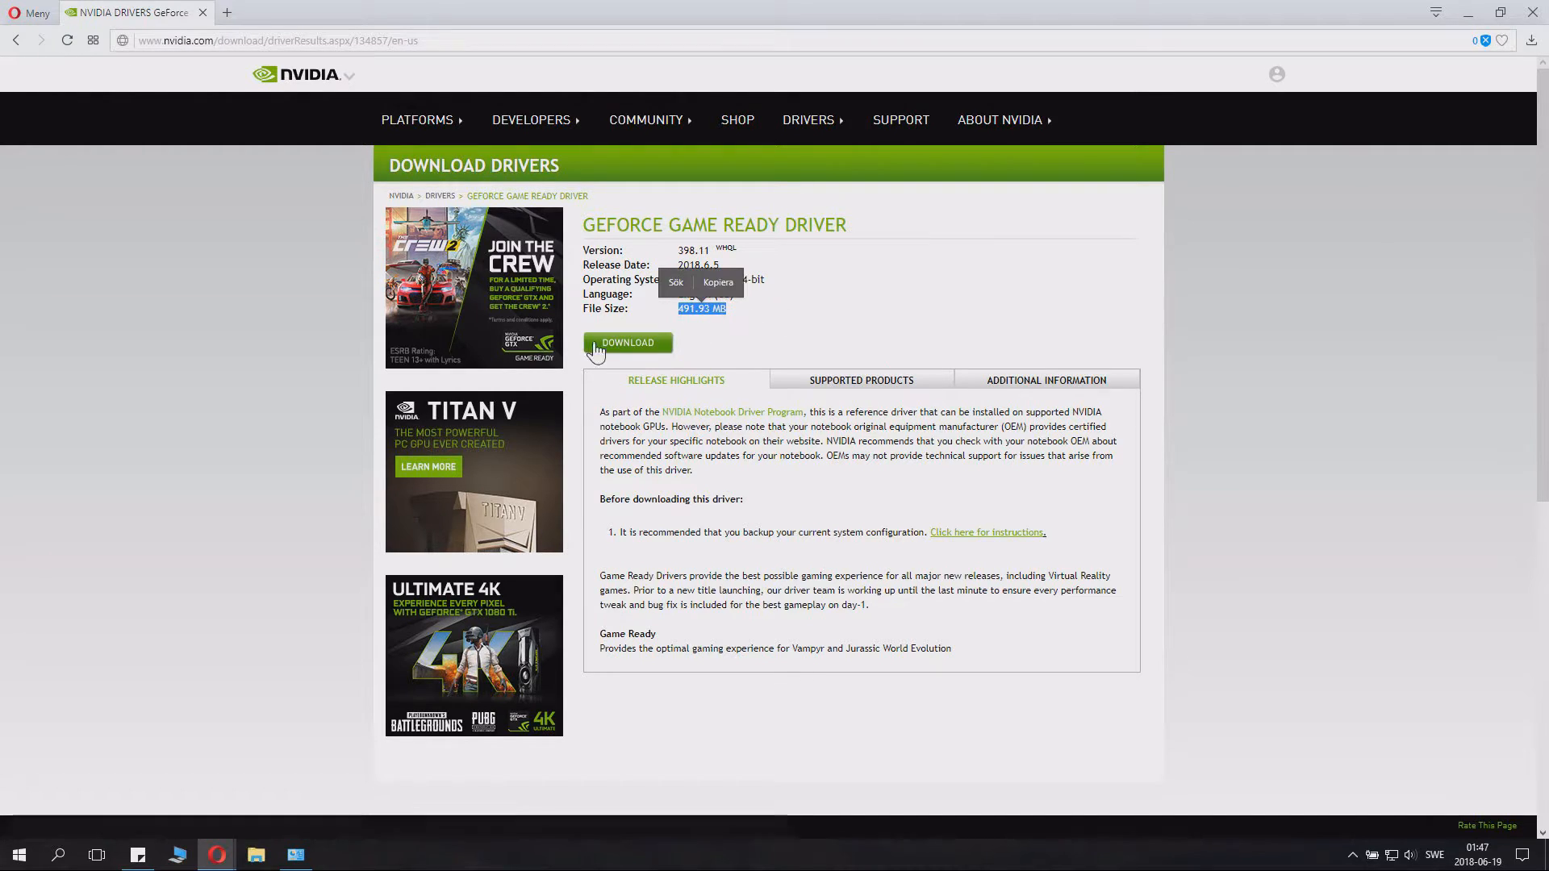
click(628, 343)
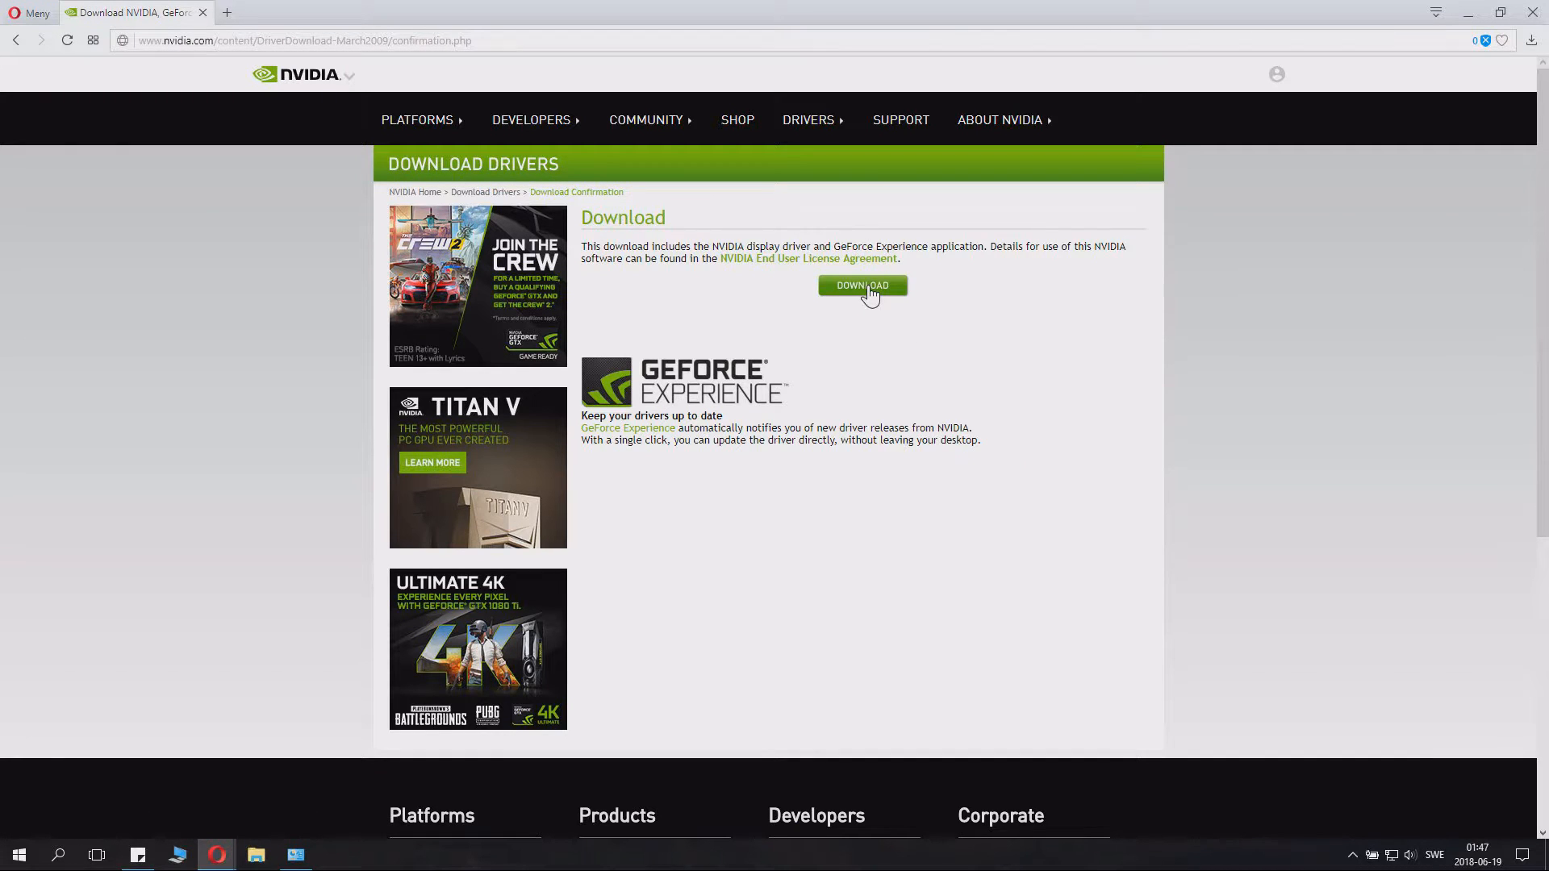
click(861, 285)
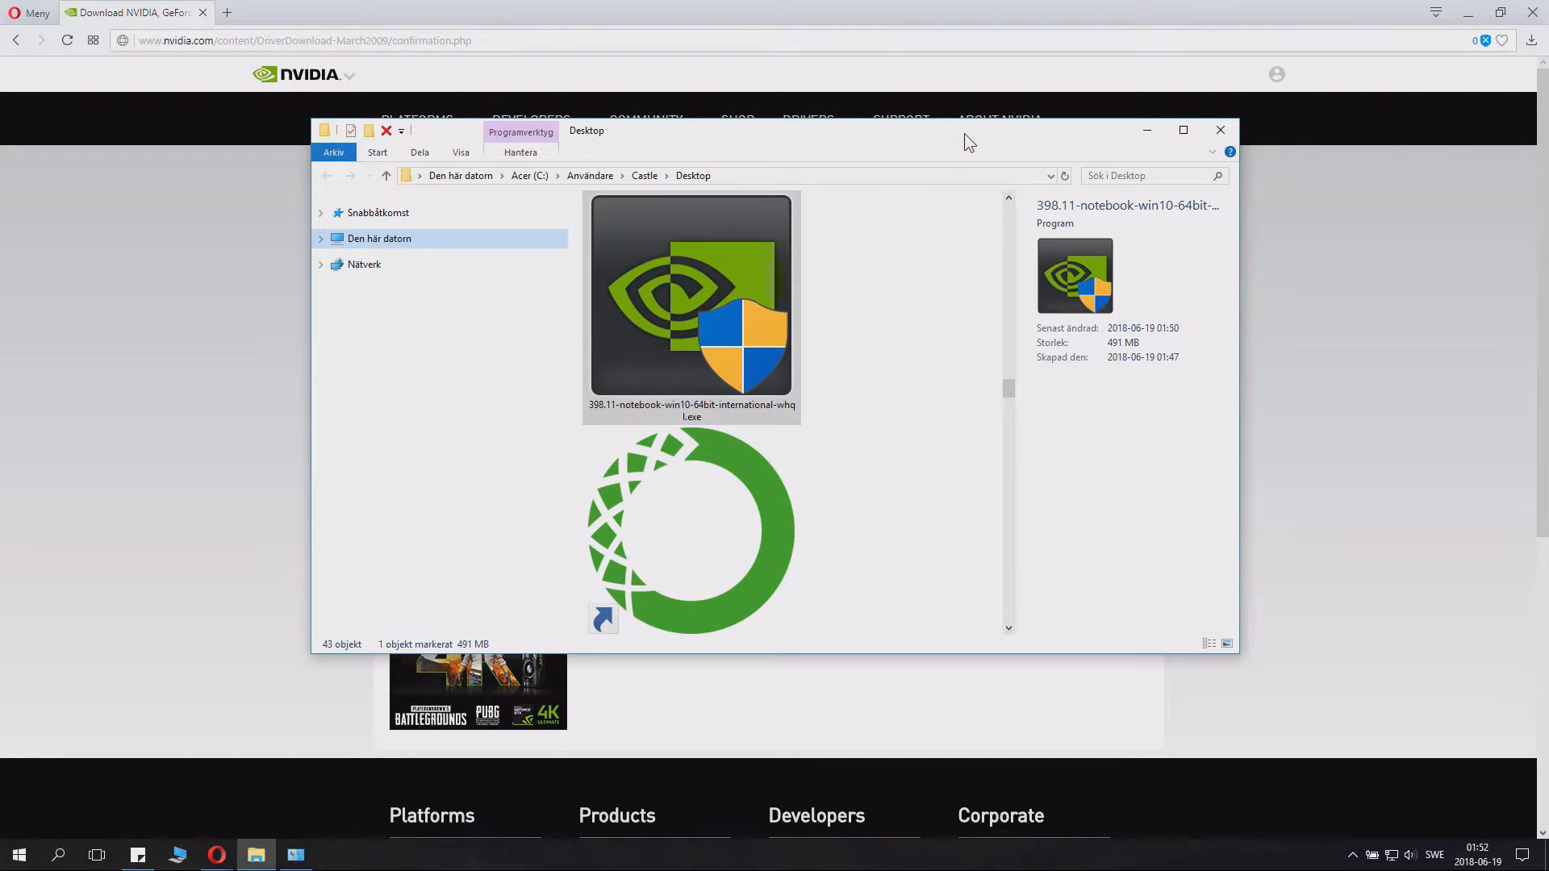
mouse_move(889, 188)
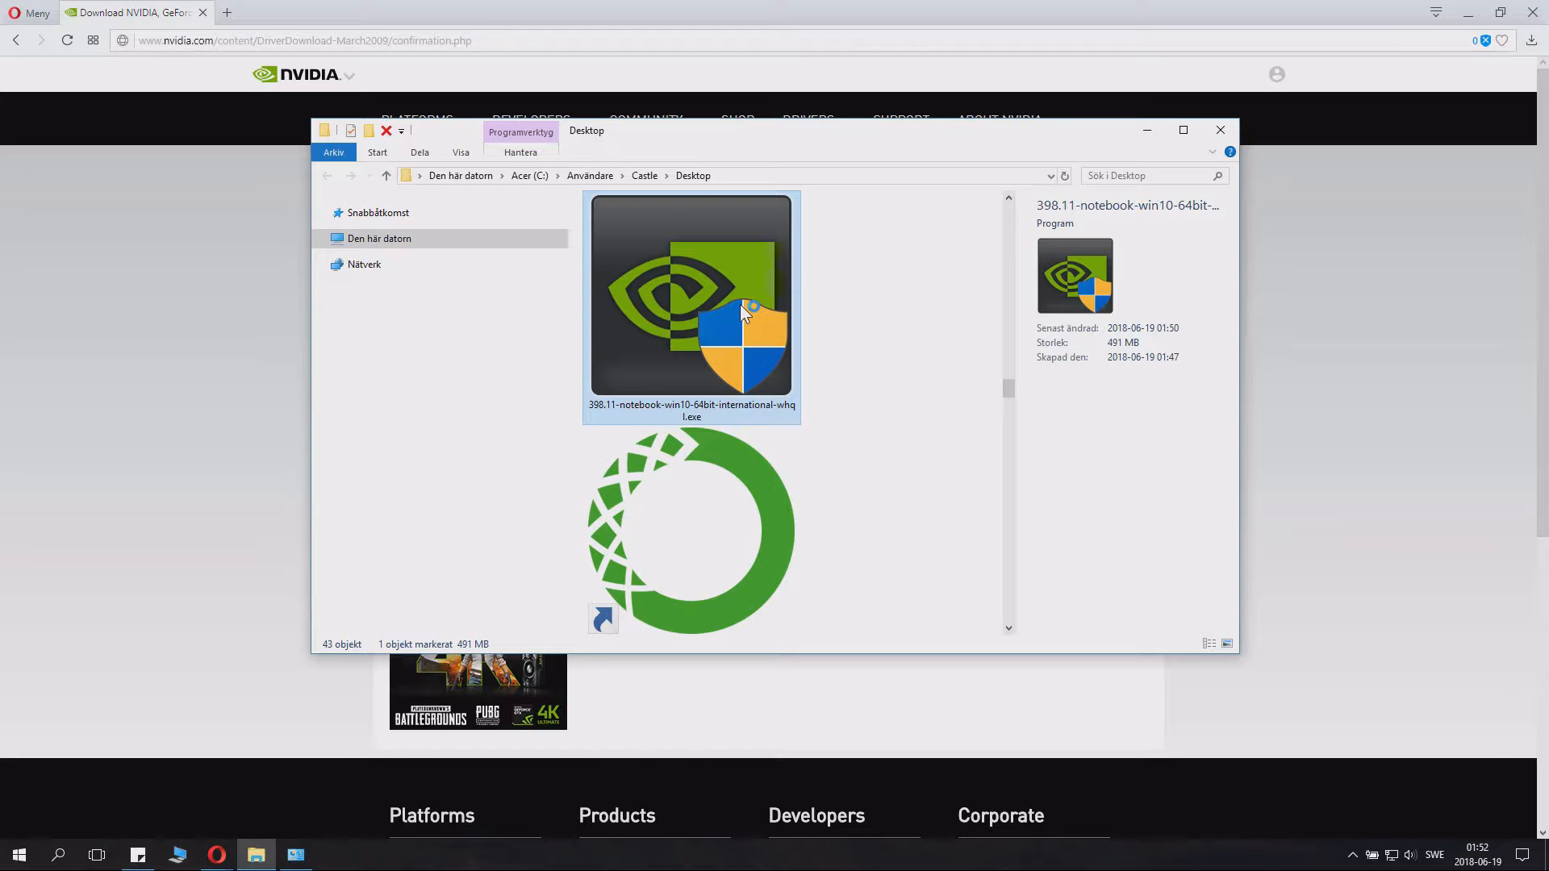
mouse_move(848, 314)
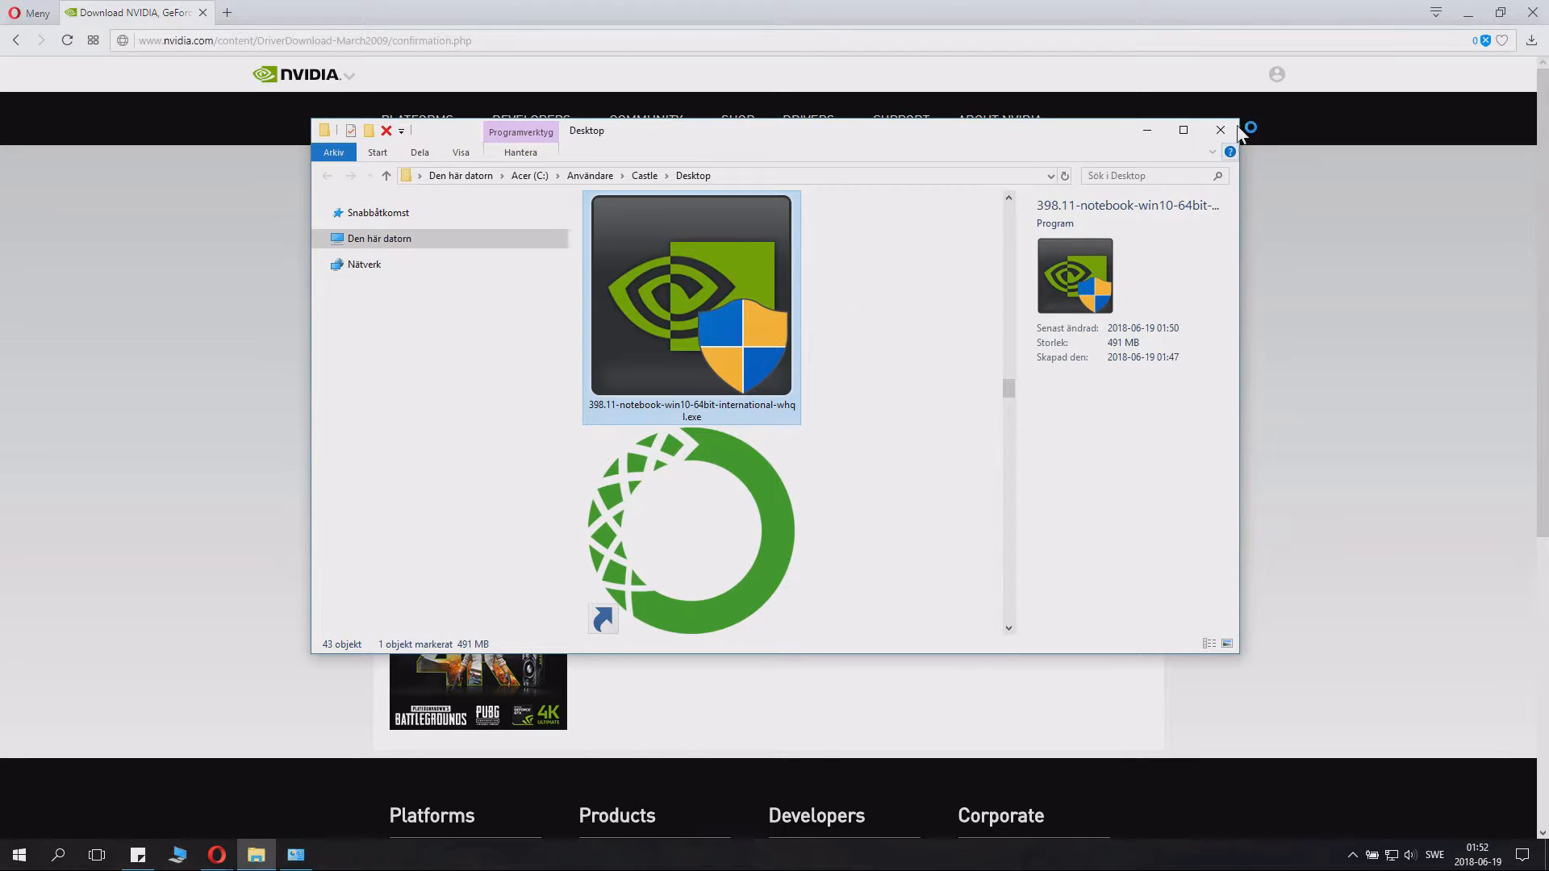
Step: Close the Desktop folder window
click(1220, 129)
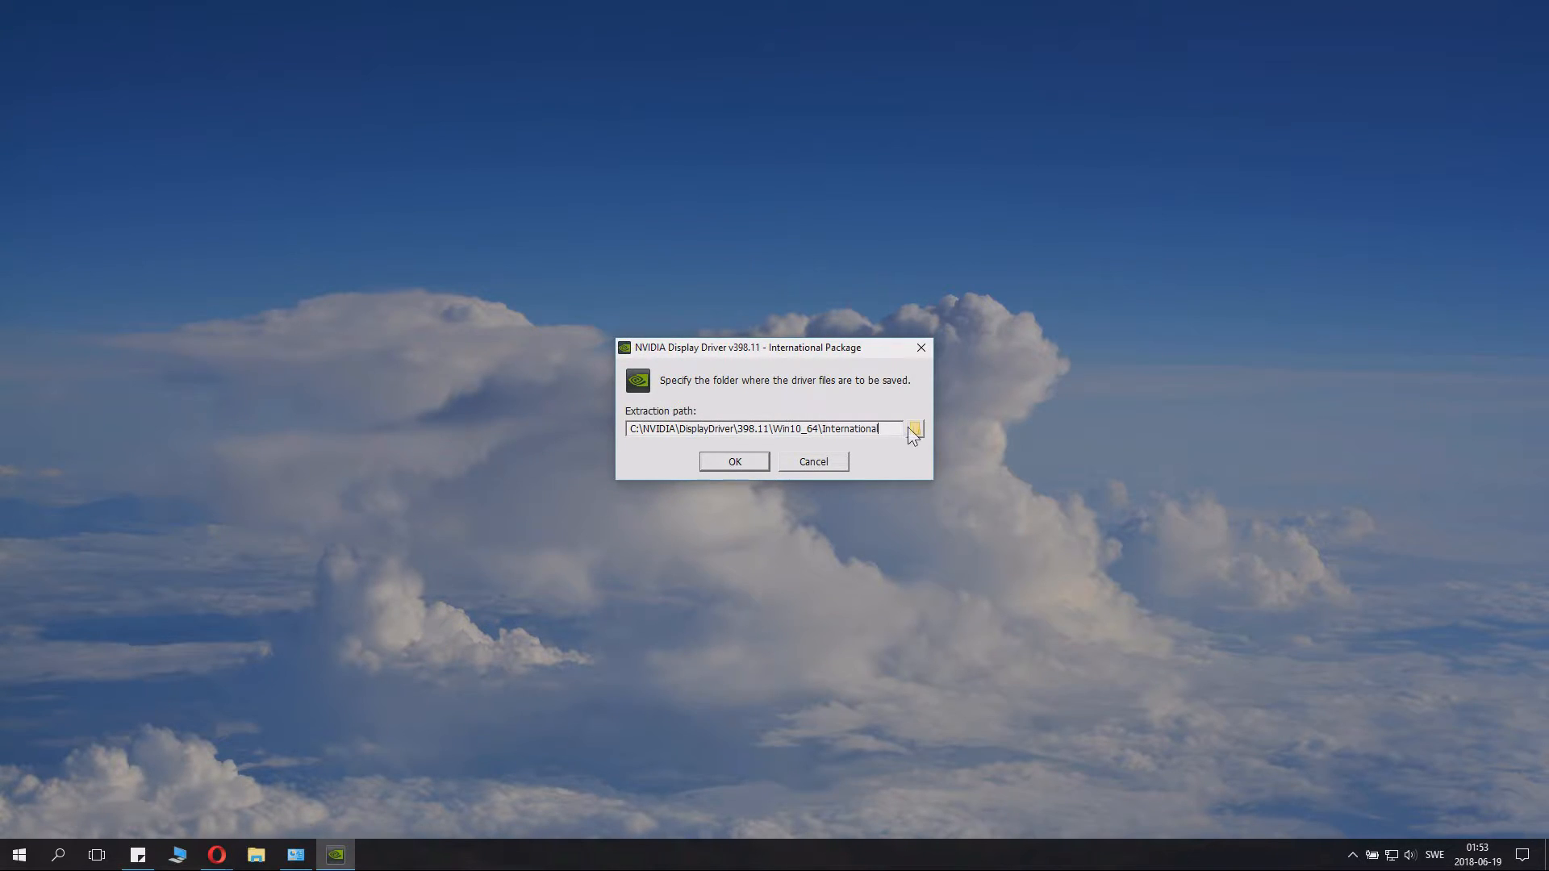
mouse_move(863, 461)
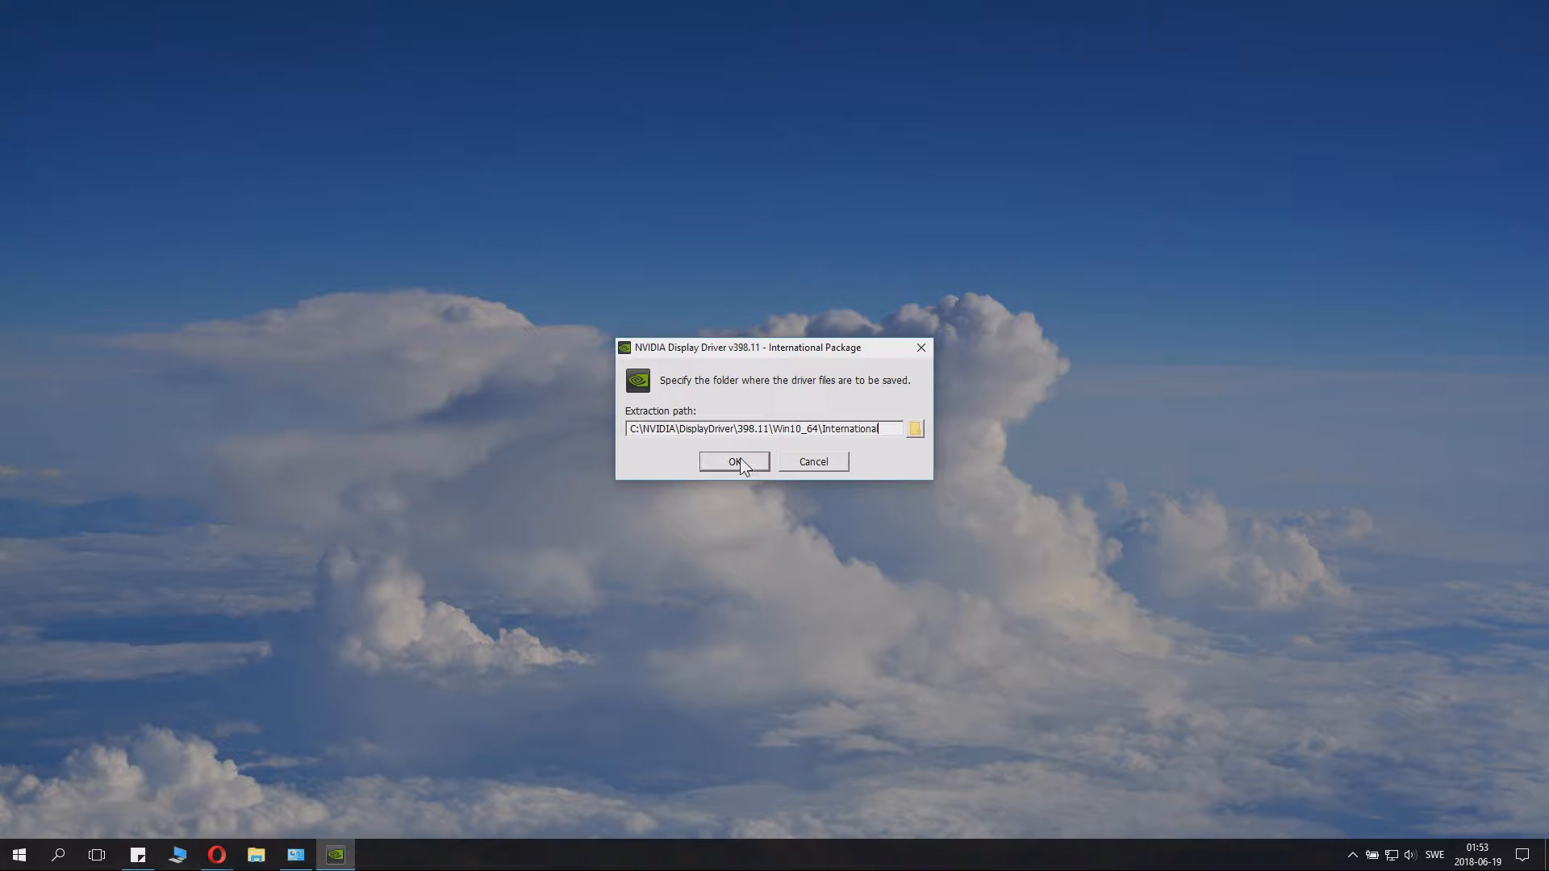
mouse_move(745, 471)
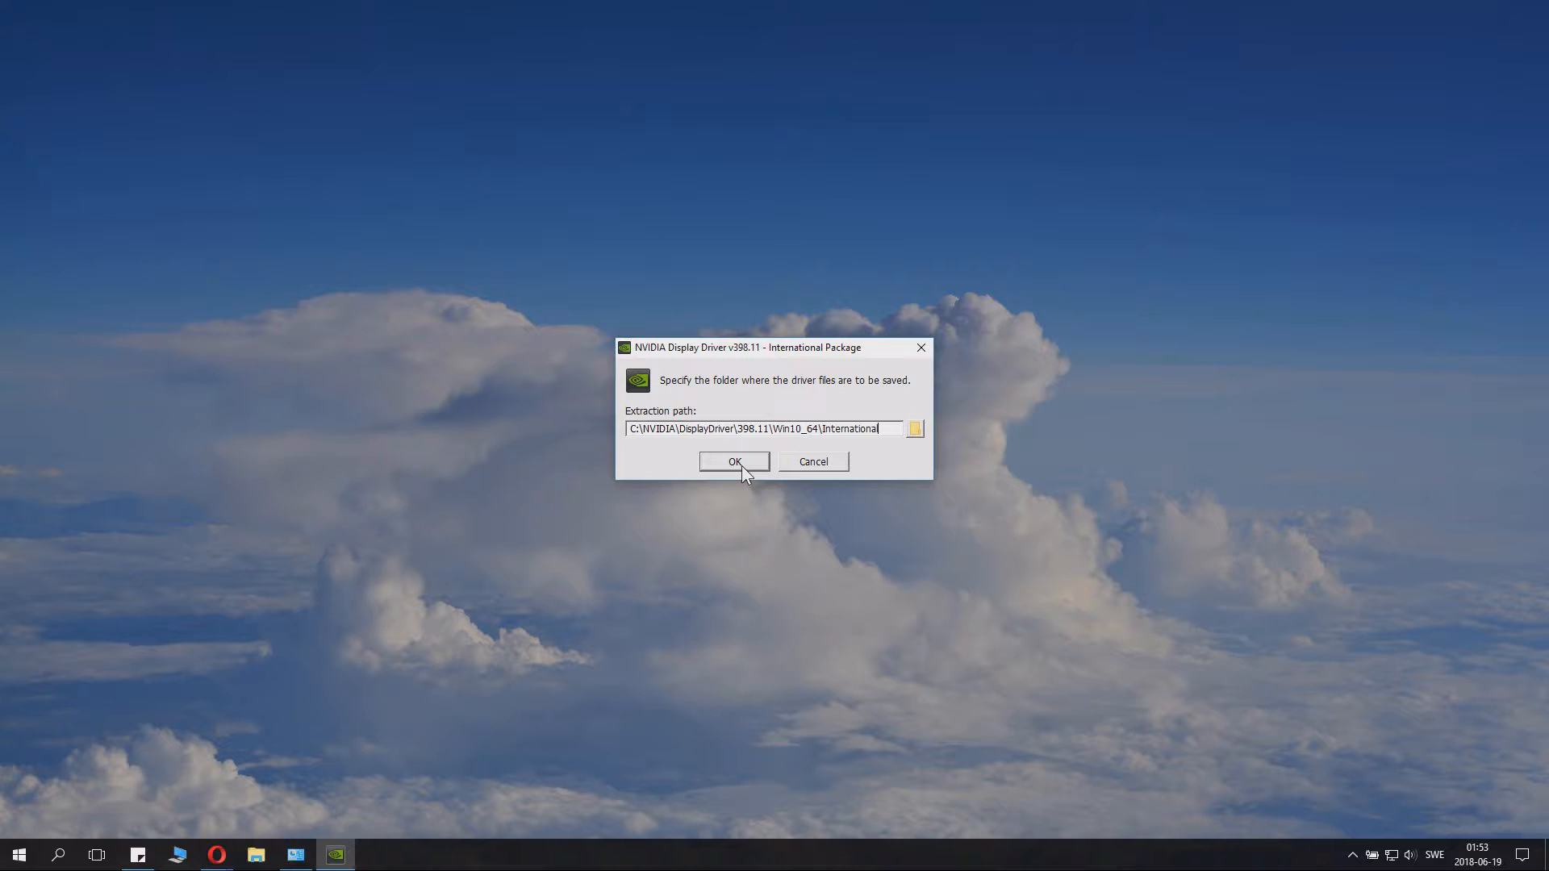
Step: Confirm extraction of the driver files to the default folder
click(733, 461)
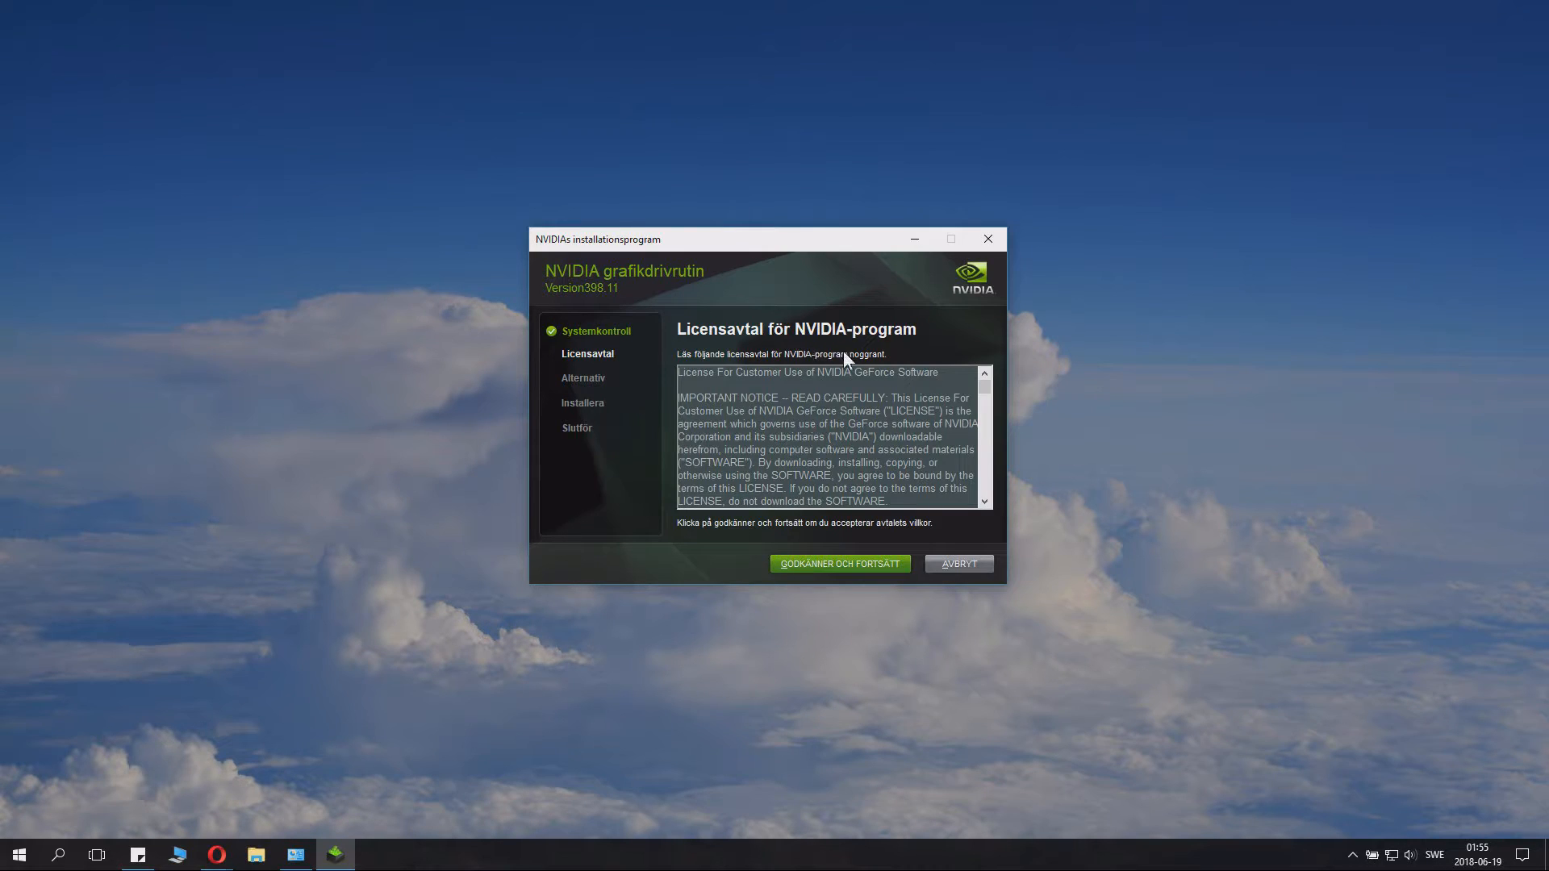
mouse_move(701, 334)
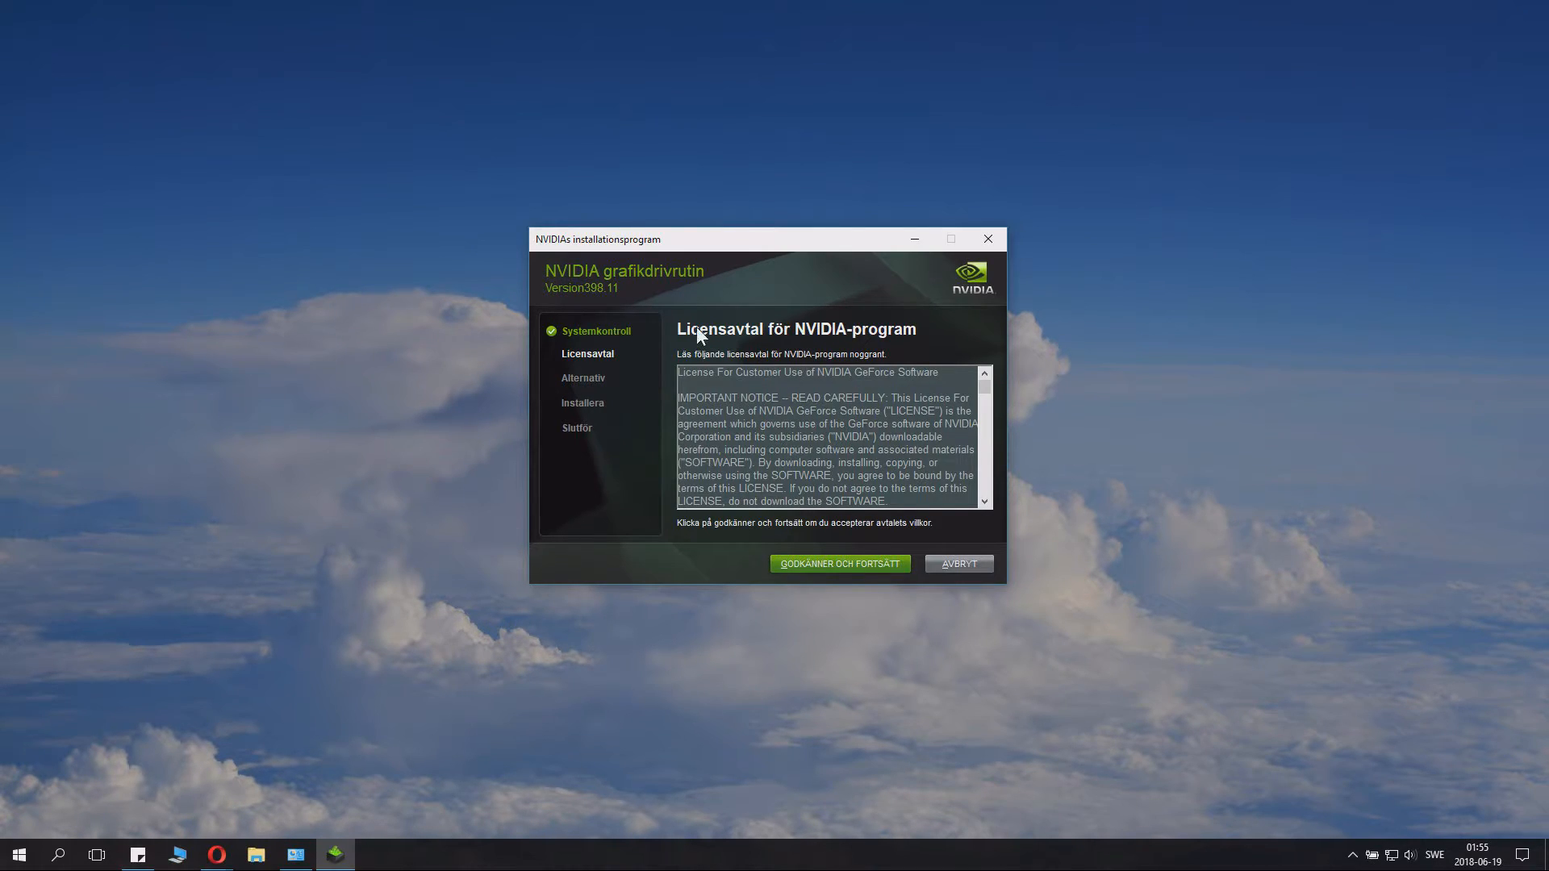
mouse_move(846, 282)
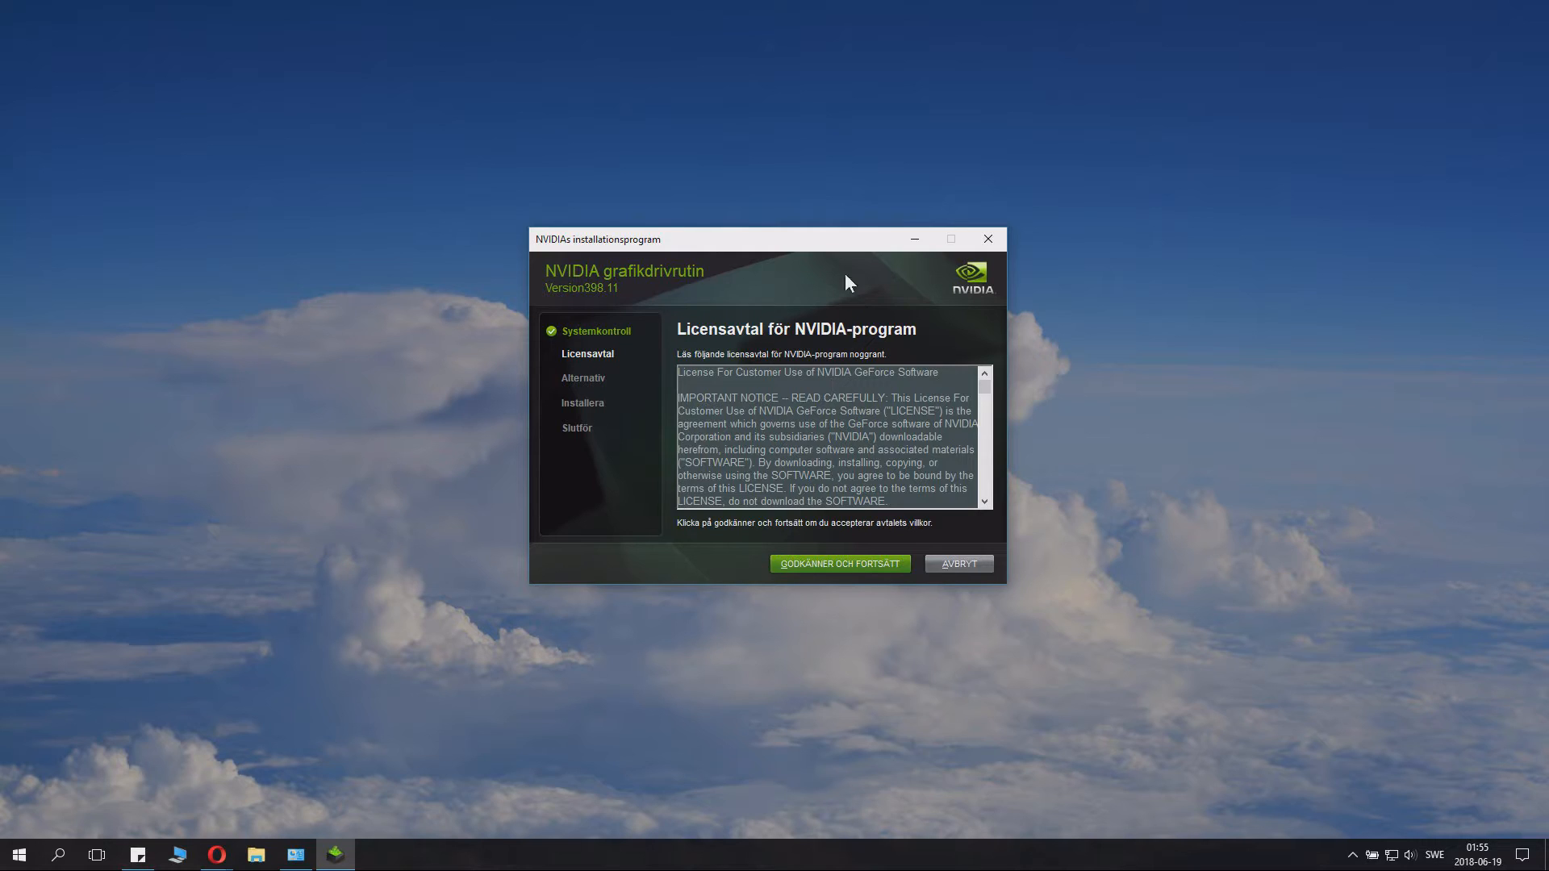
mouse_move(939, 308)
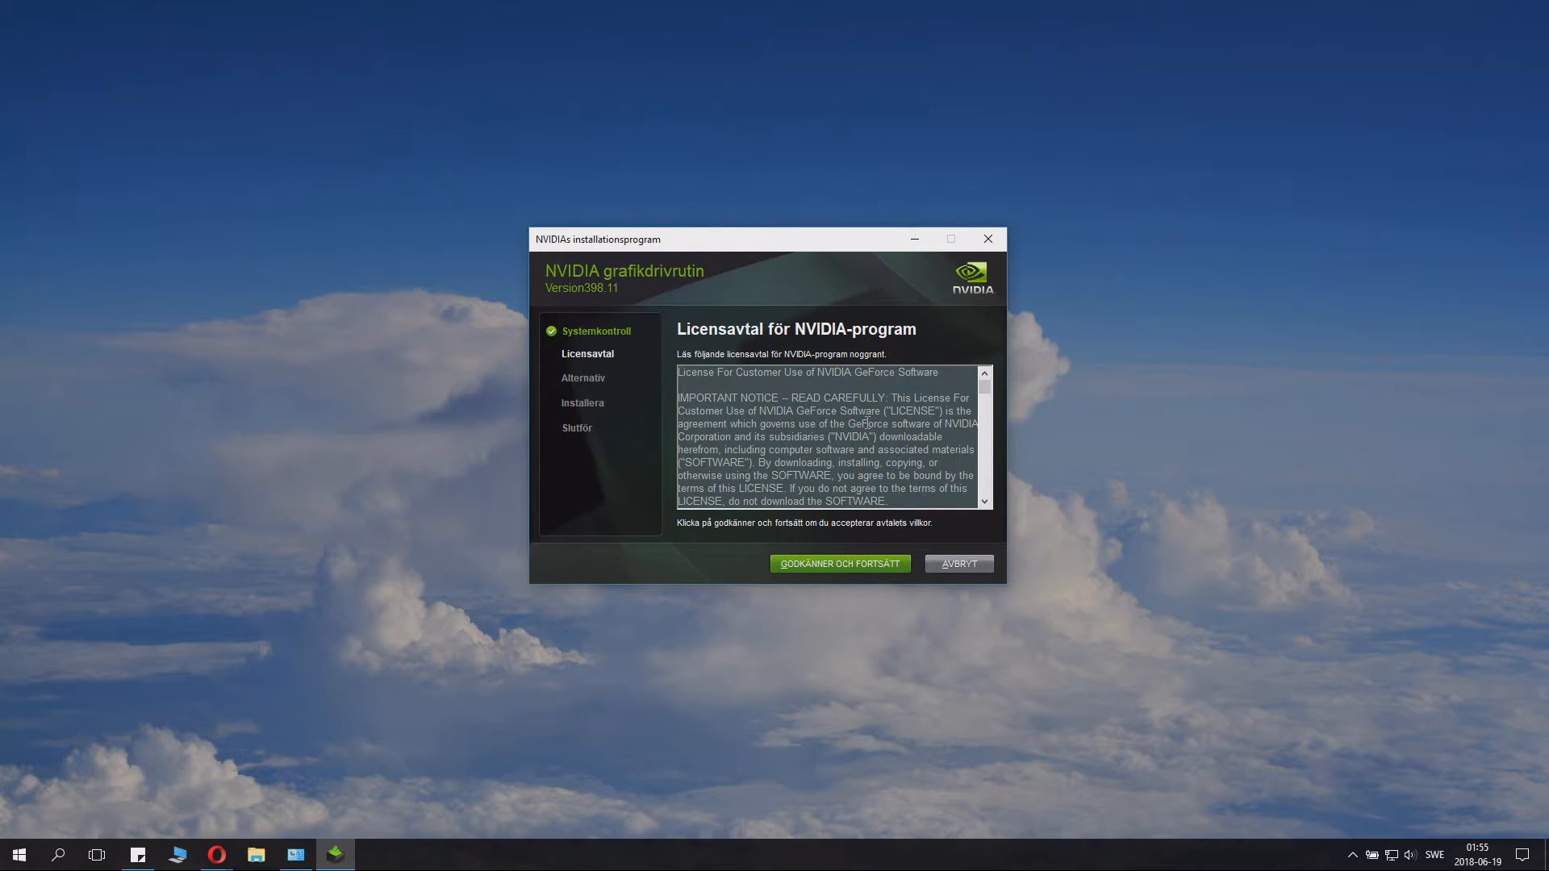
scroll(down, 3)
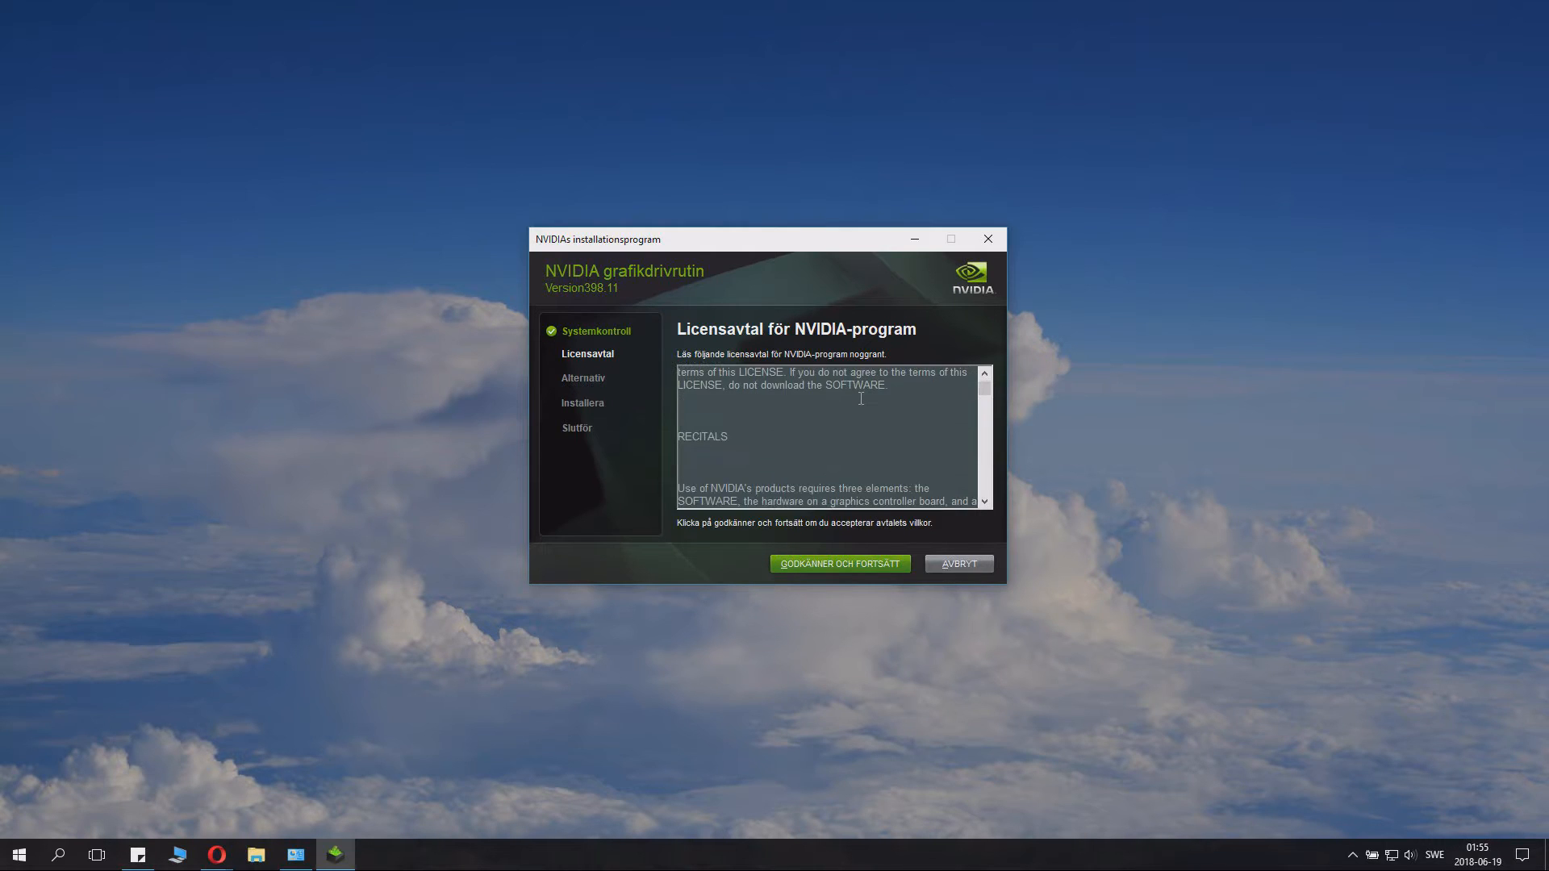
scroll(down, 3)
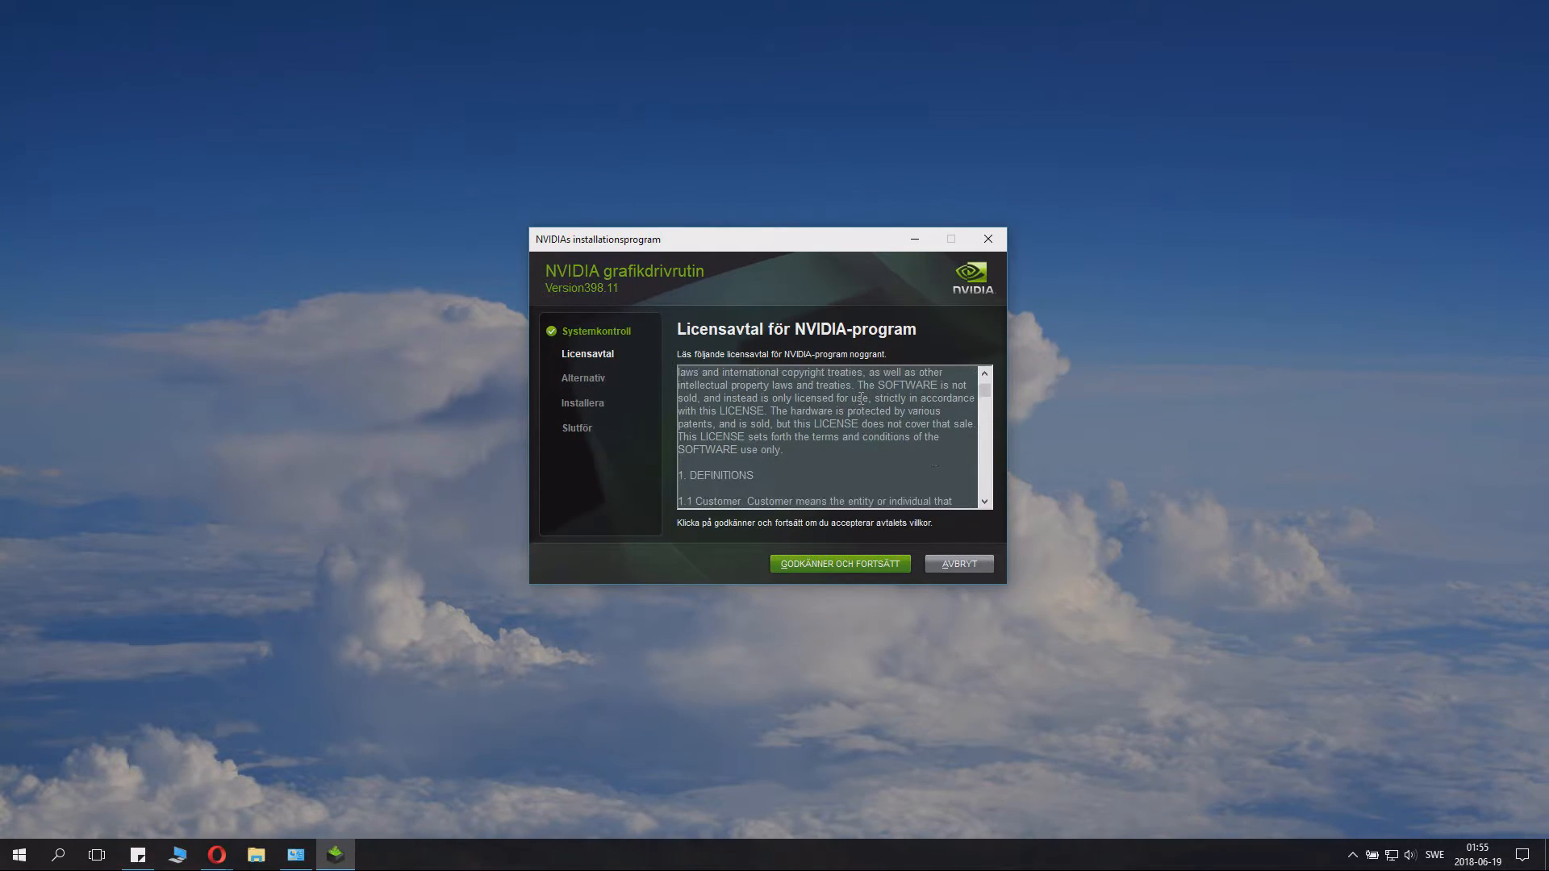
scroll(down, 3)
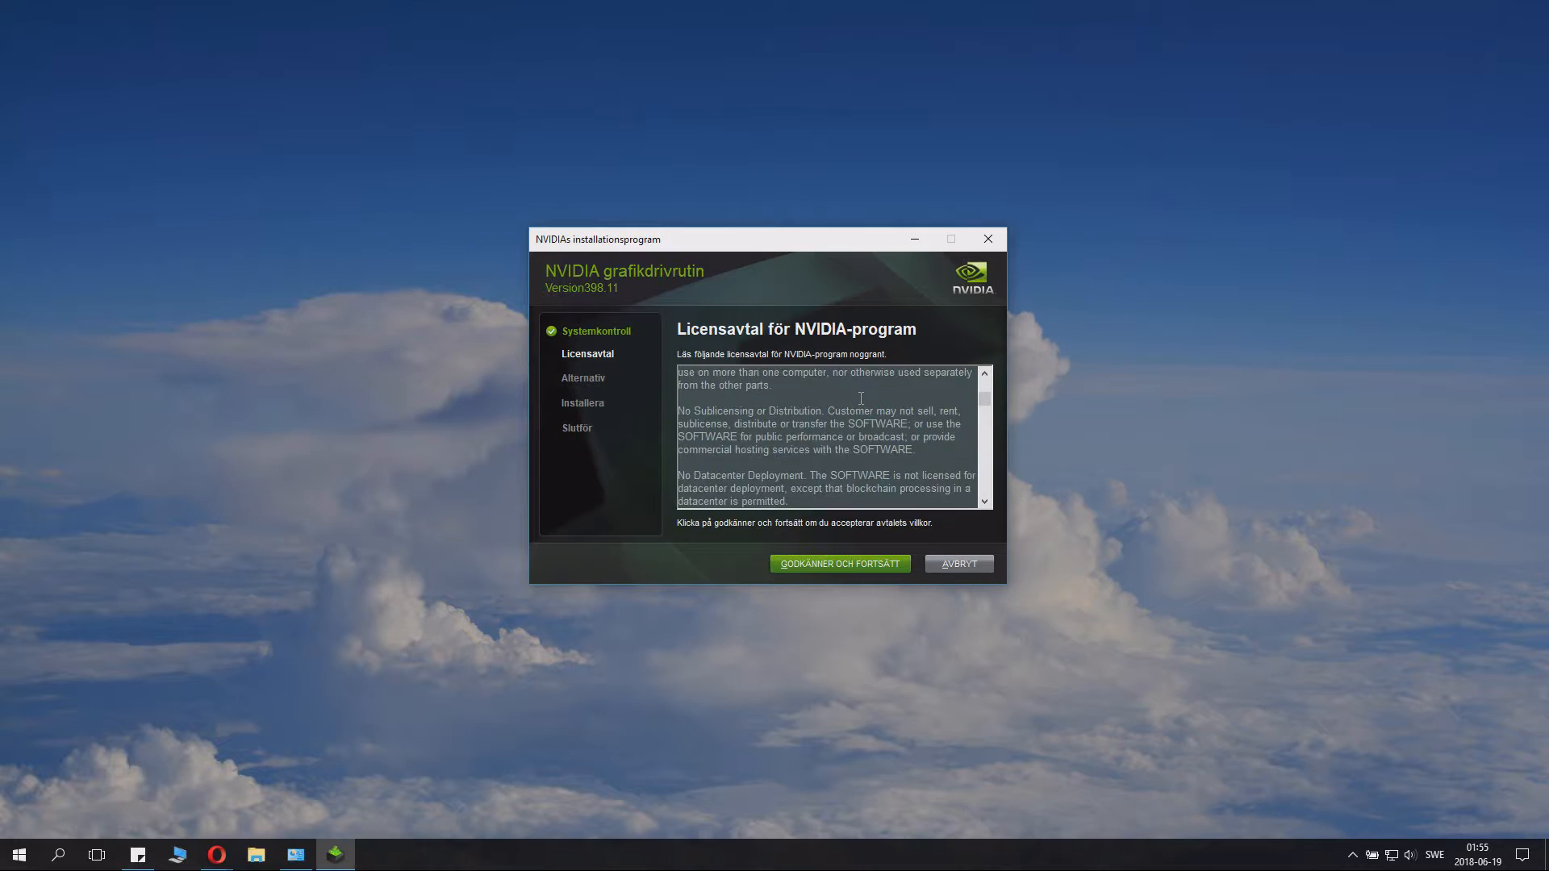
scroll(down, 3)
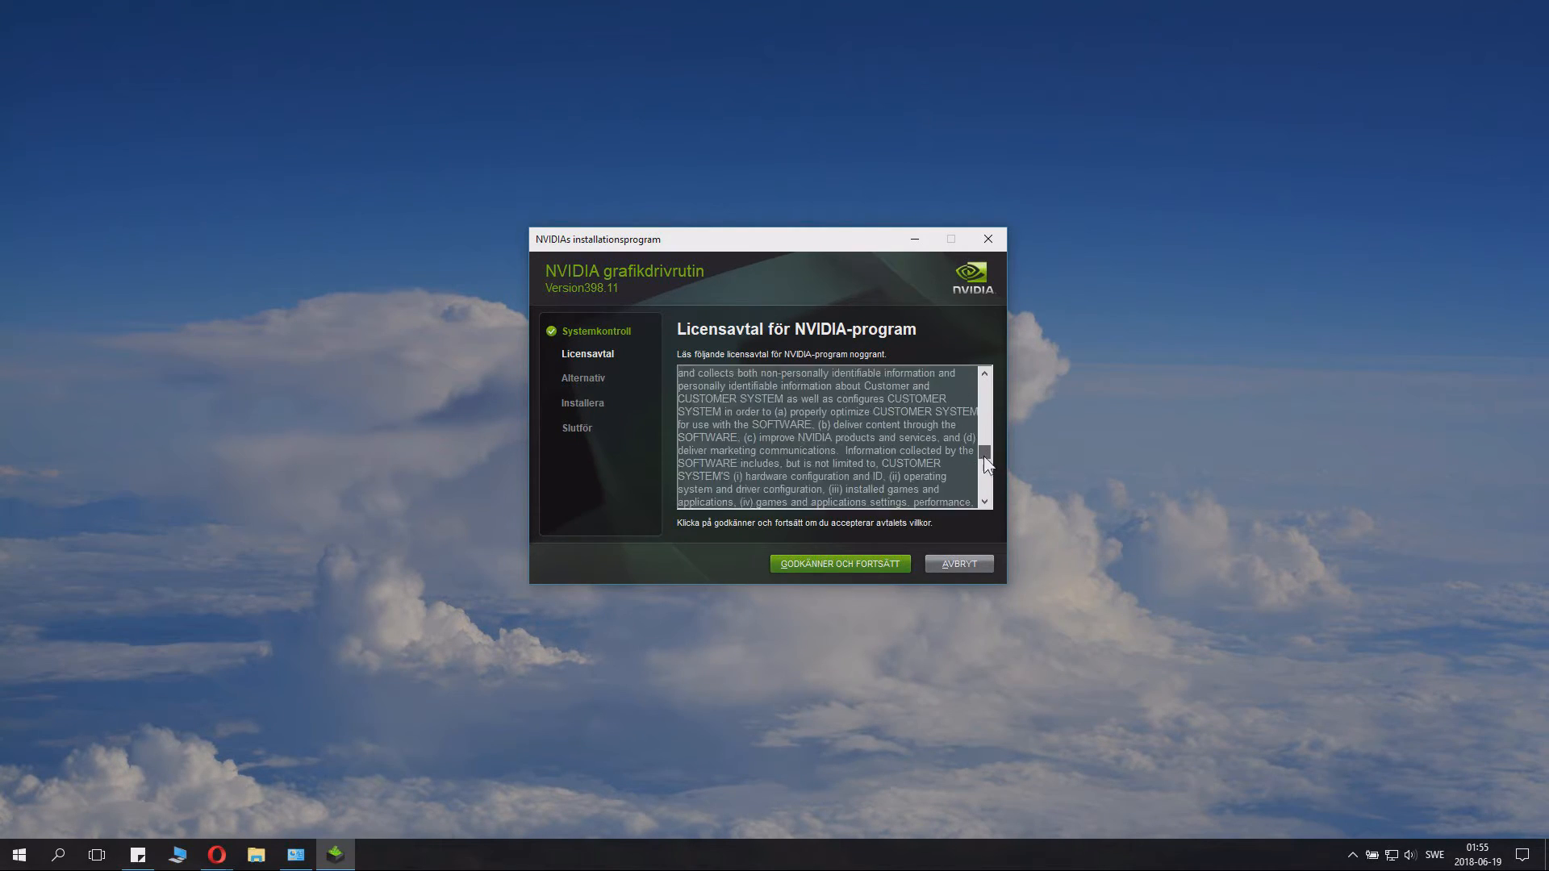
scroll(down, 3)
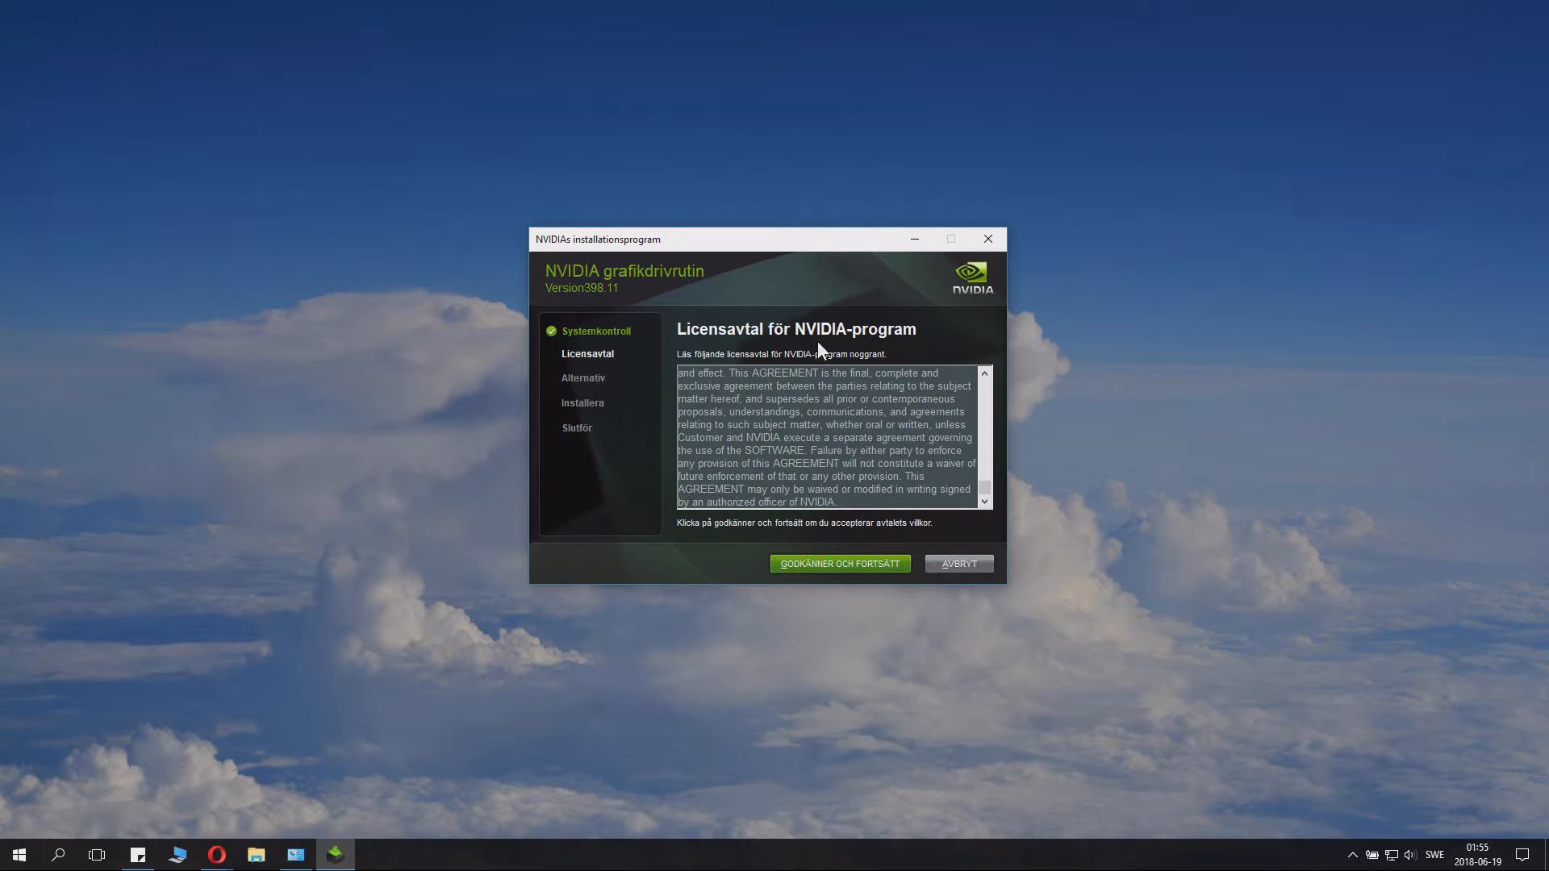
mouse_move(738, 384)
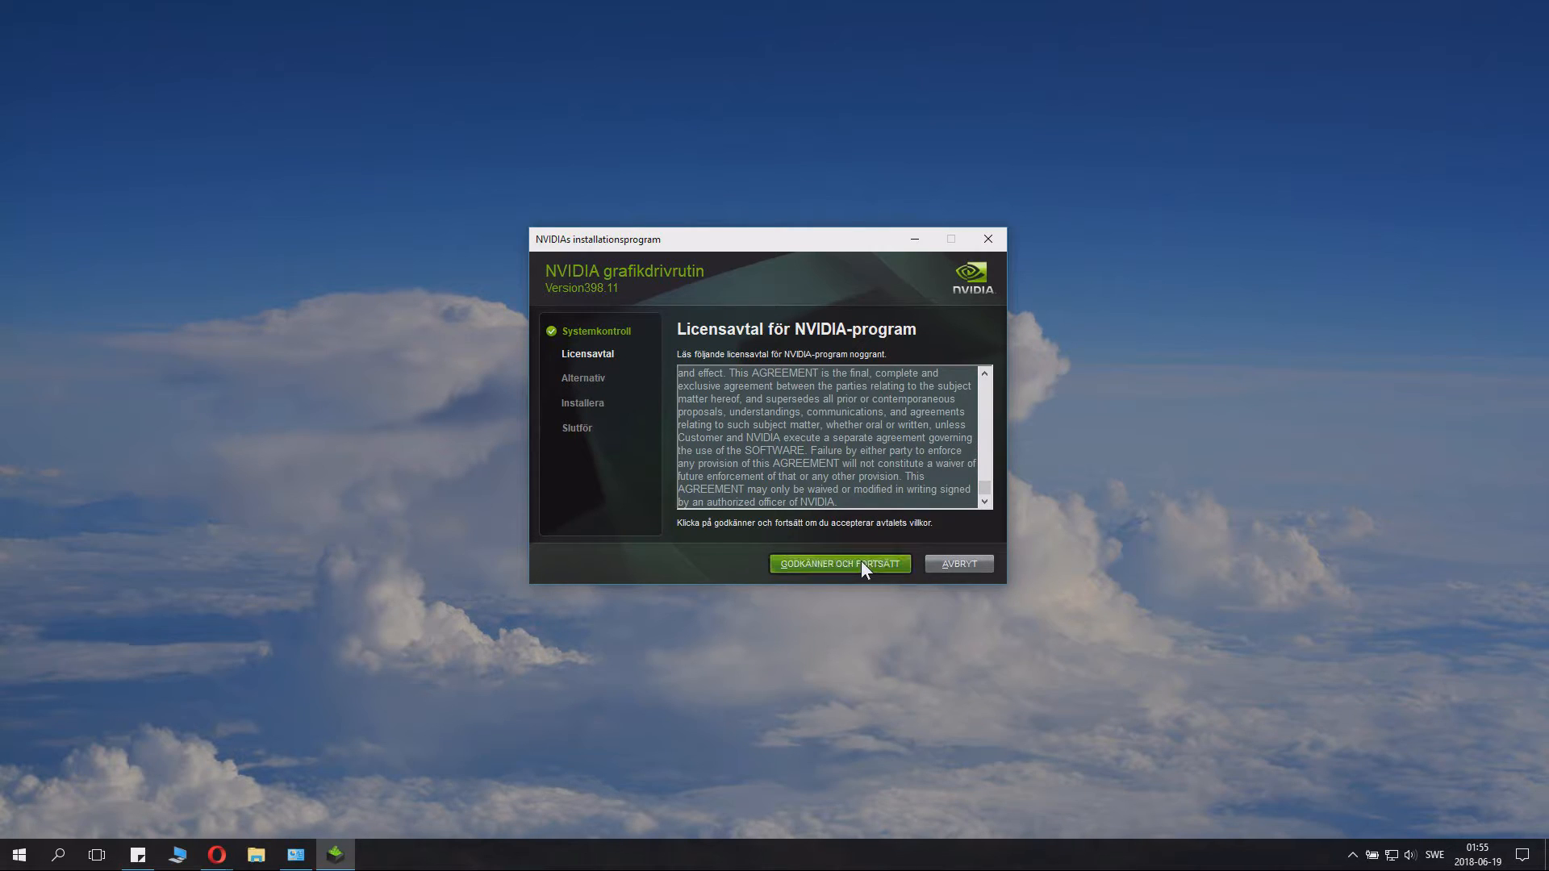
Step: Accept the NVIDIA license and choose the custom installation option
click(839, 564)
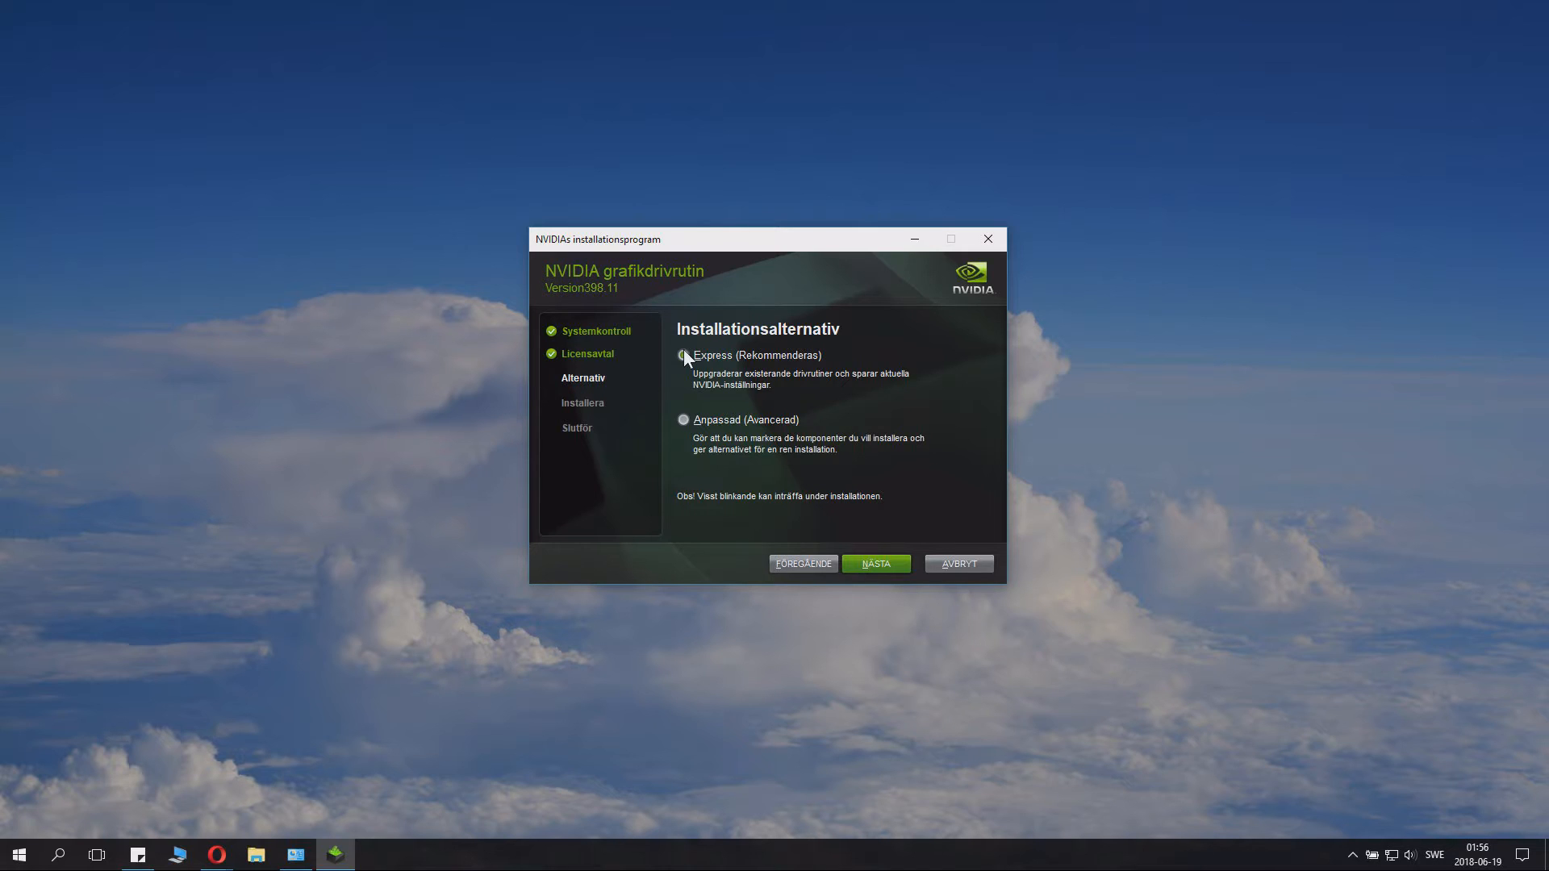
click(683, 420)
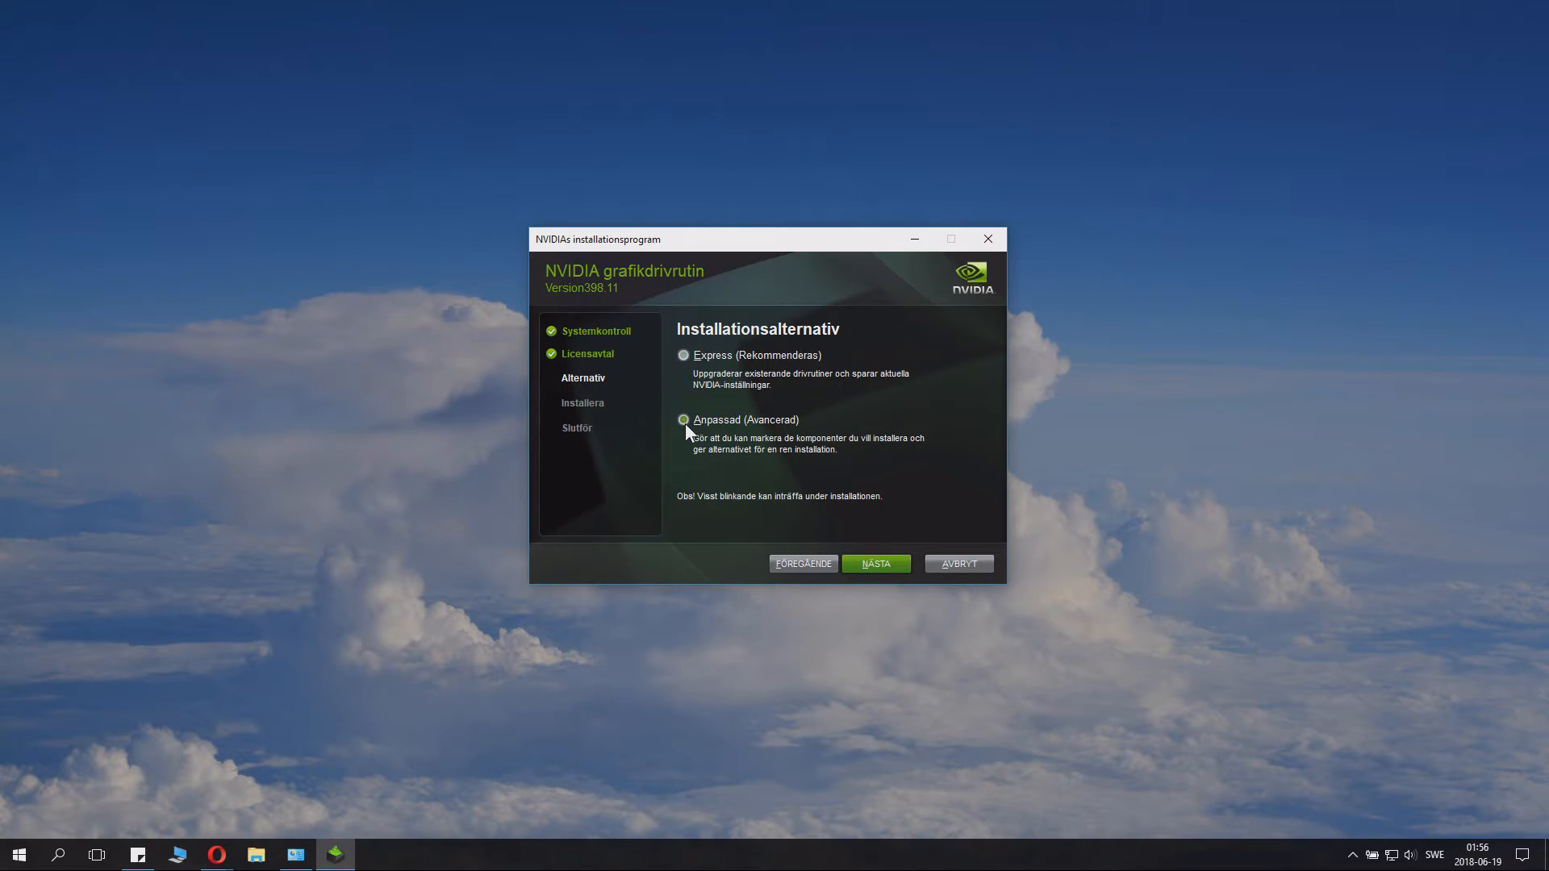
click(683, 420)
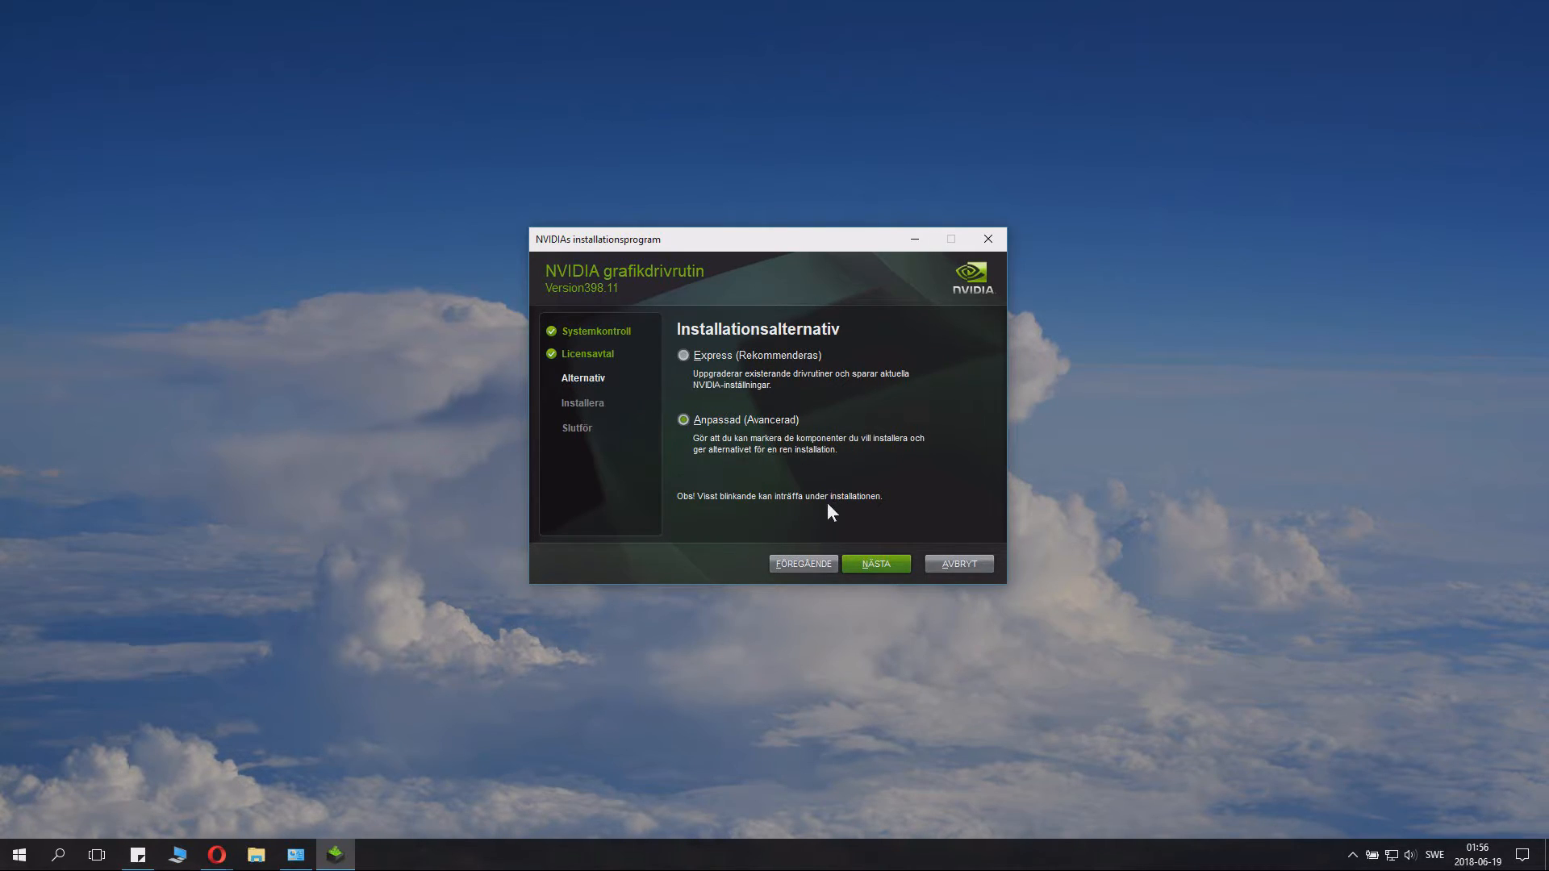
mouse_move(915, 603)
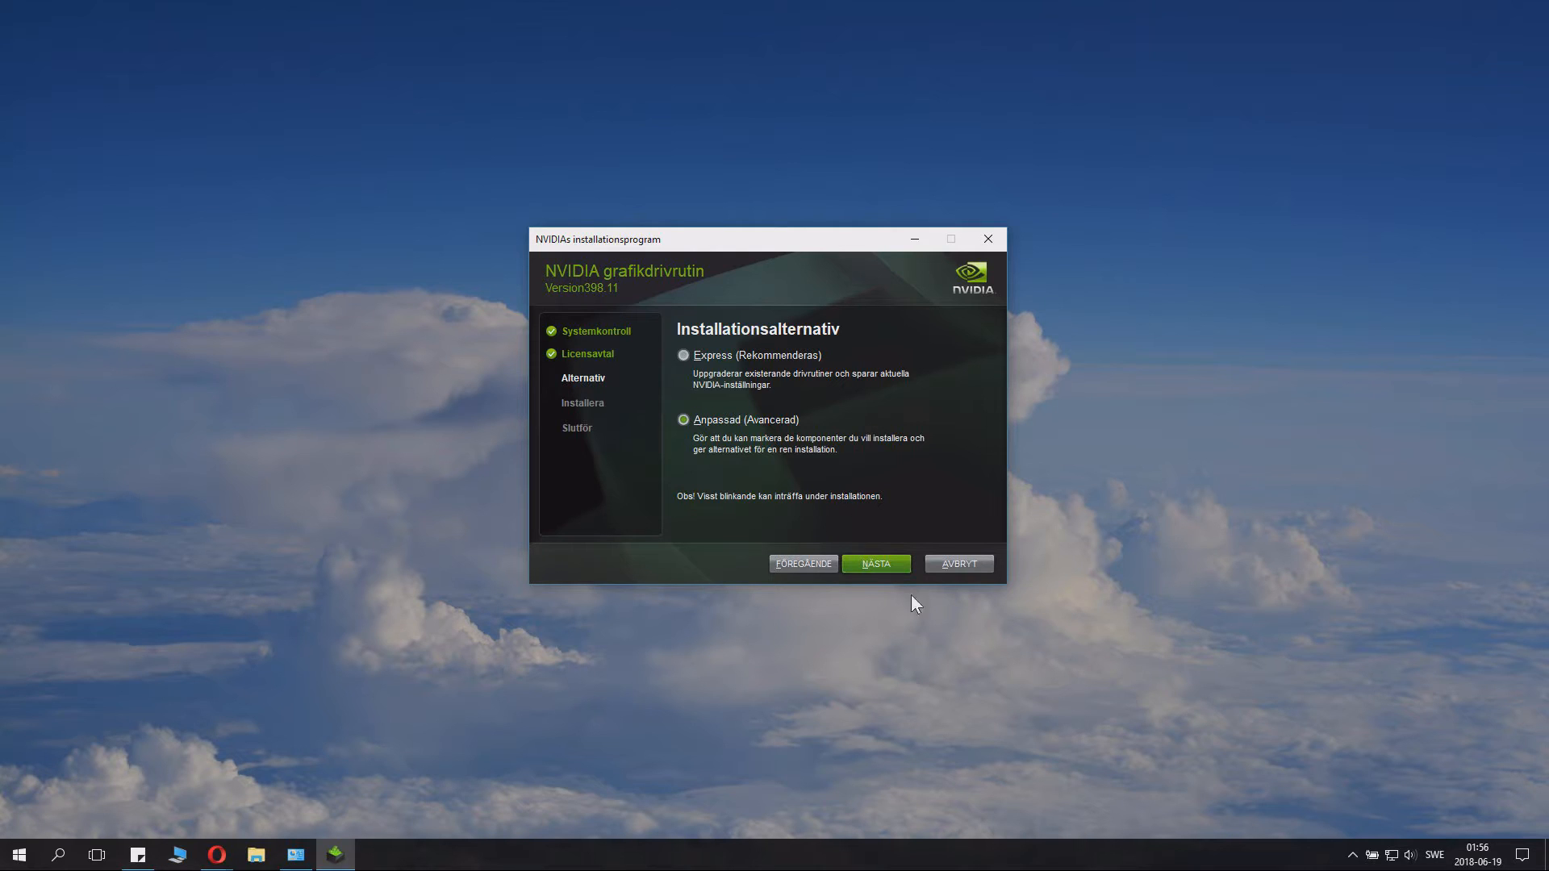
click(873, 564)
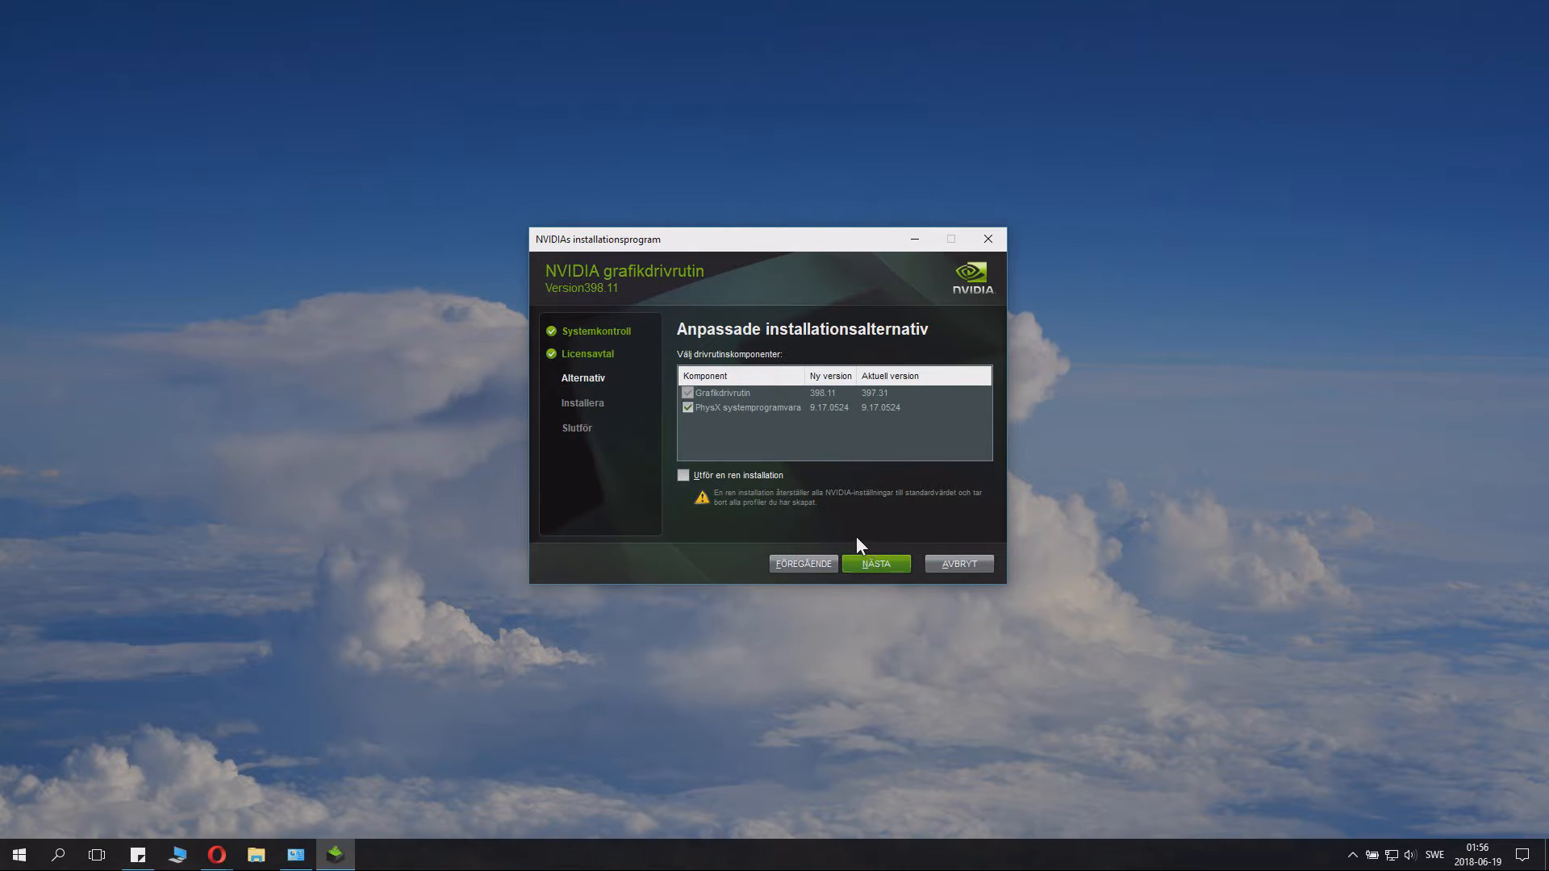
mouse_move(856, 541)
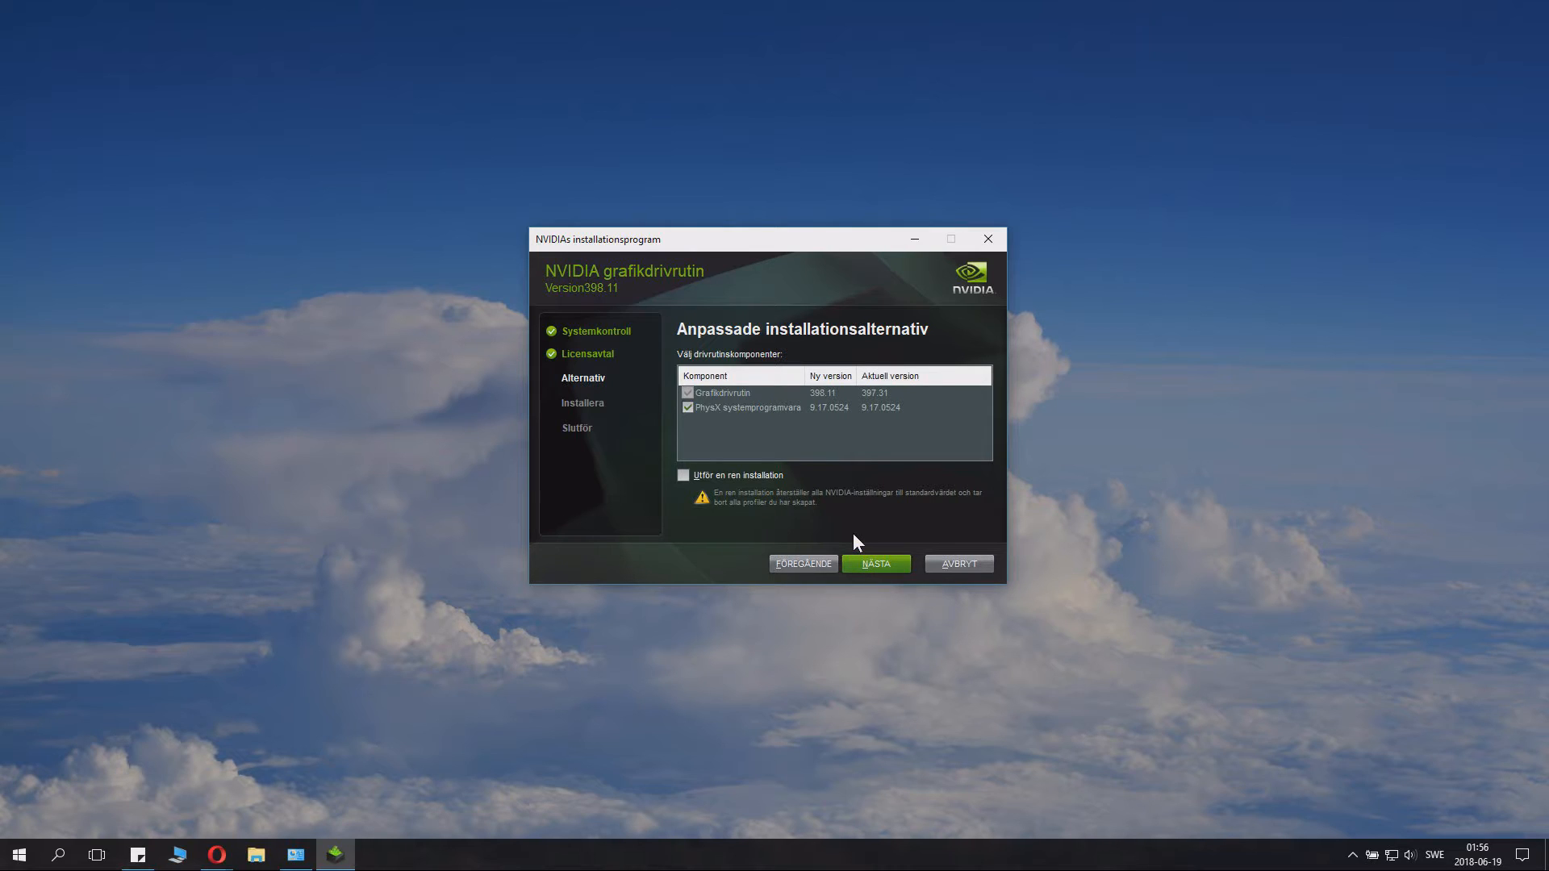
mouse_move(812, 481)
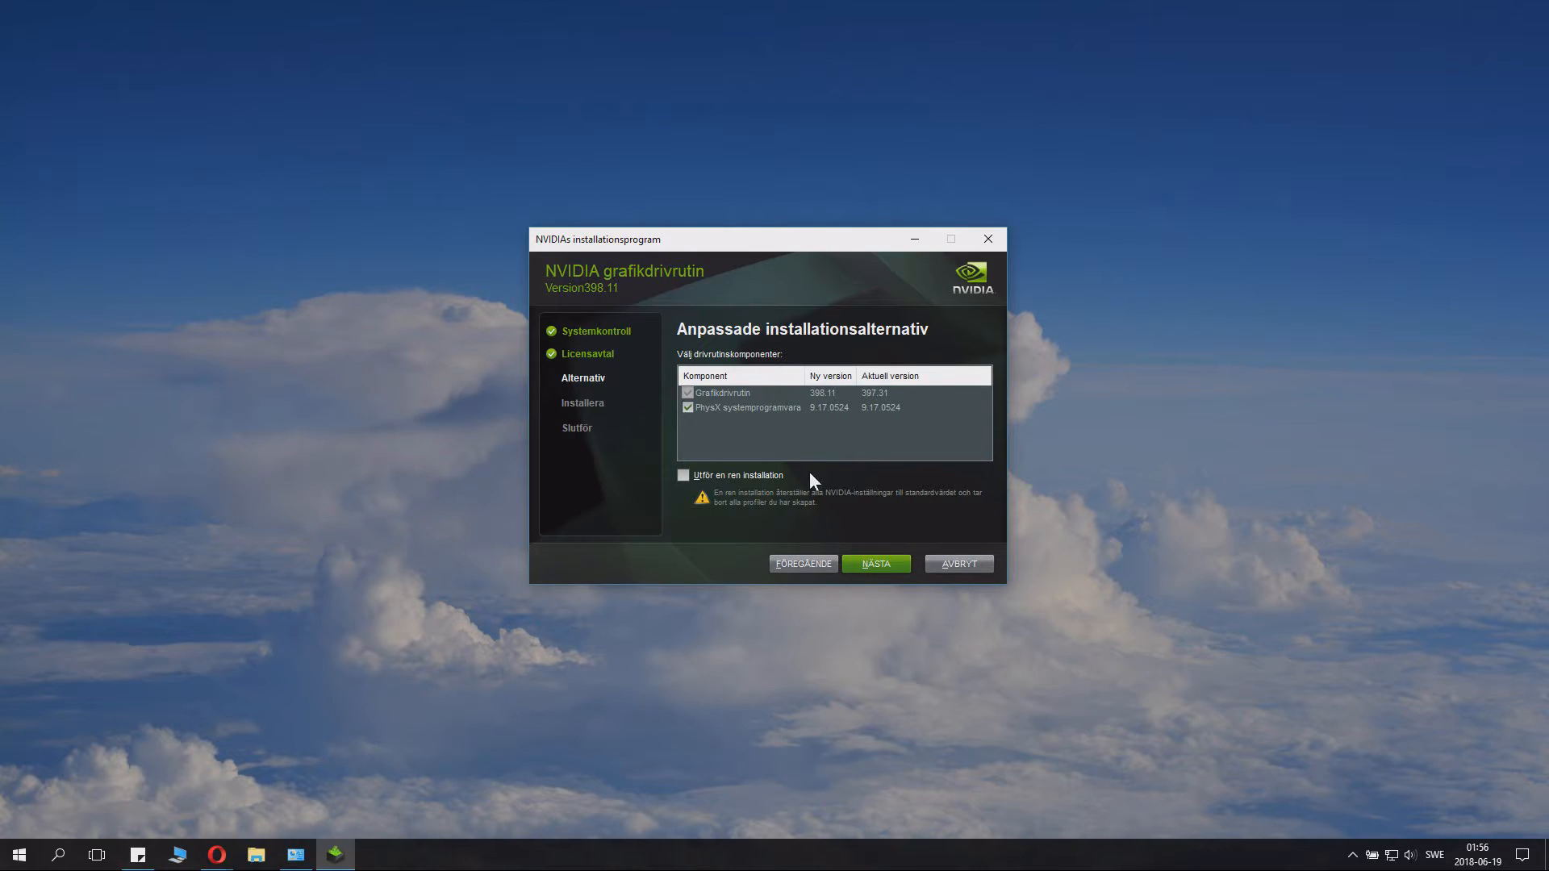
Step: Keep the graphics driver and PhysX selected with clean installation left unchecked
click(722, 392)
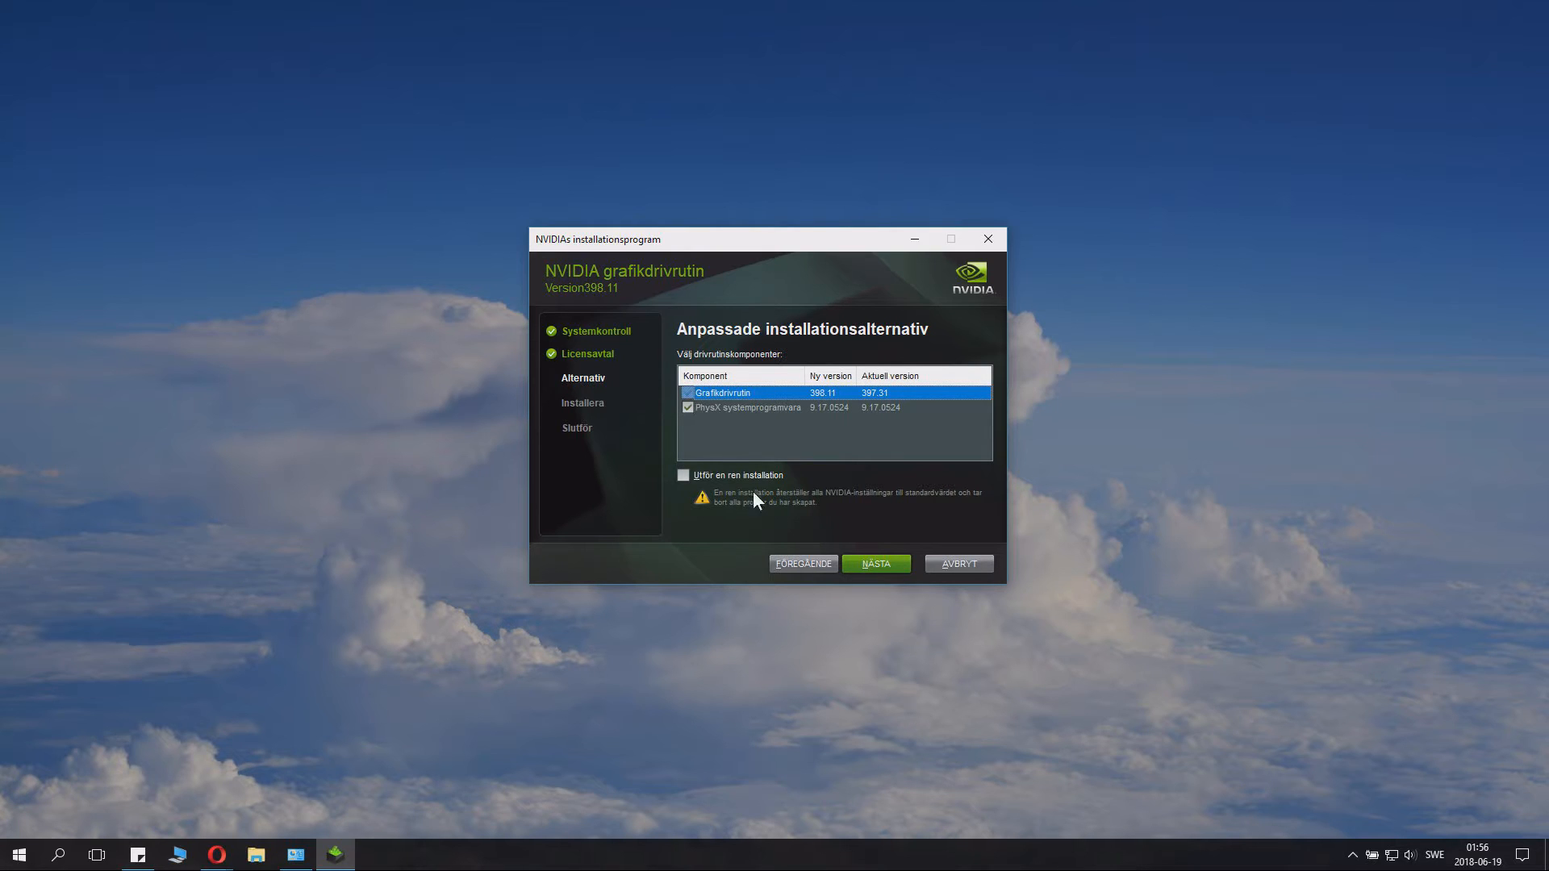
click(748, 406)
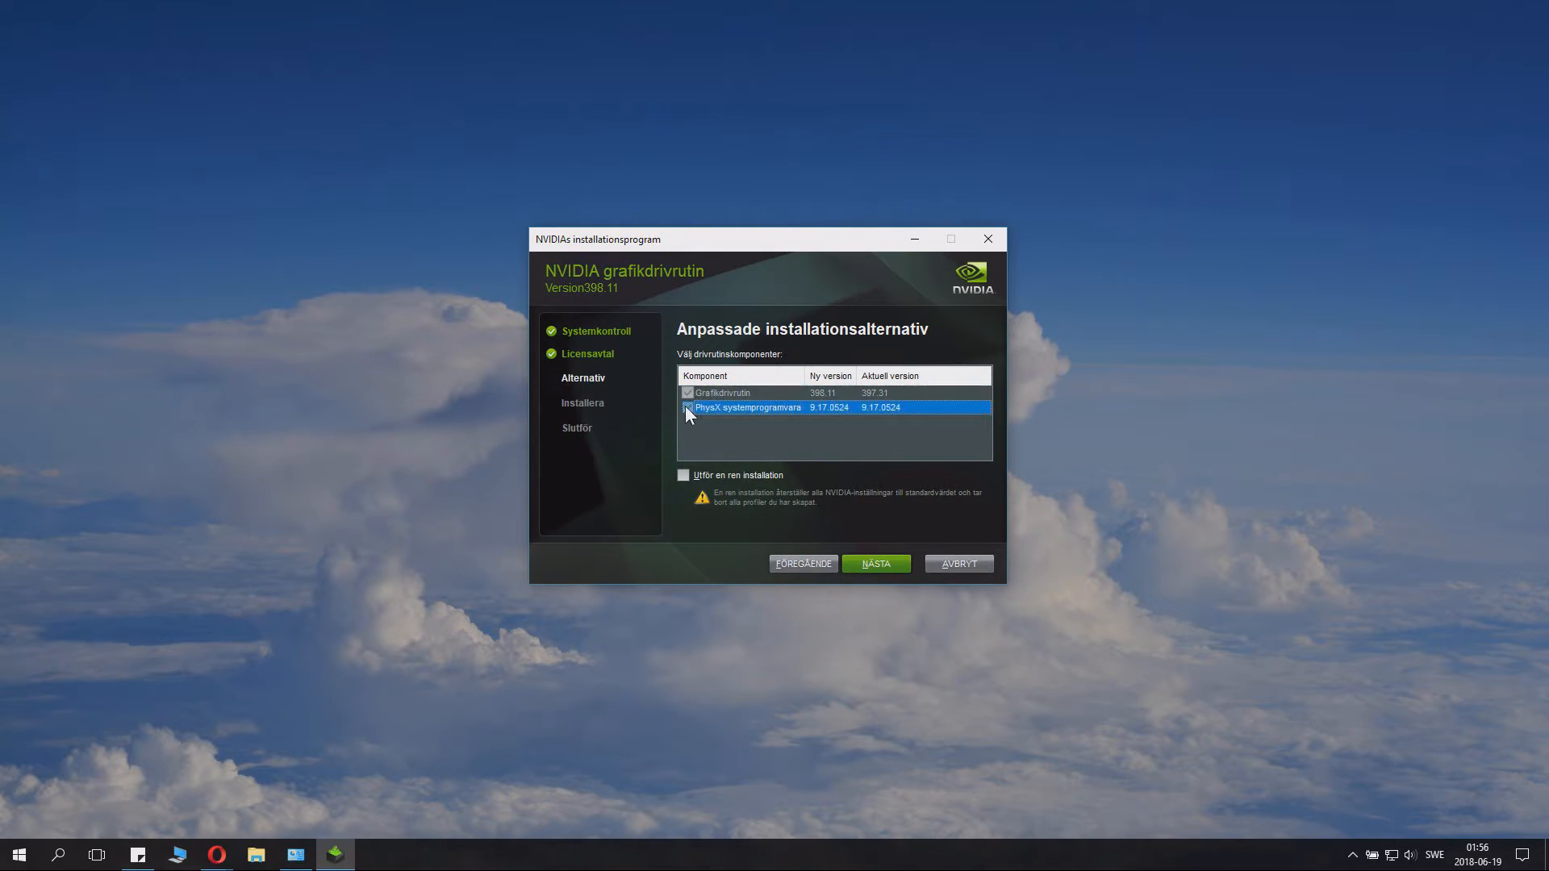
click(688, 407)
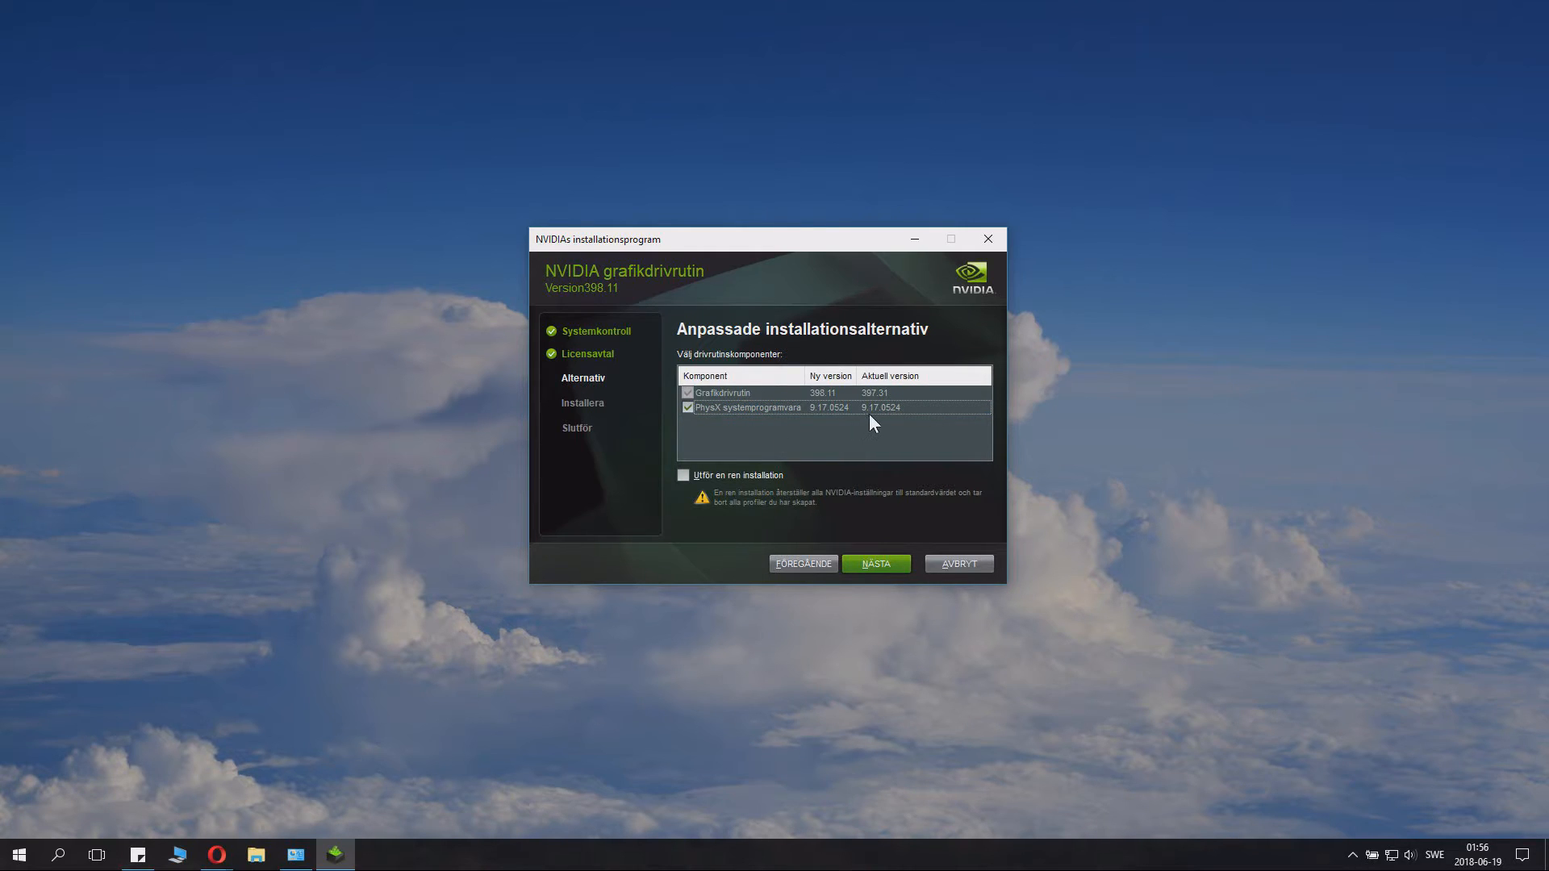
mouse_move(901, 416)
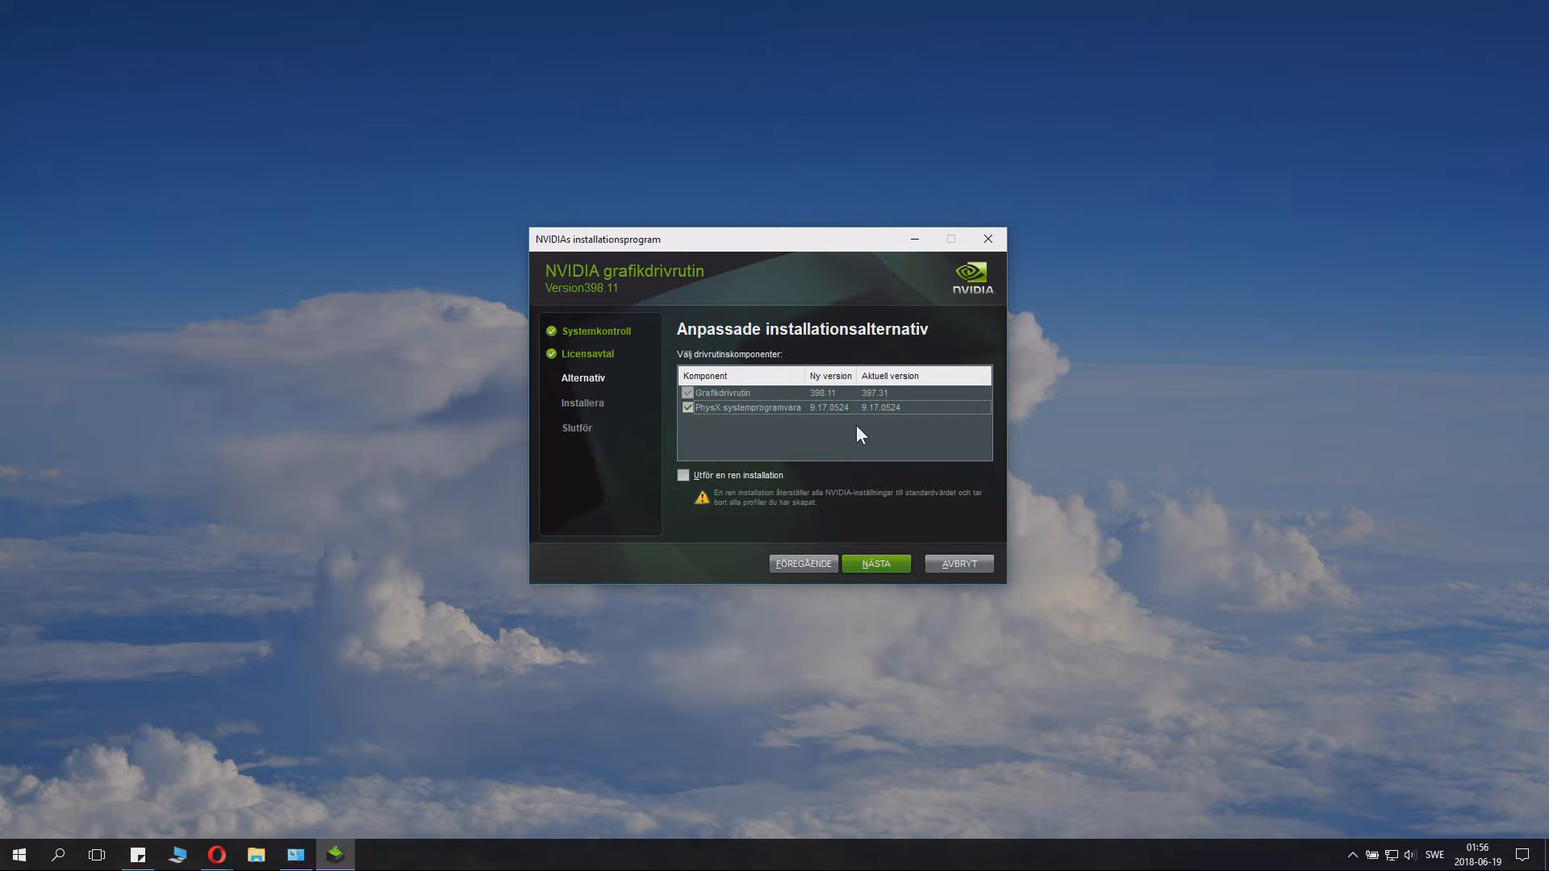
mouse_move(876, 437)
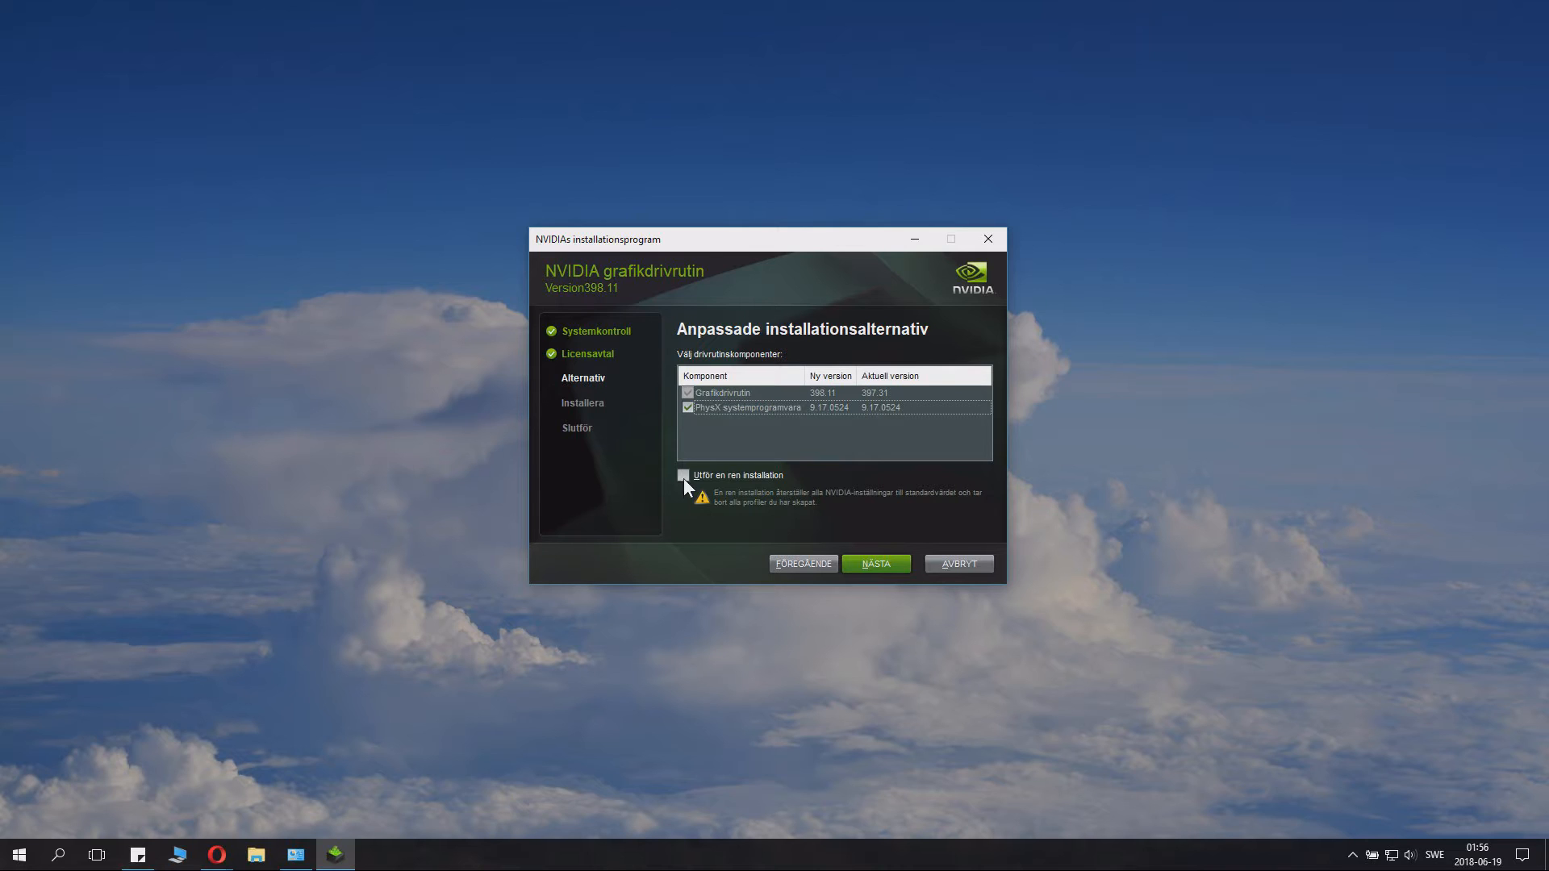
click(682, 475)
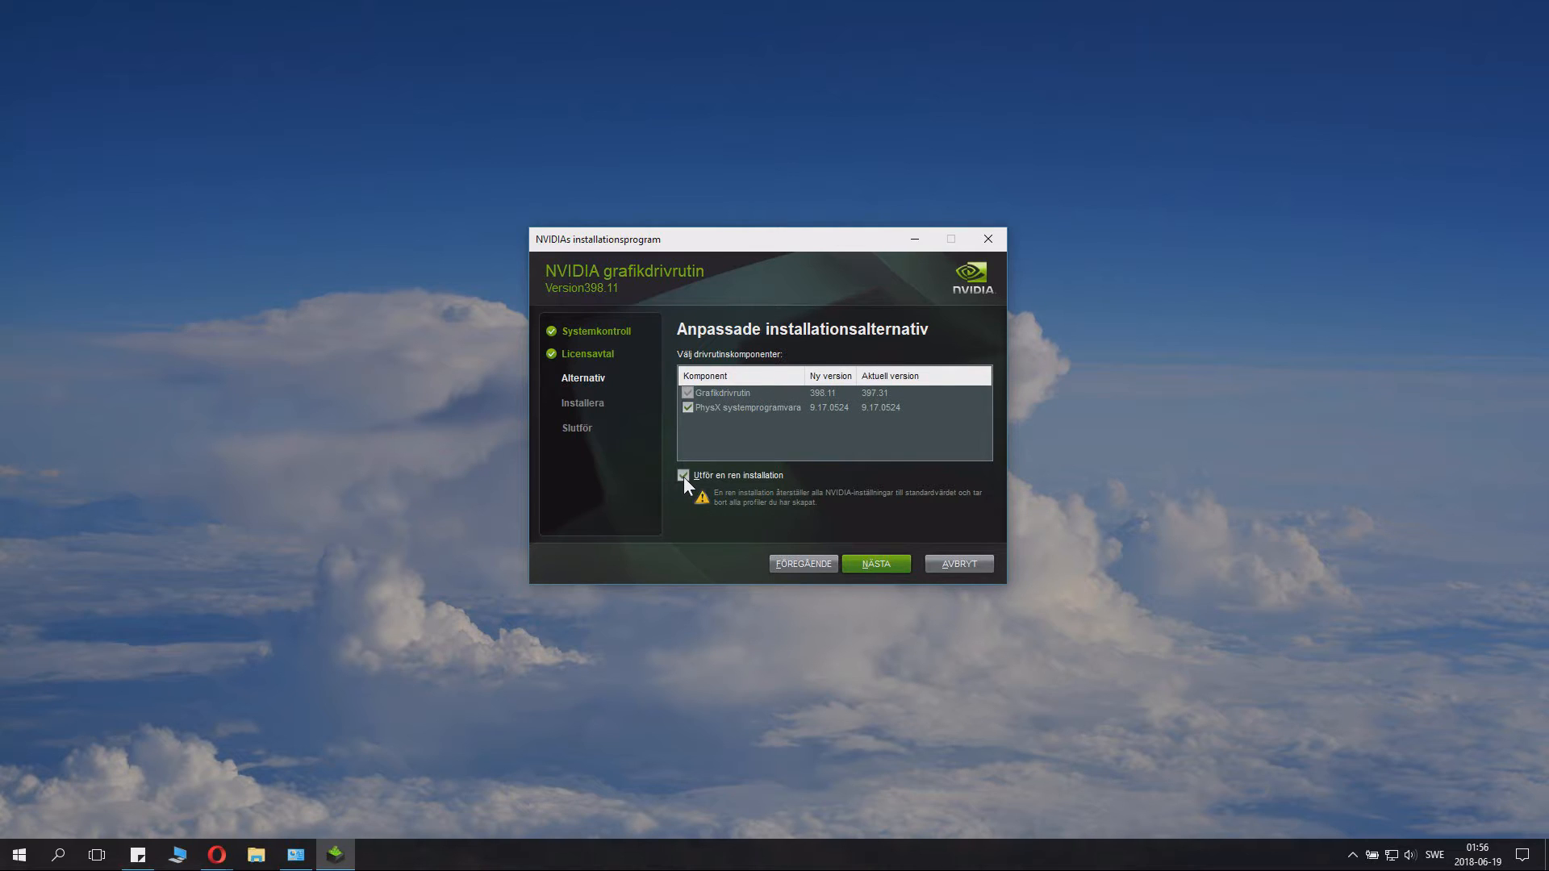
click(683, 475)
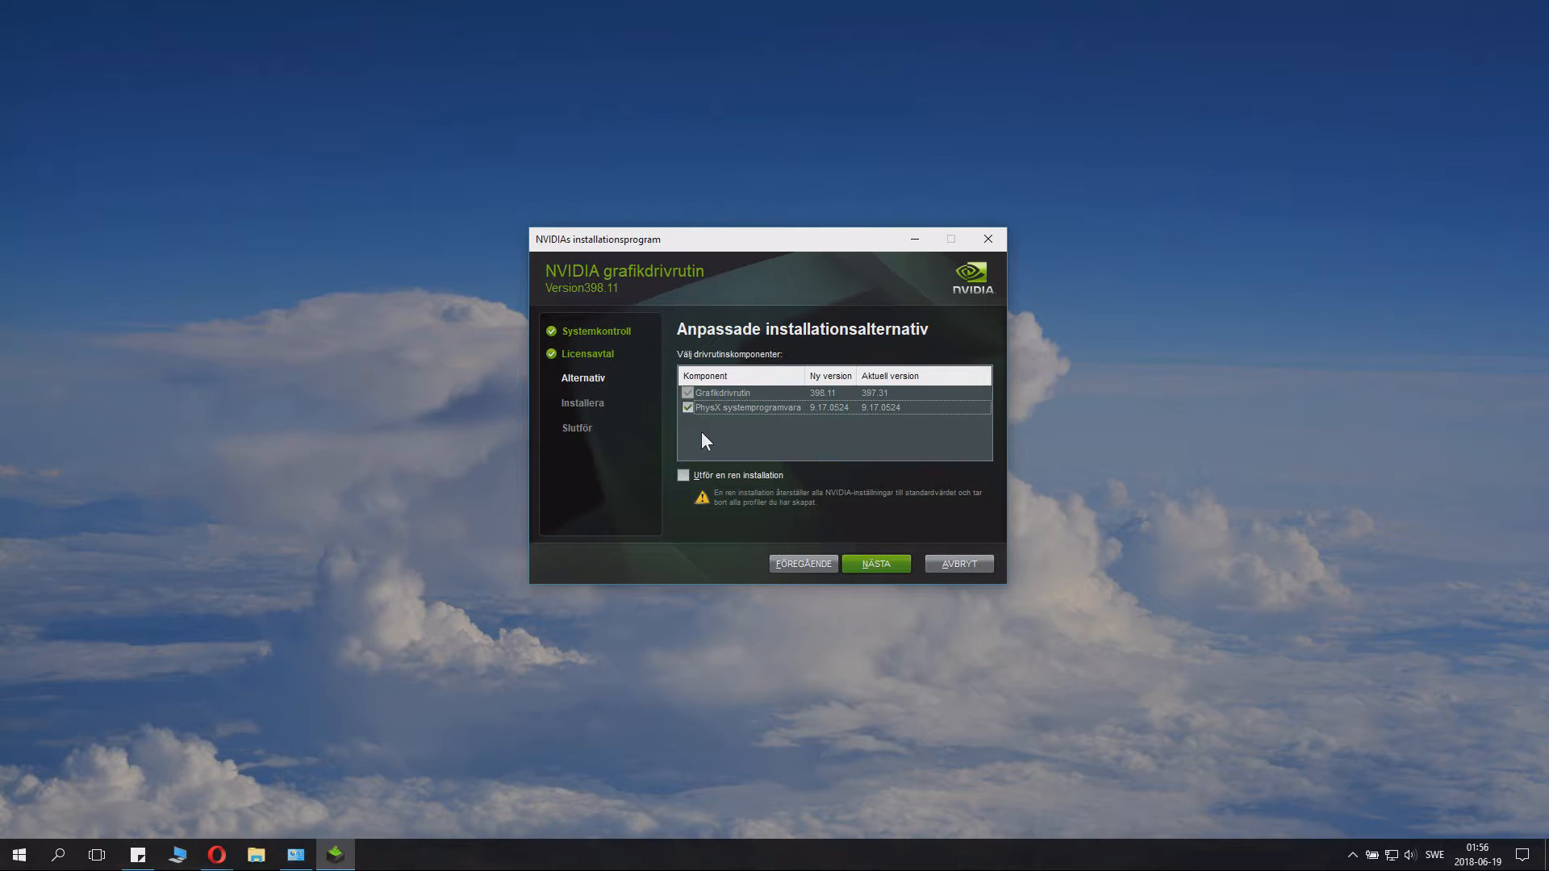
mouse_move(751, 494)
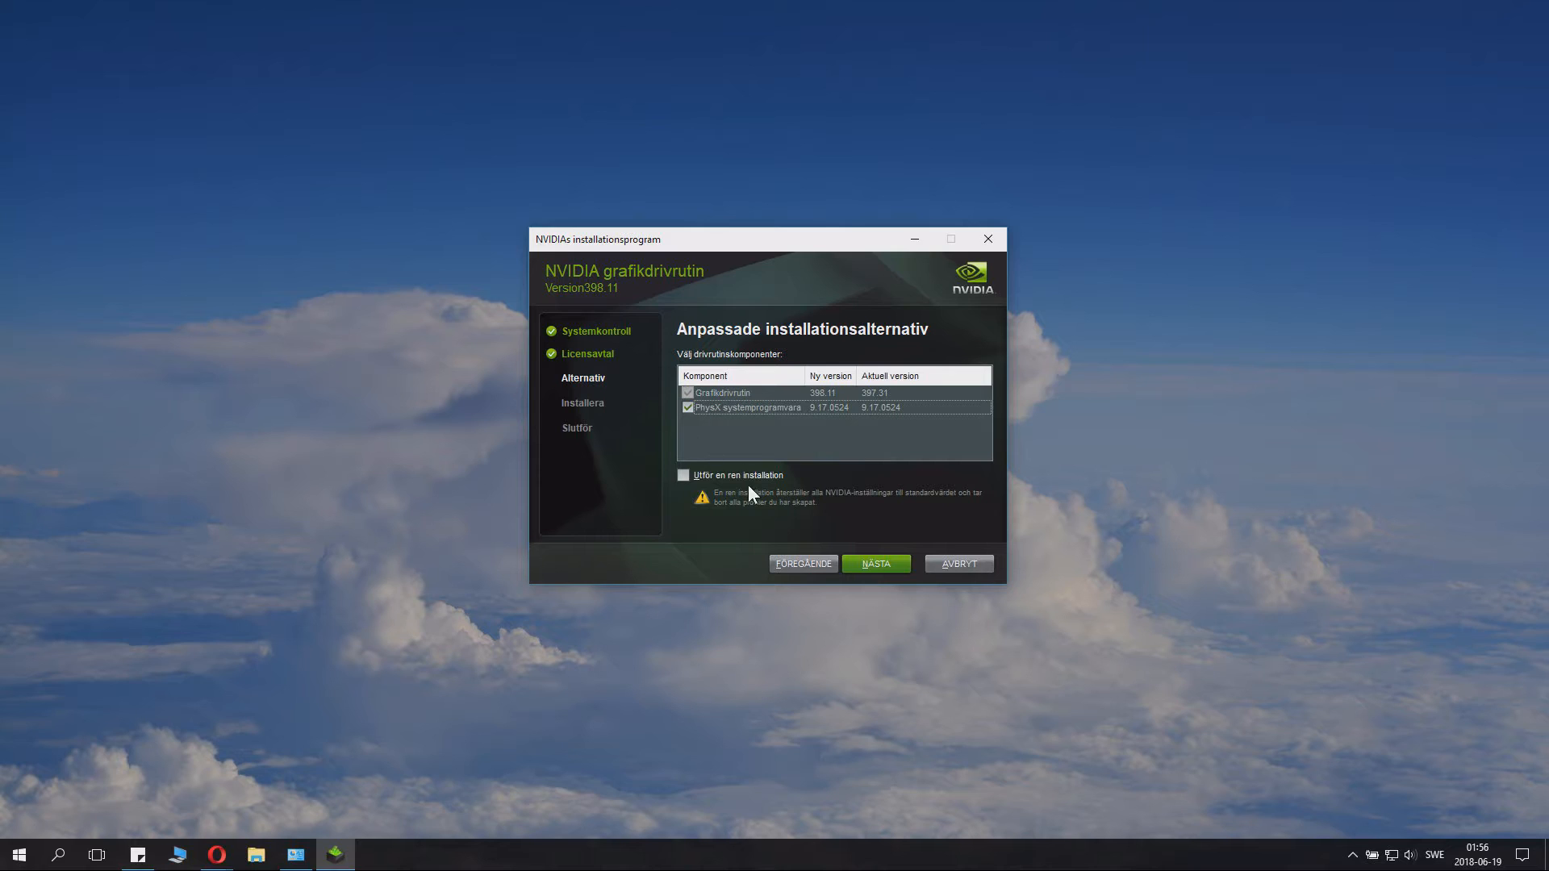
mouse_move(803, 435)
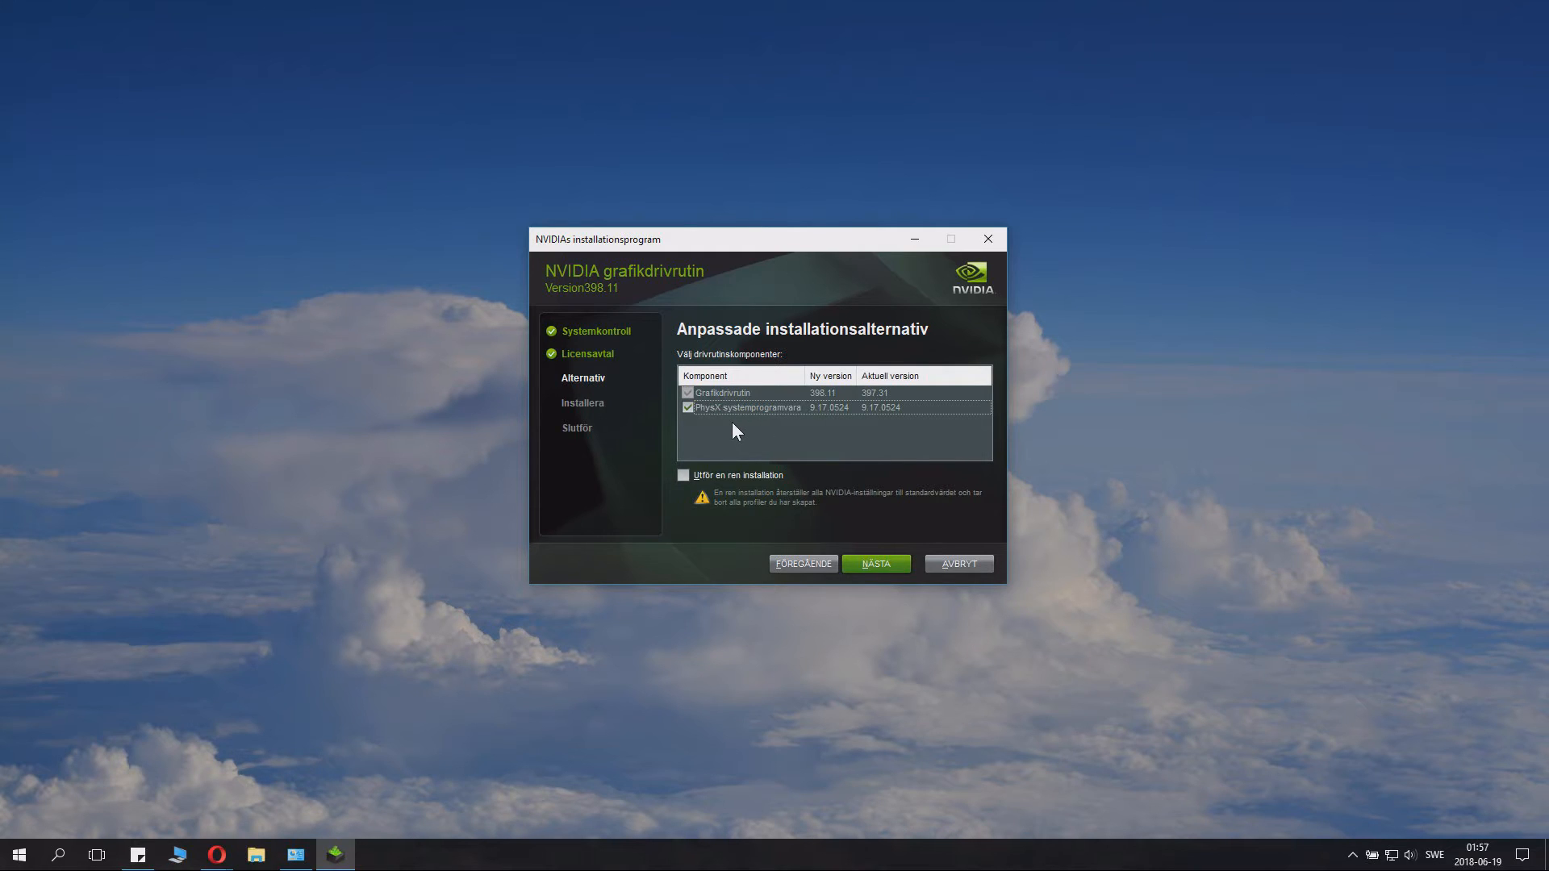
drag(691, 239, 771, 225)
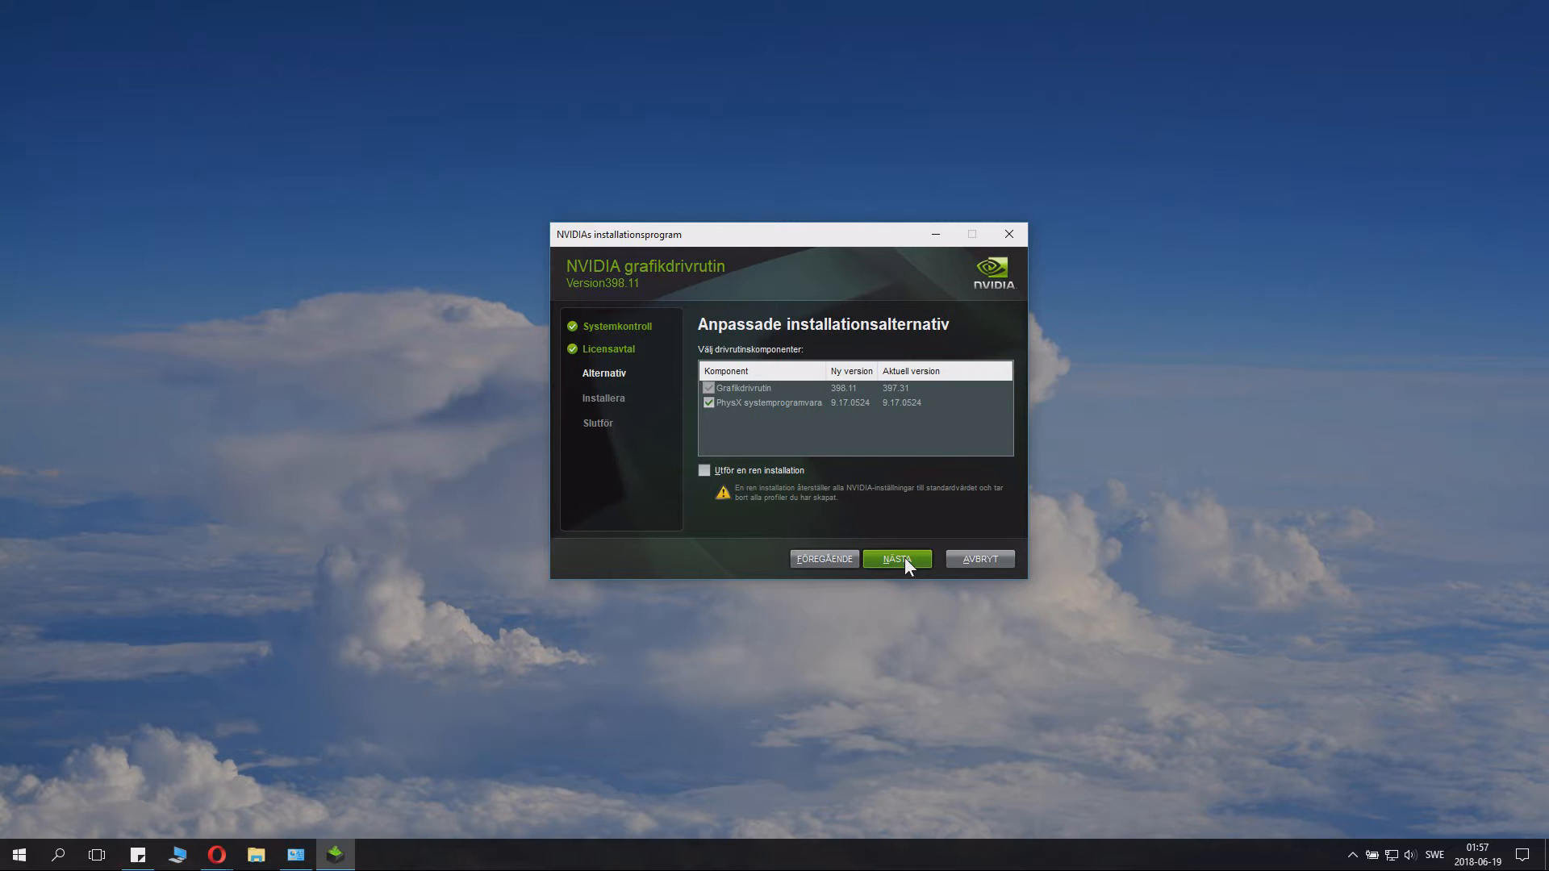
click(895, 559)
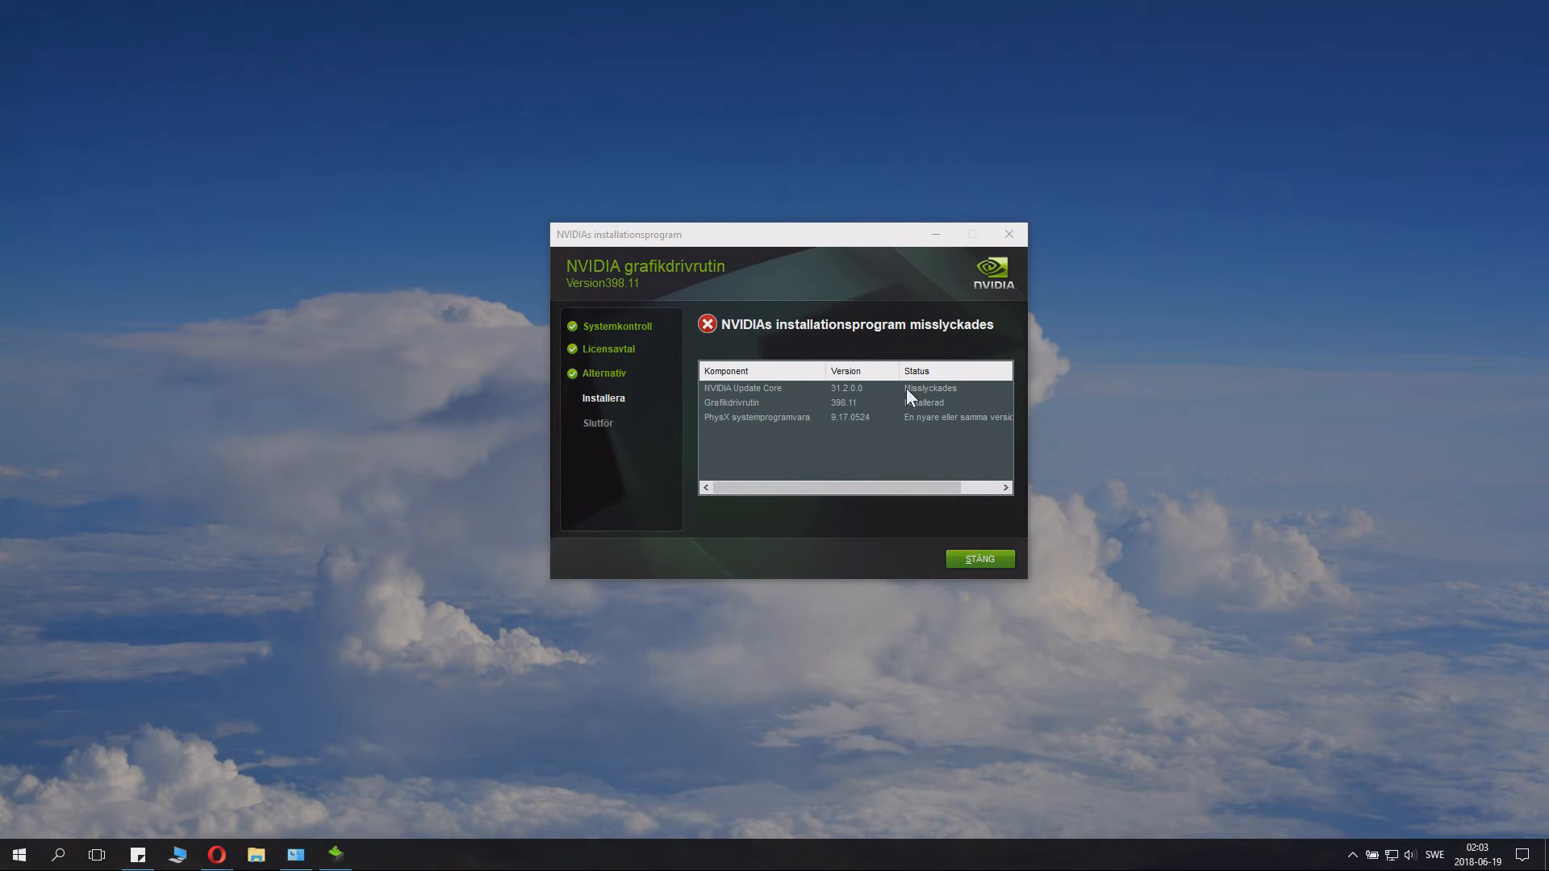
mouse_move(877, 395)
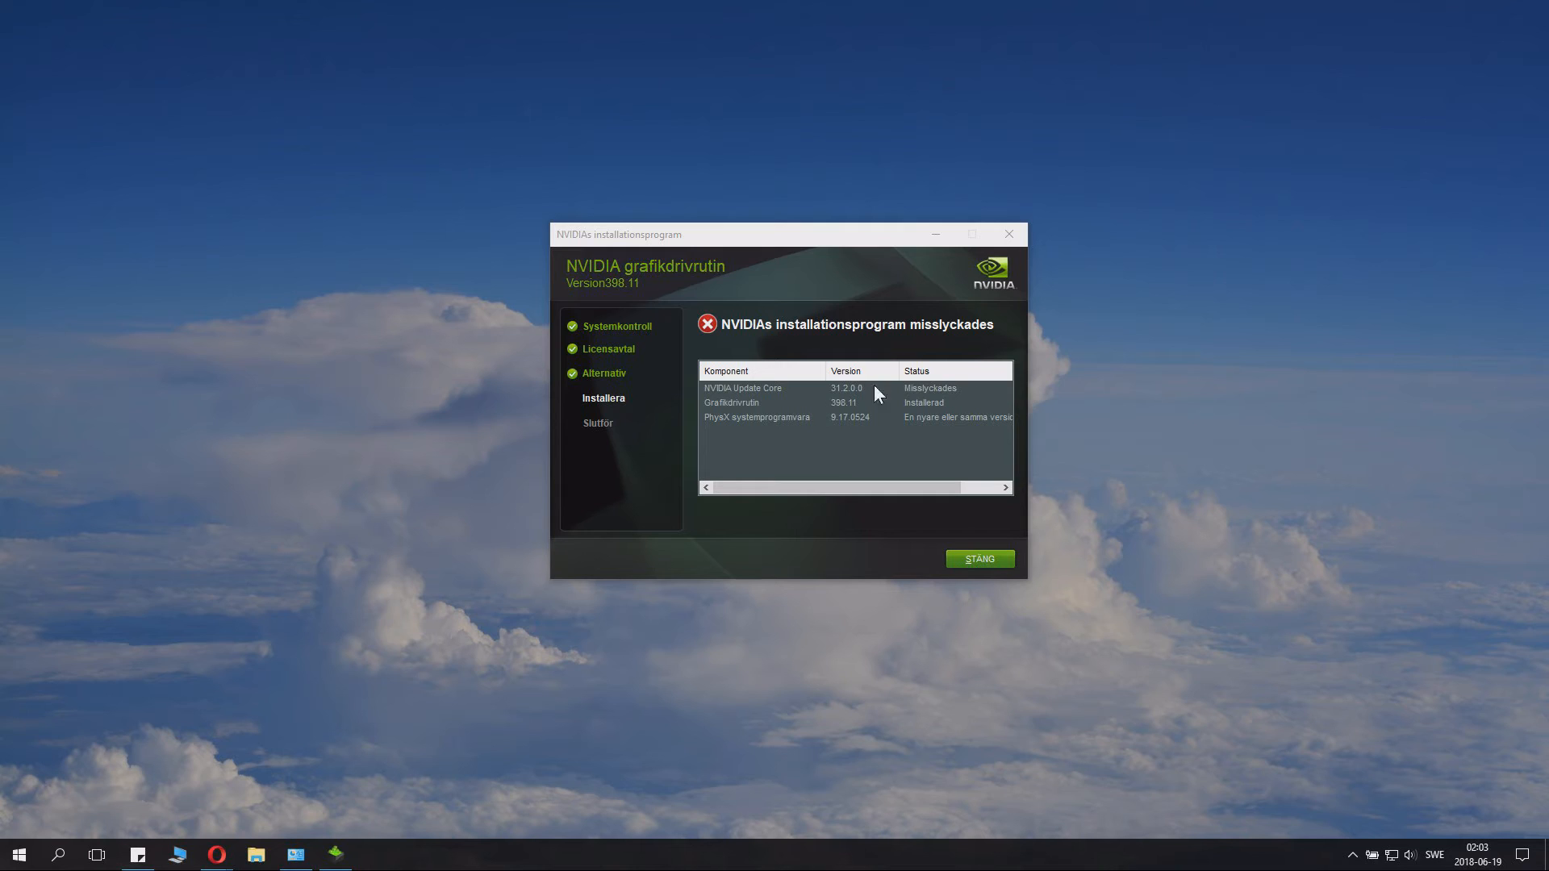
mouse_move(800, 416)
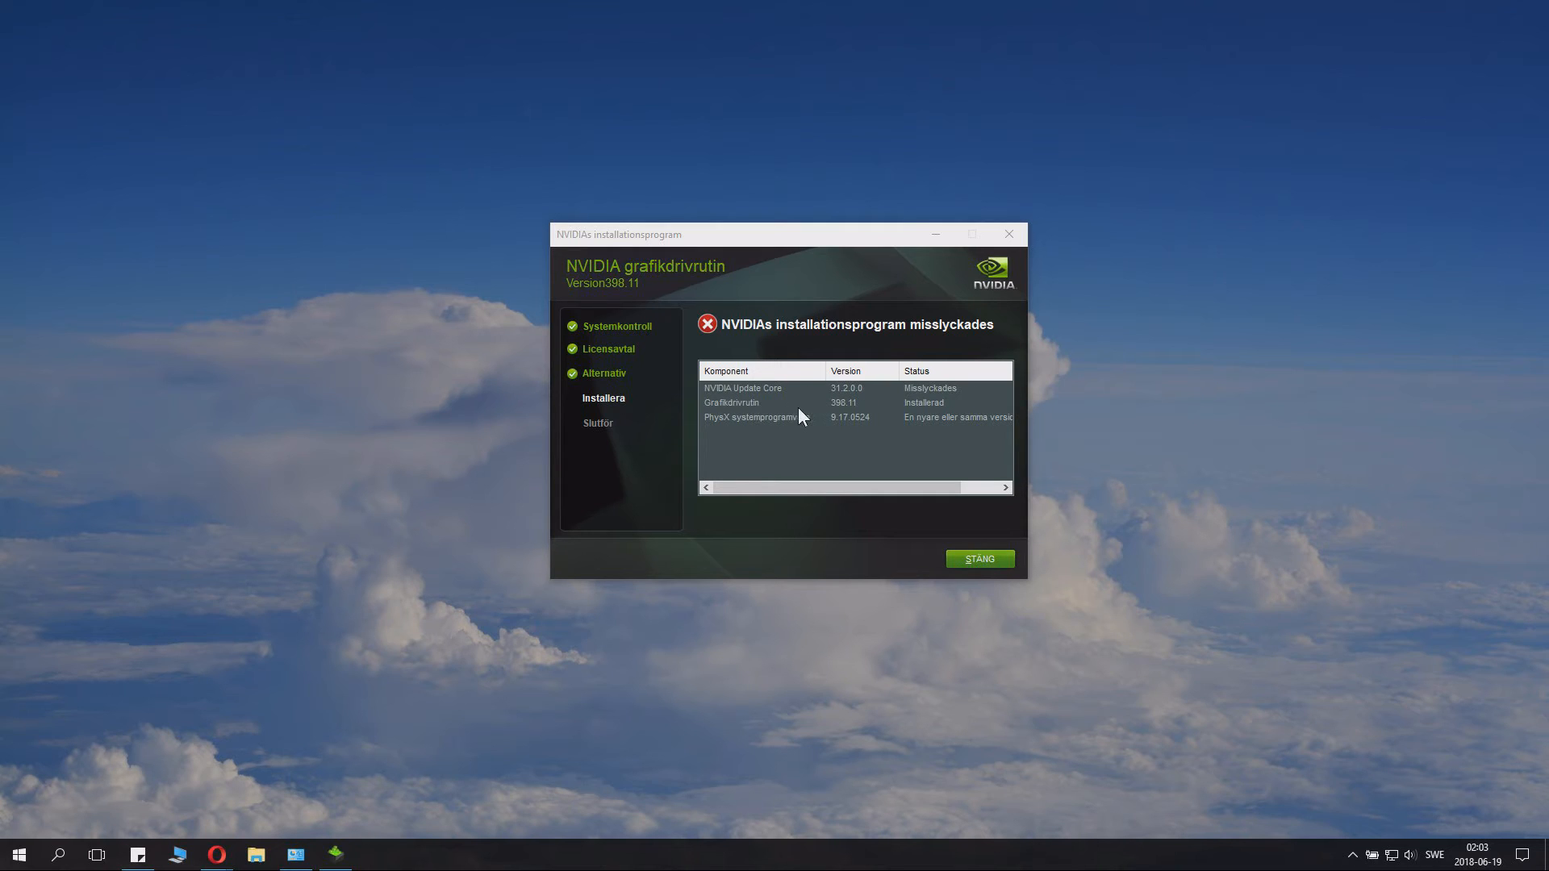
mouse_move(954, 414)
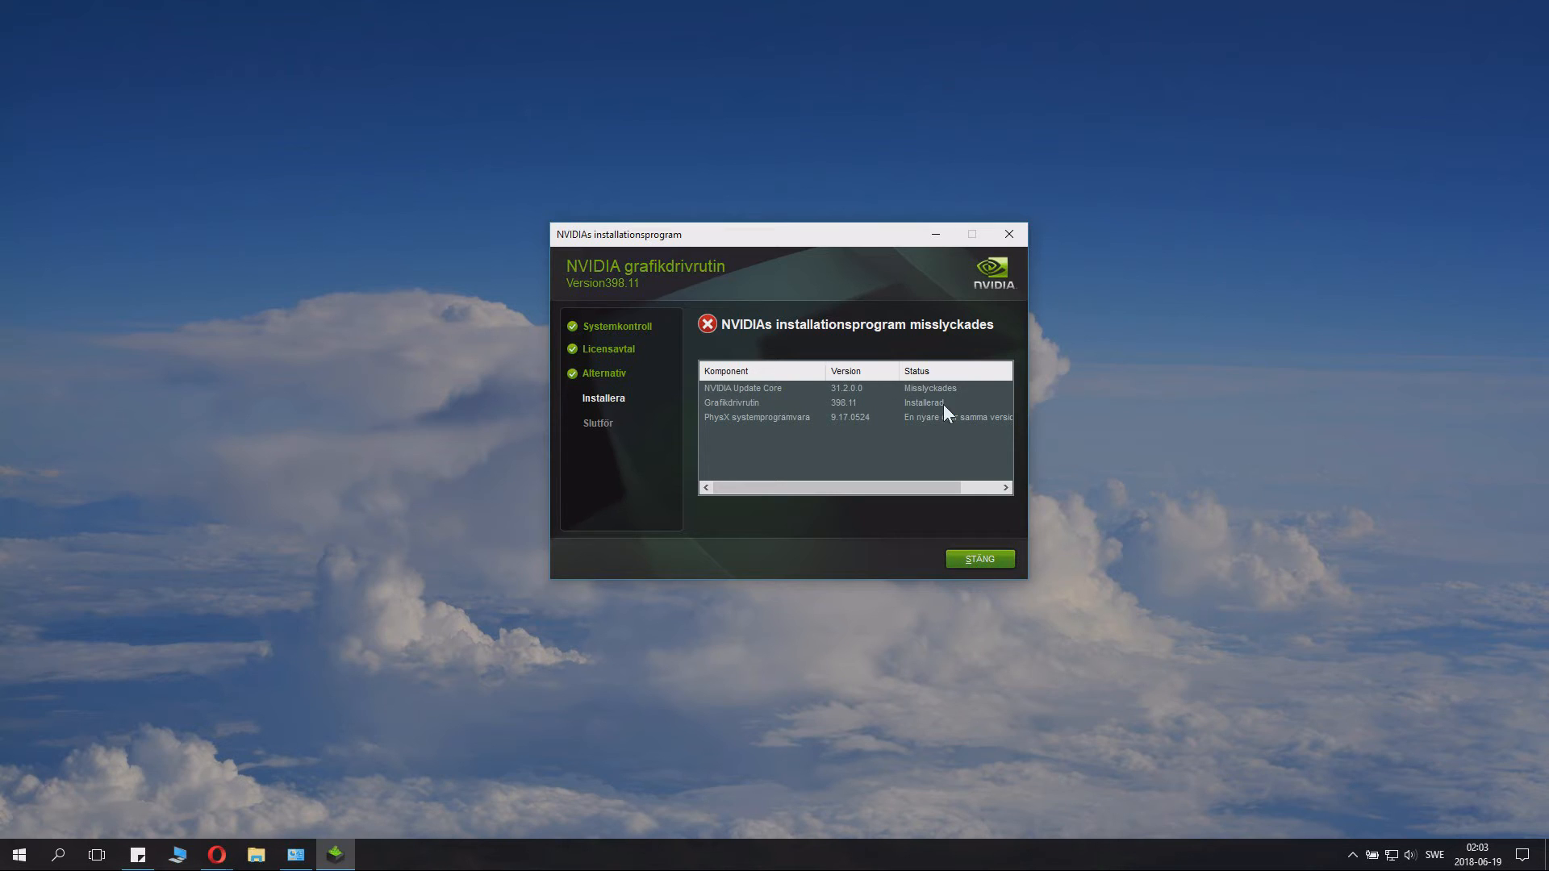
mouse_move(857, 431)
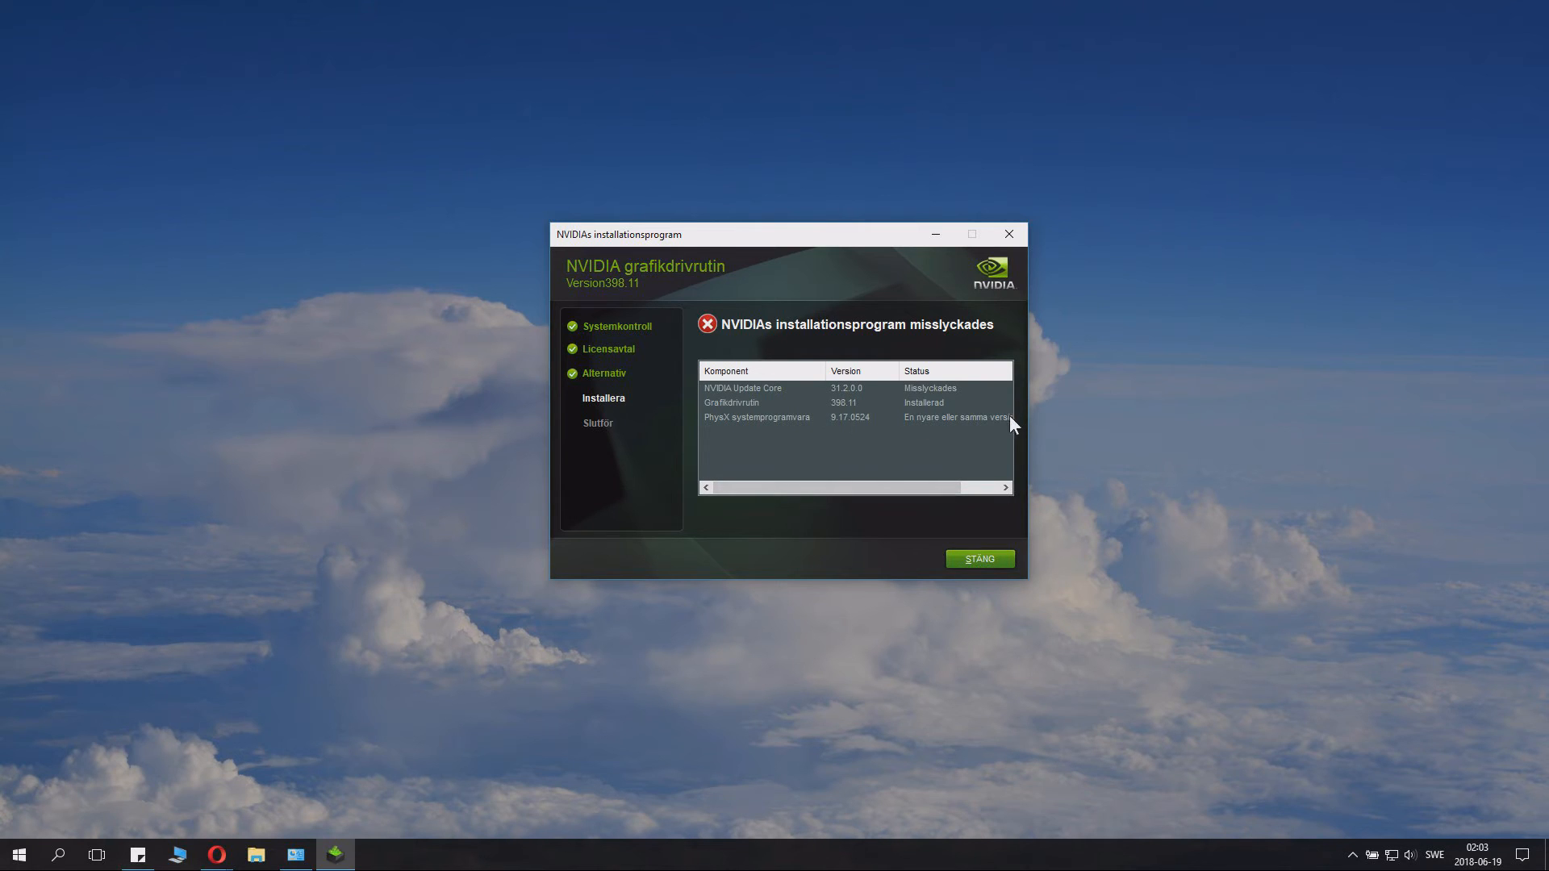
mouse_move(853, 422)
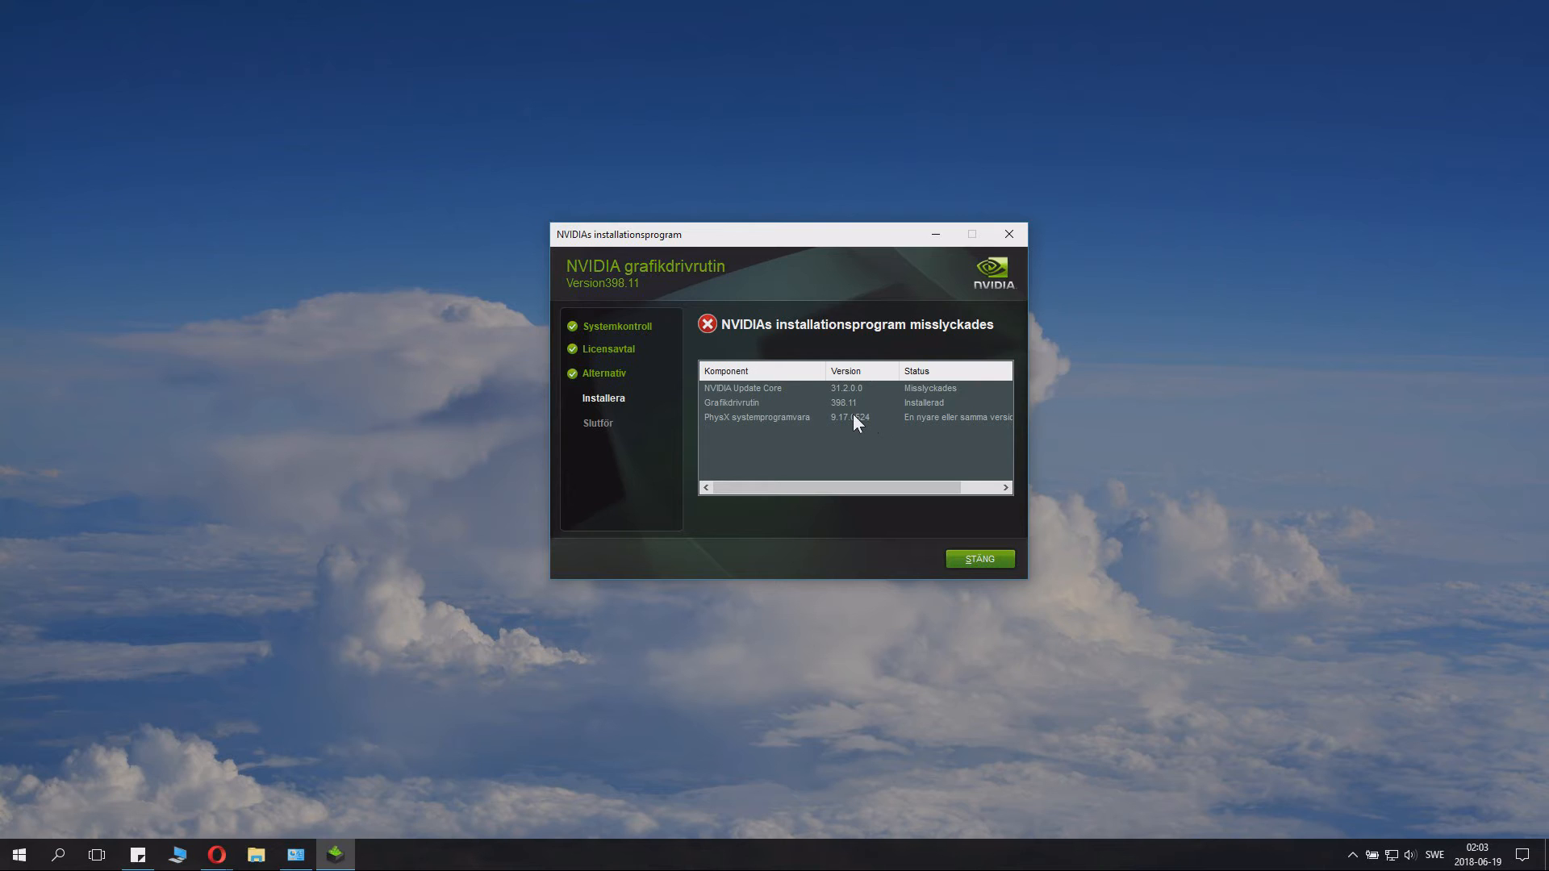
mouse_move(888, 406)
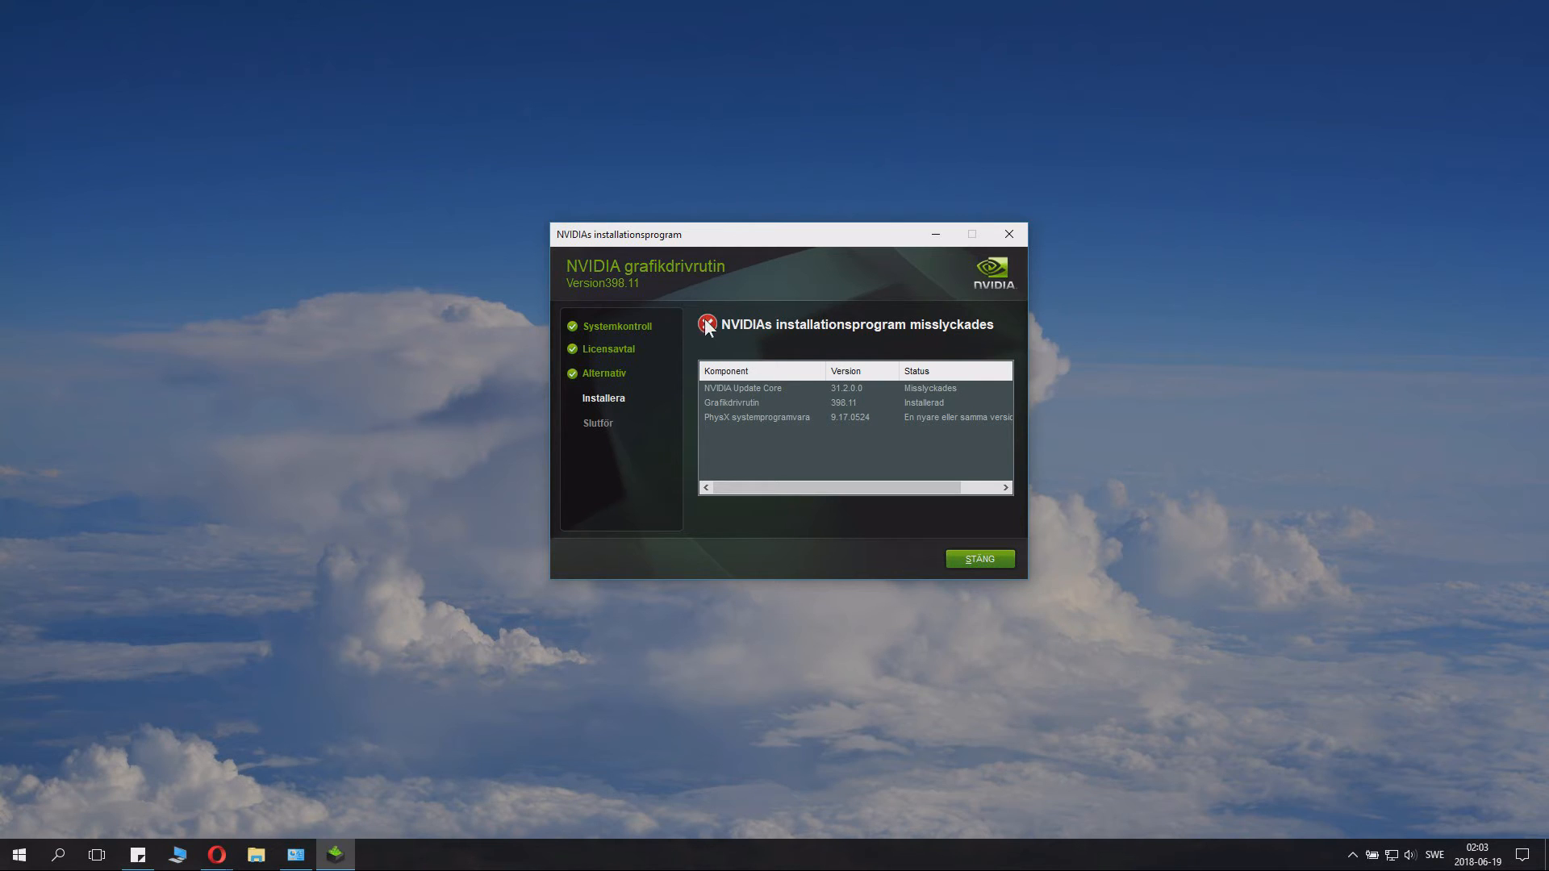
mouse_move(744, 423)
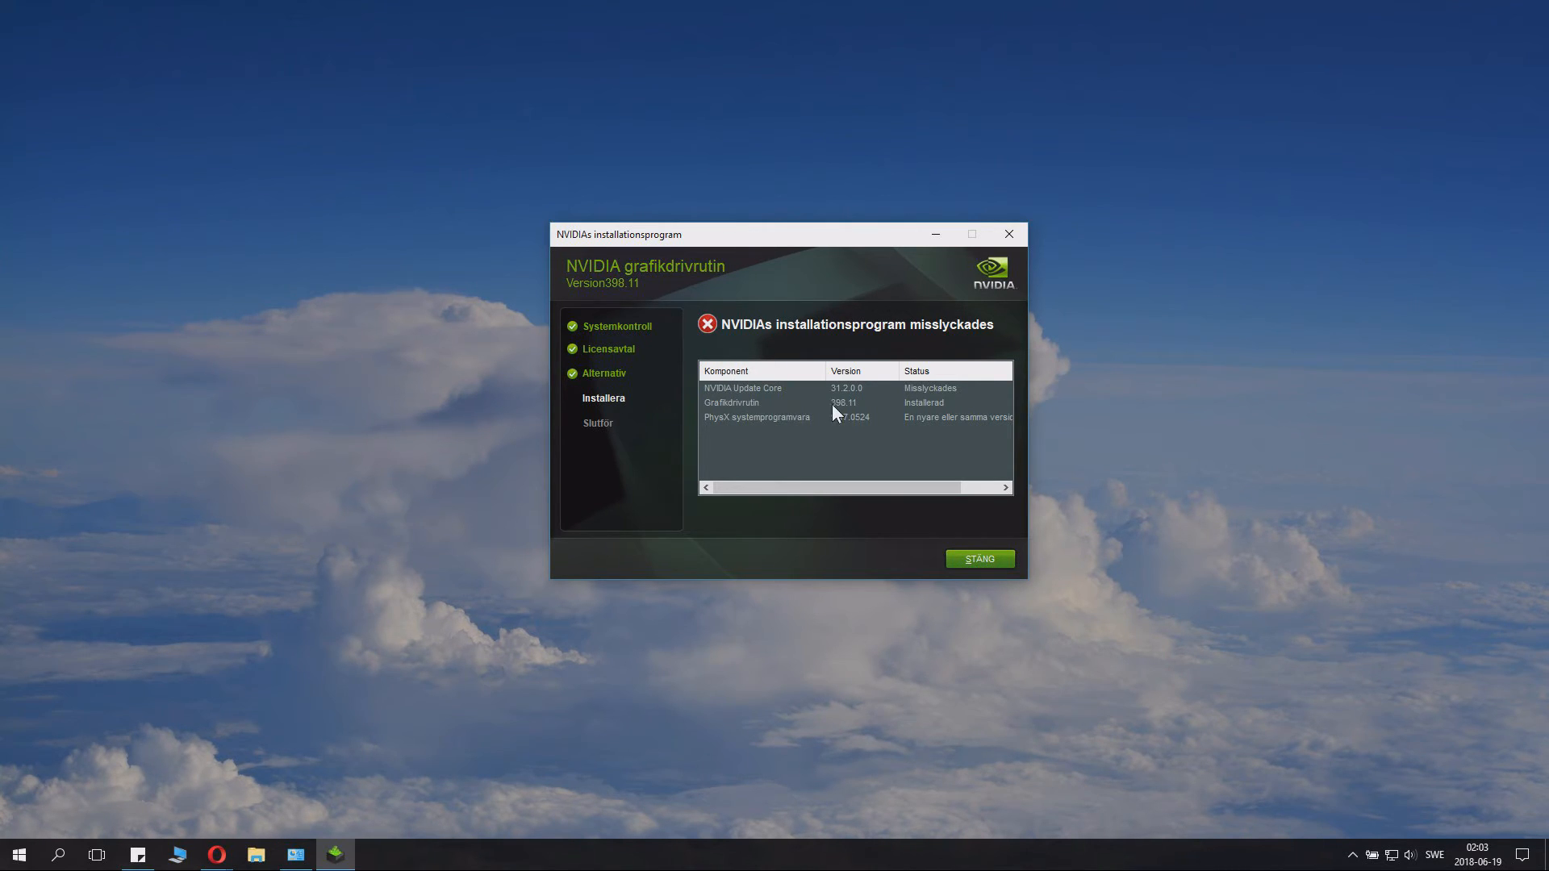
mouse_move(870, 411)
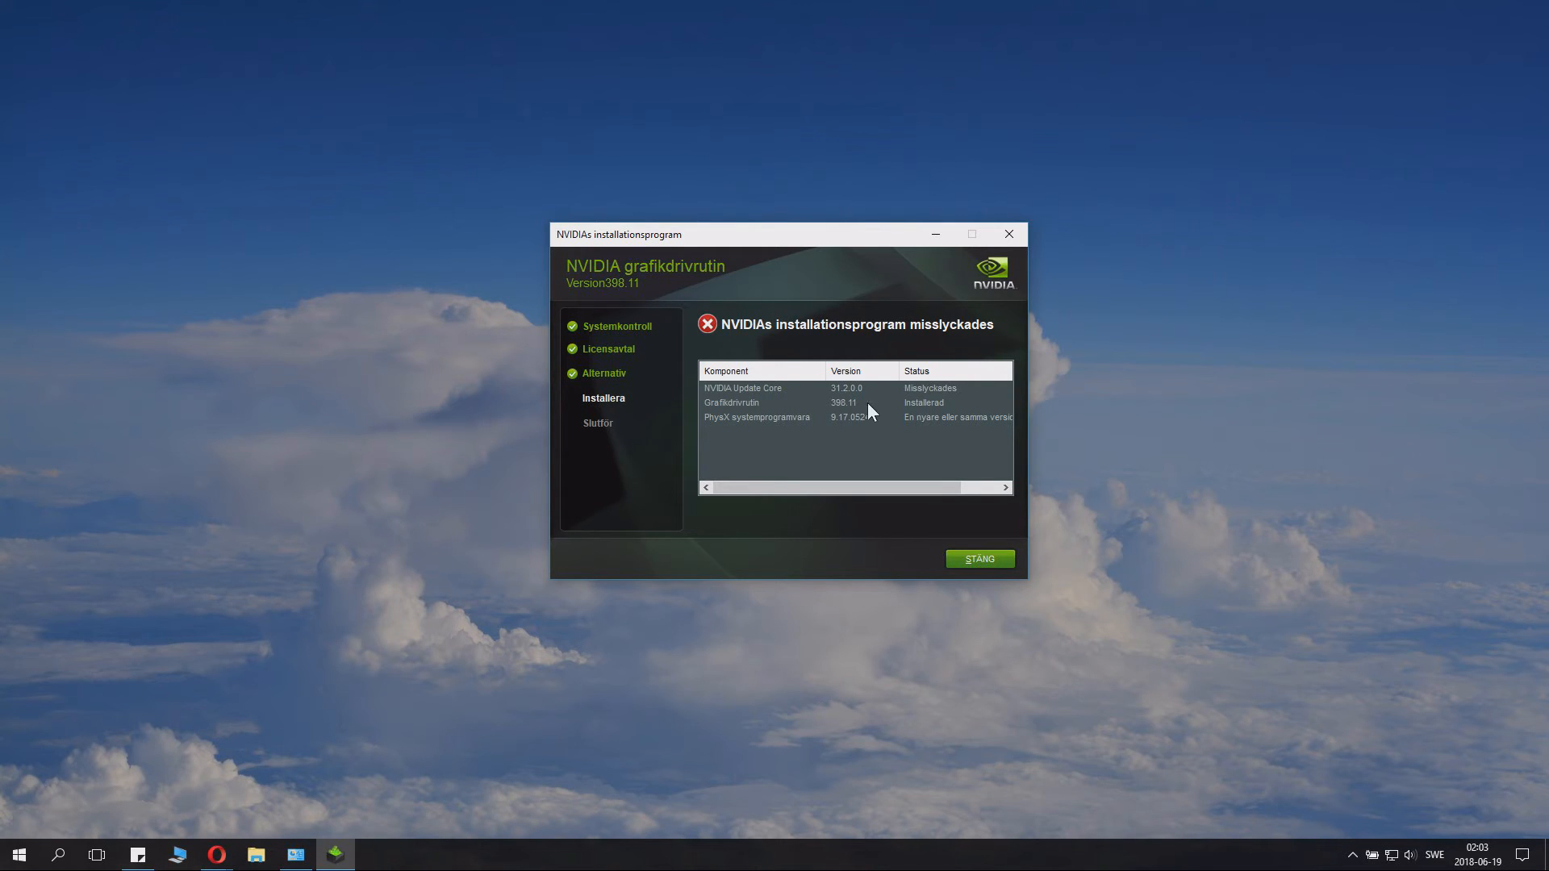
mouse_move(954, 418)
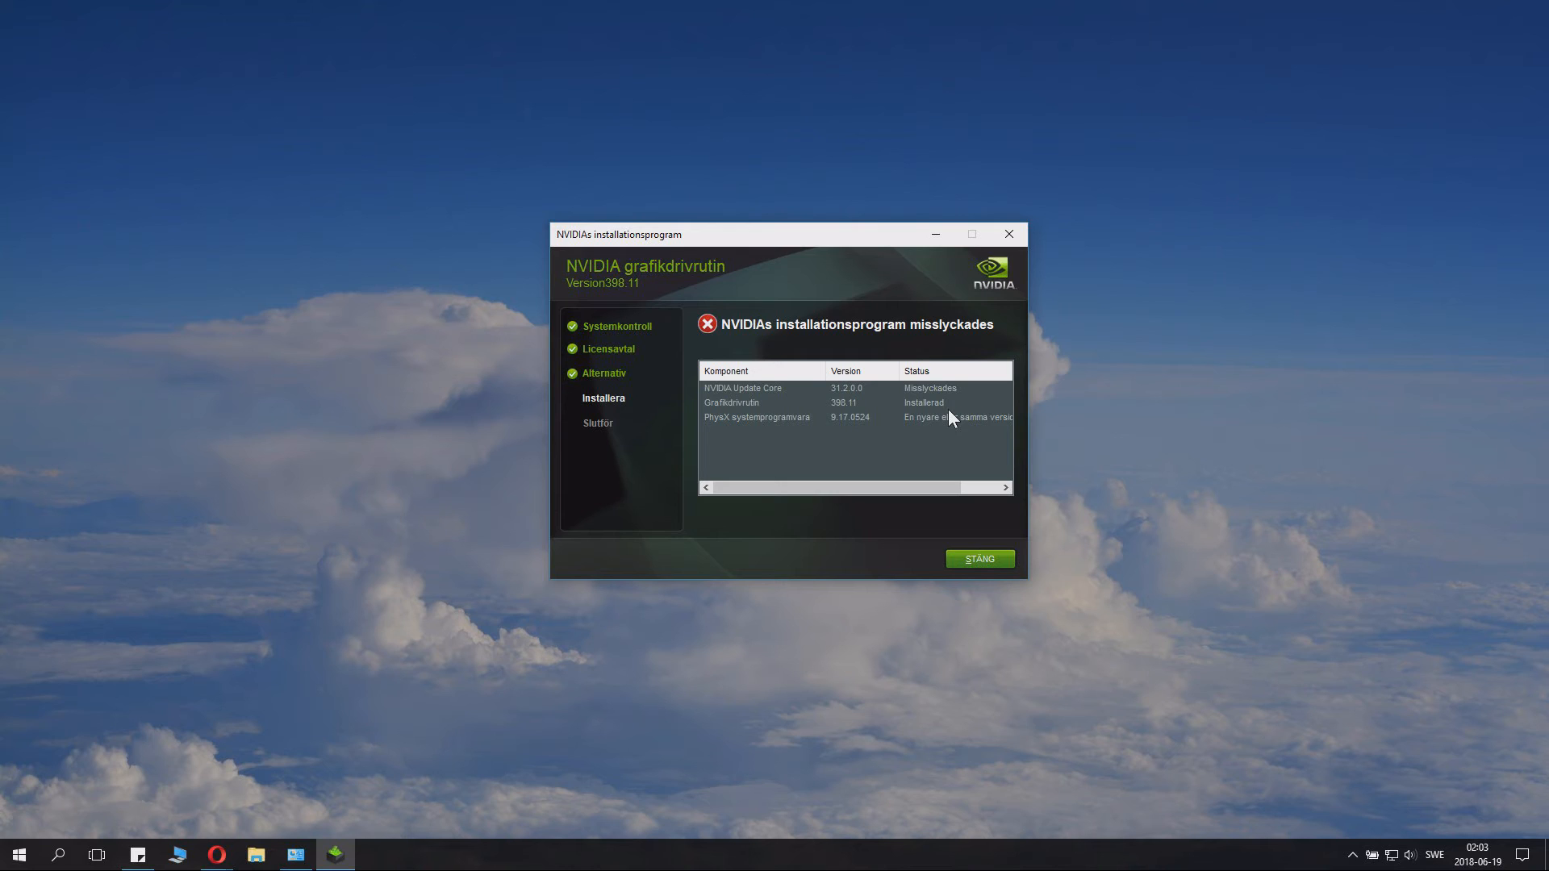
mouse_move(812, 396)
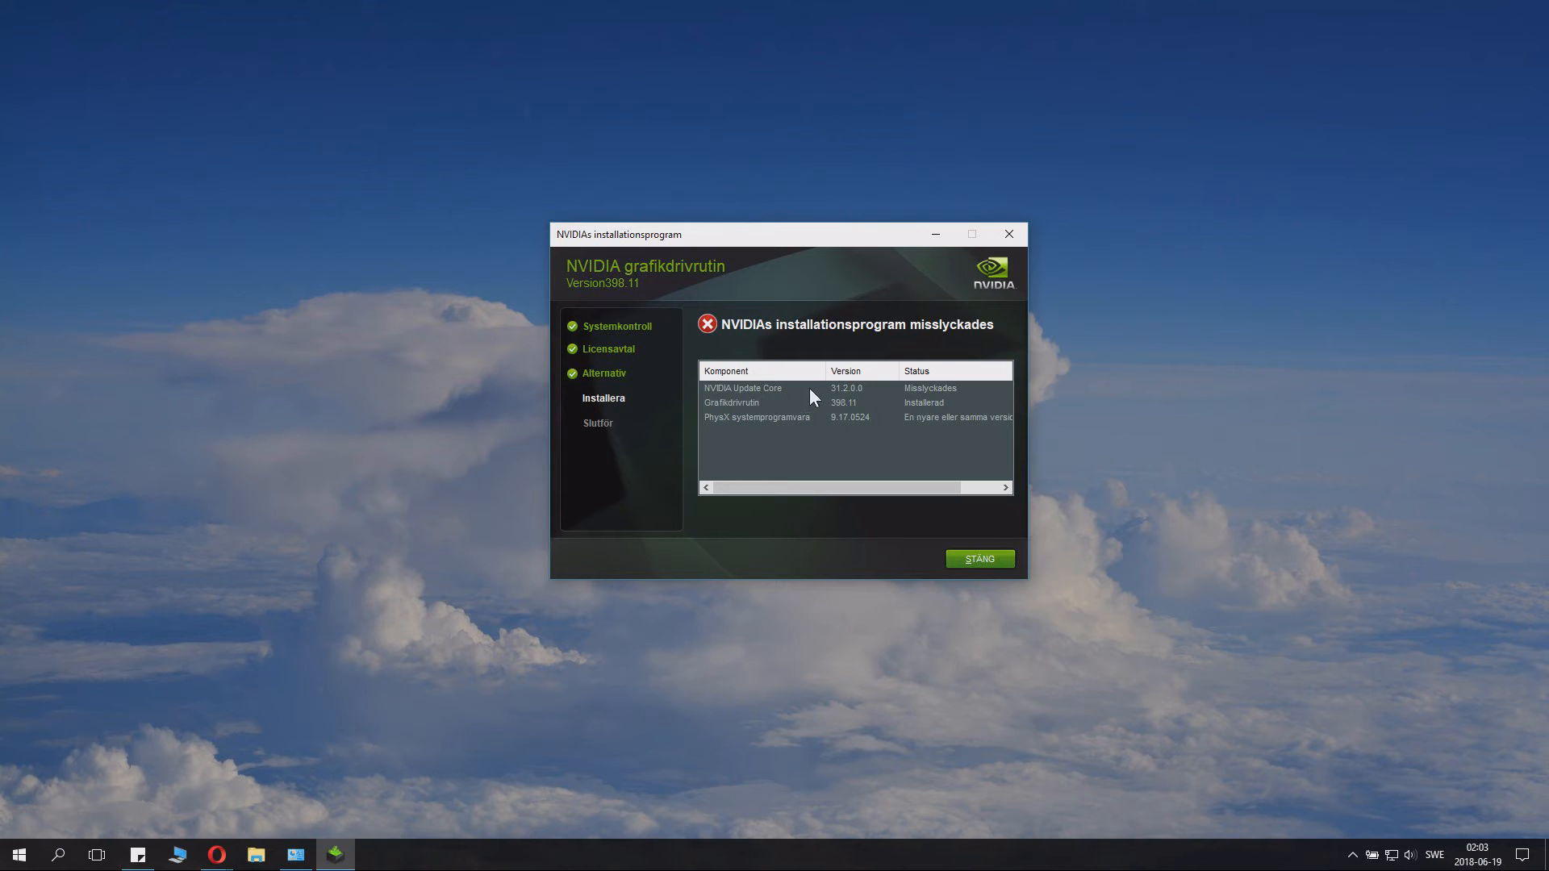
mouse_move(744, 408)
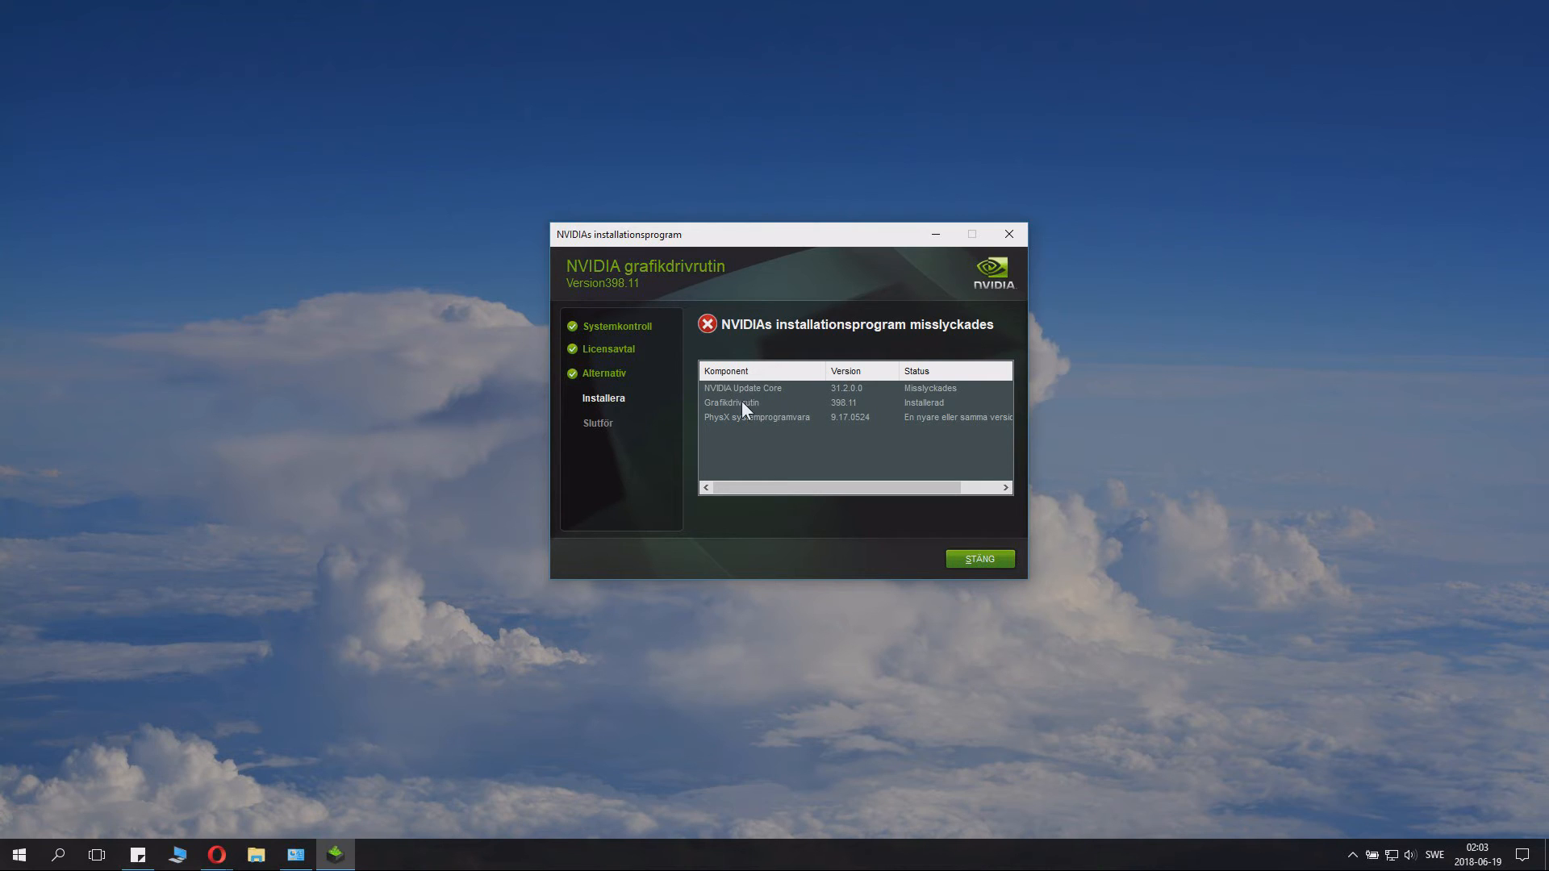
mouse_move(789, 413)
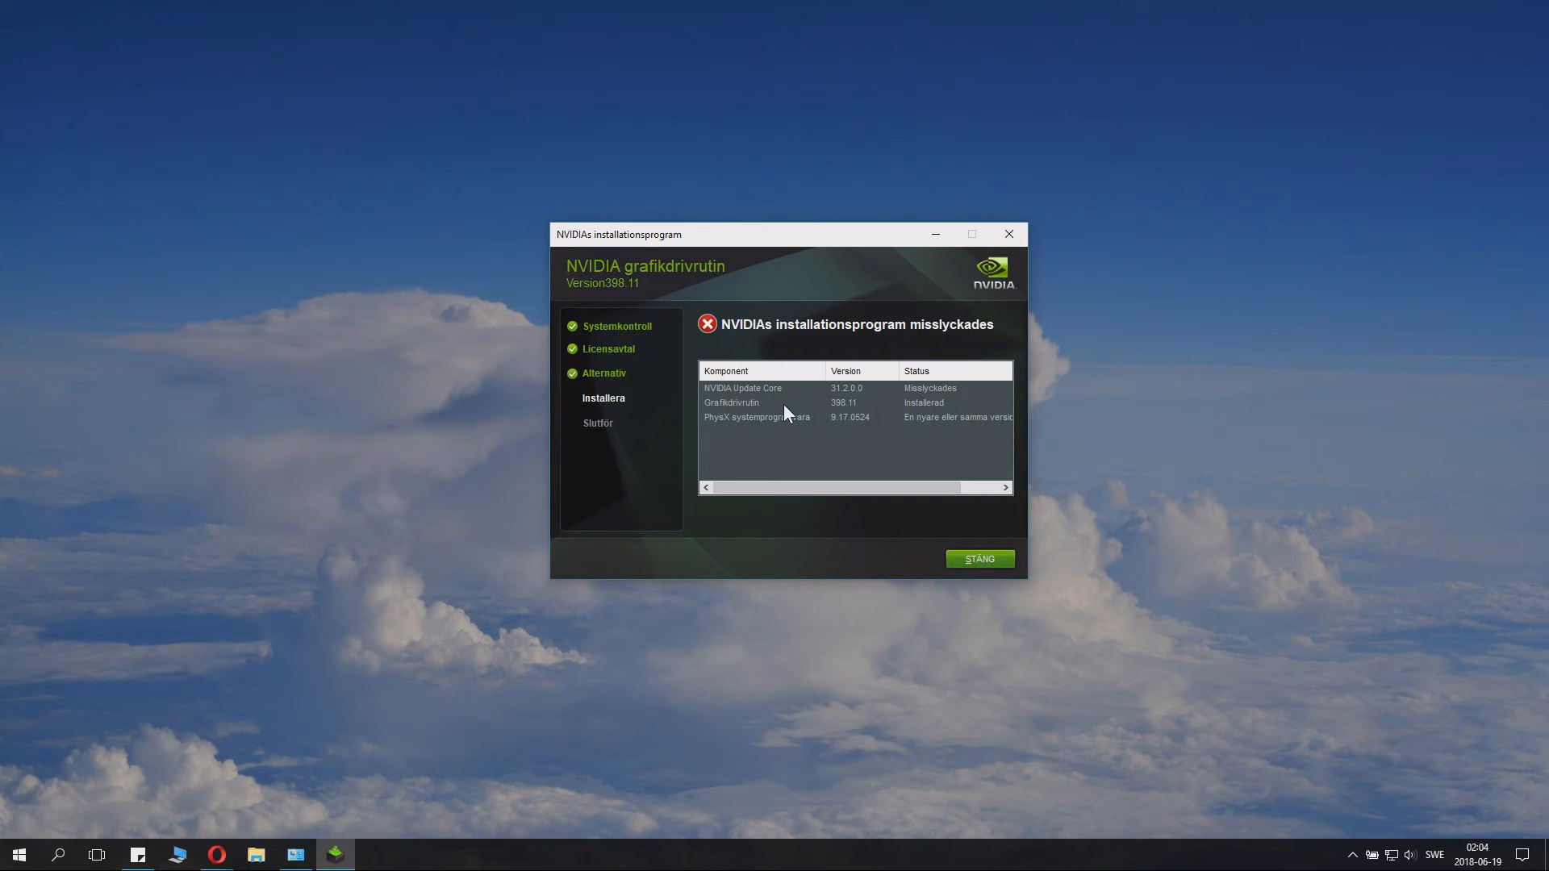
mouse_move(801, 408)
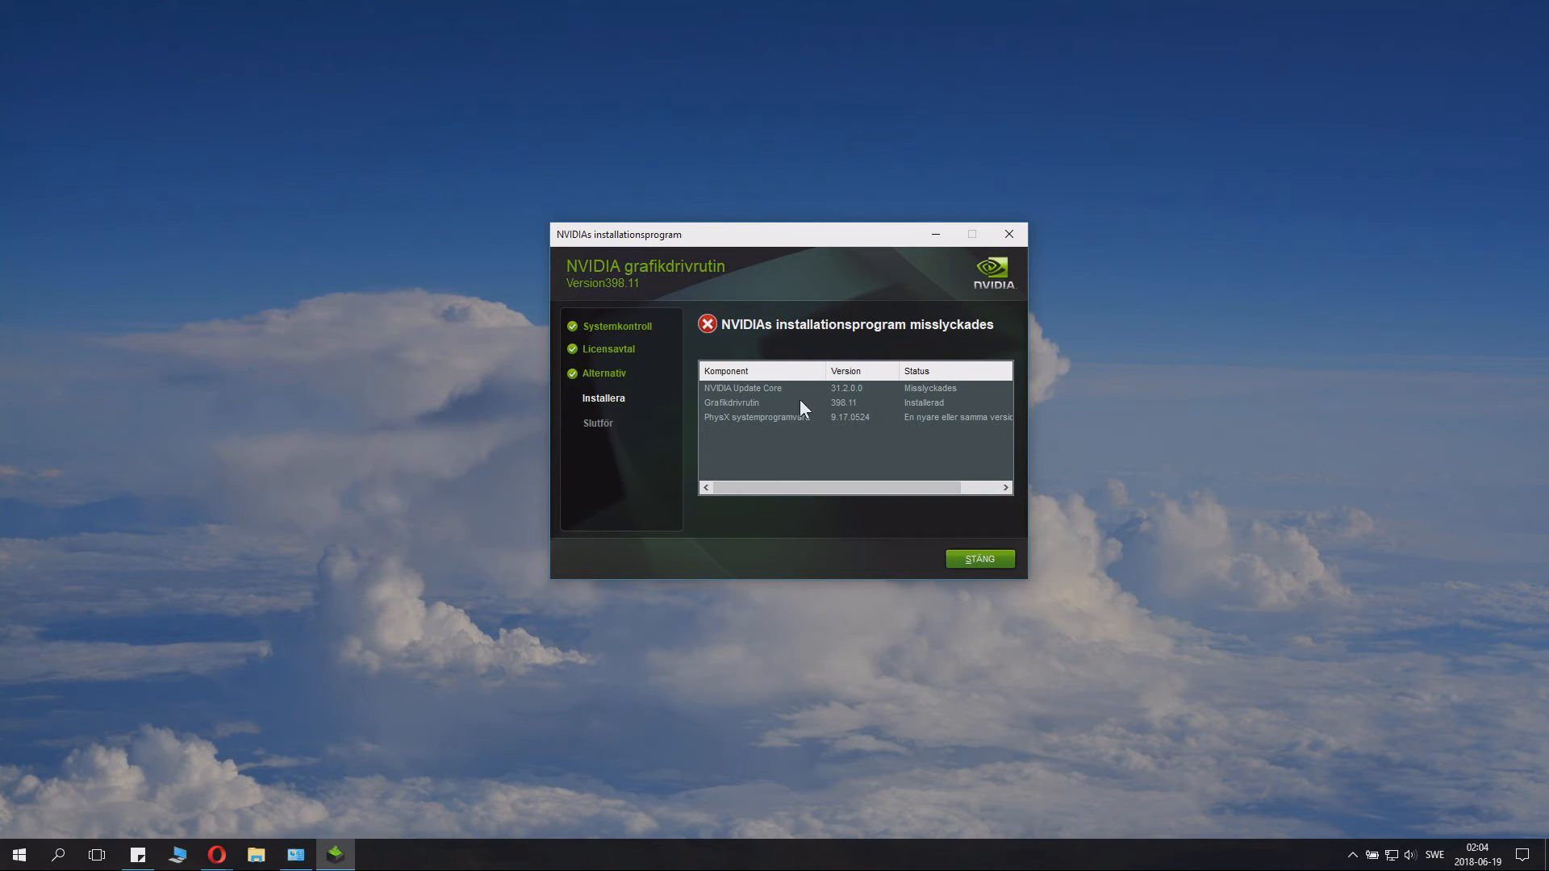
mouse_move(741, 400)
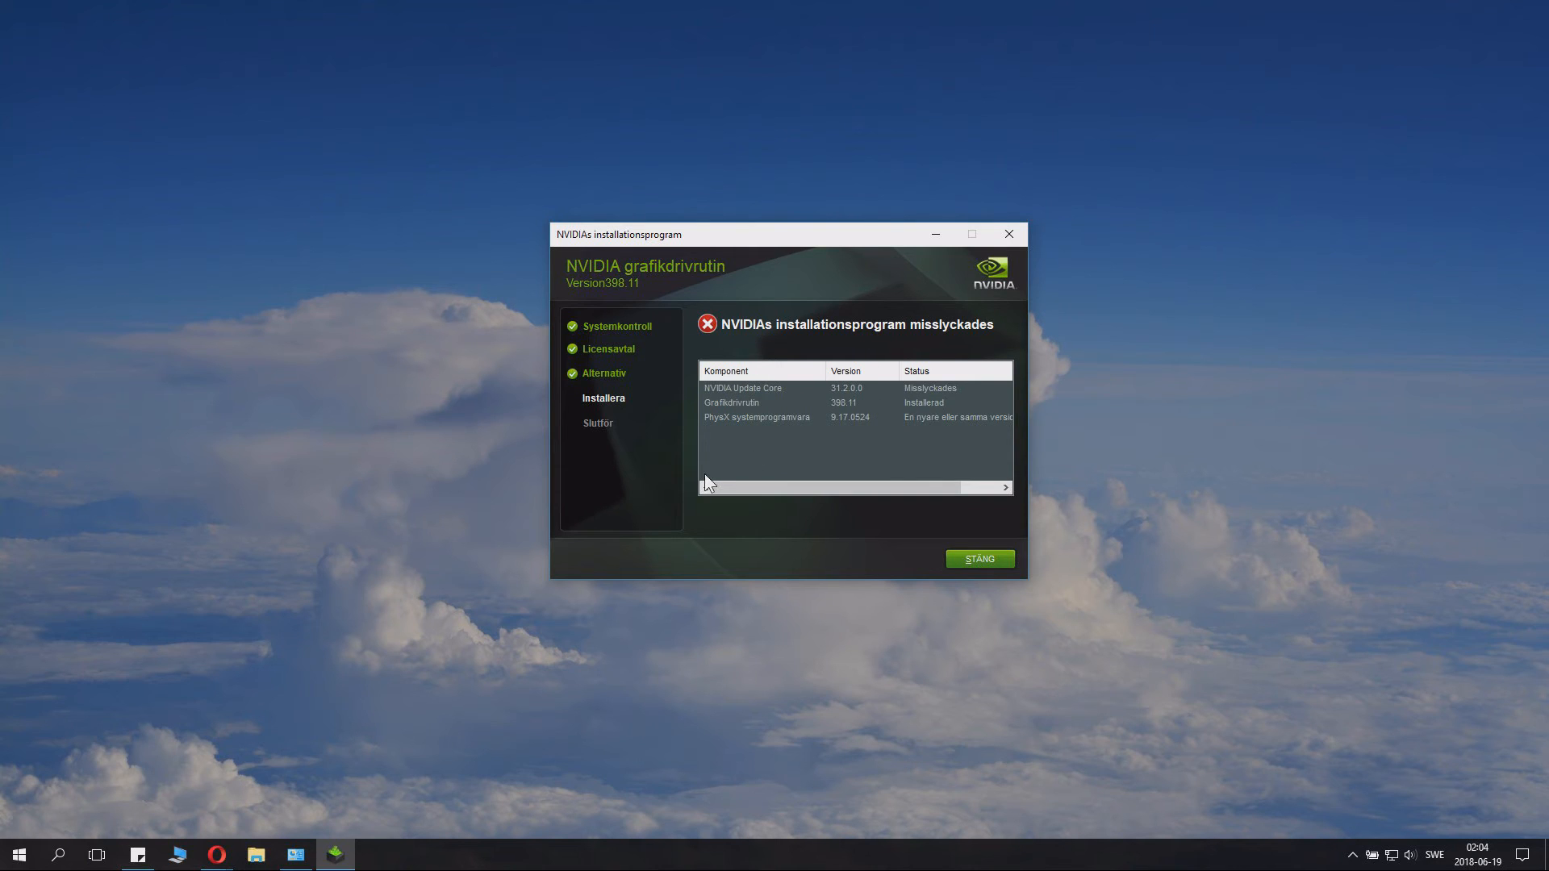
Step: Close the installer results window
click(978, 559)
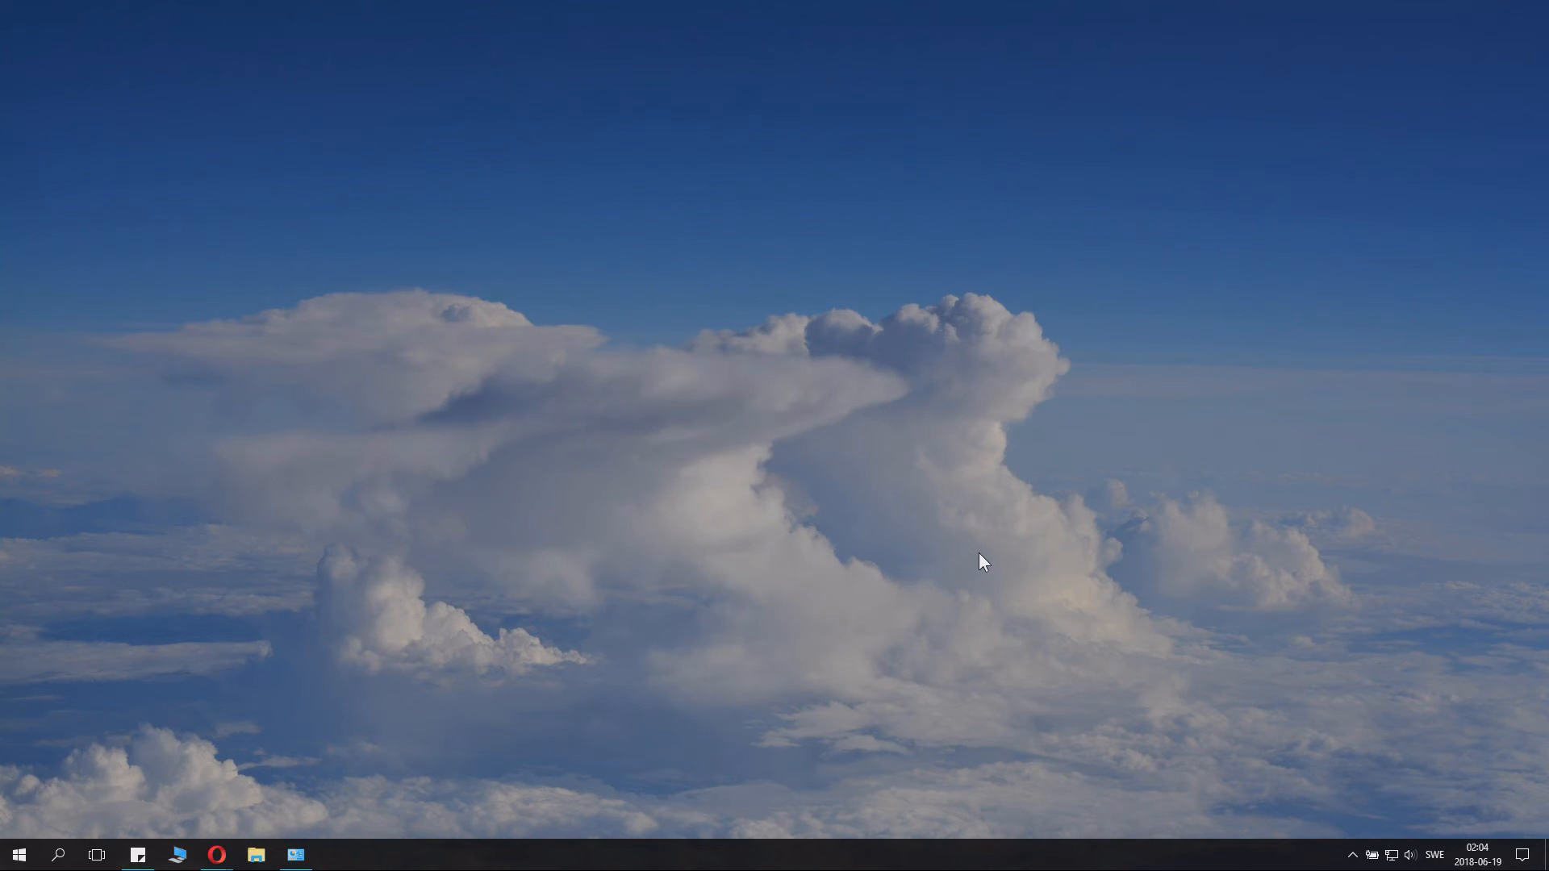
mouse_move(969, 560)
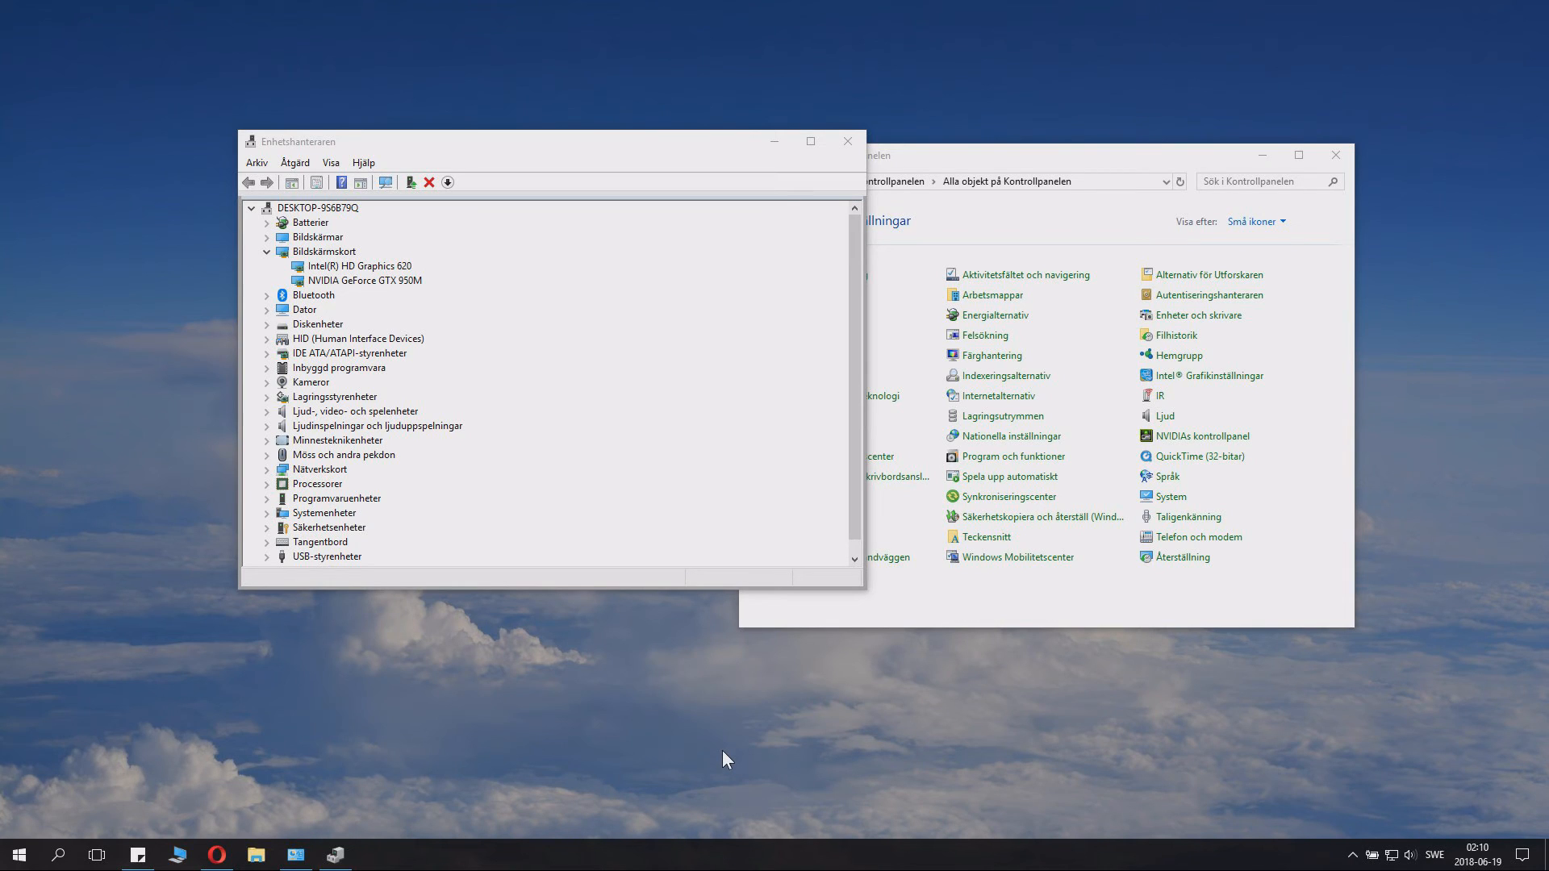
mouse_move(521, 701)
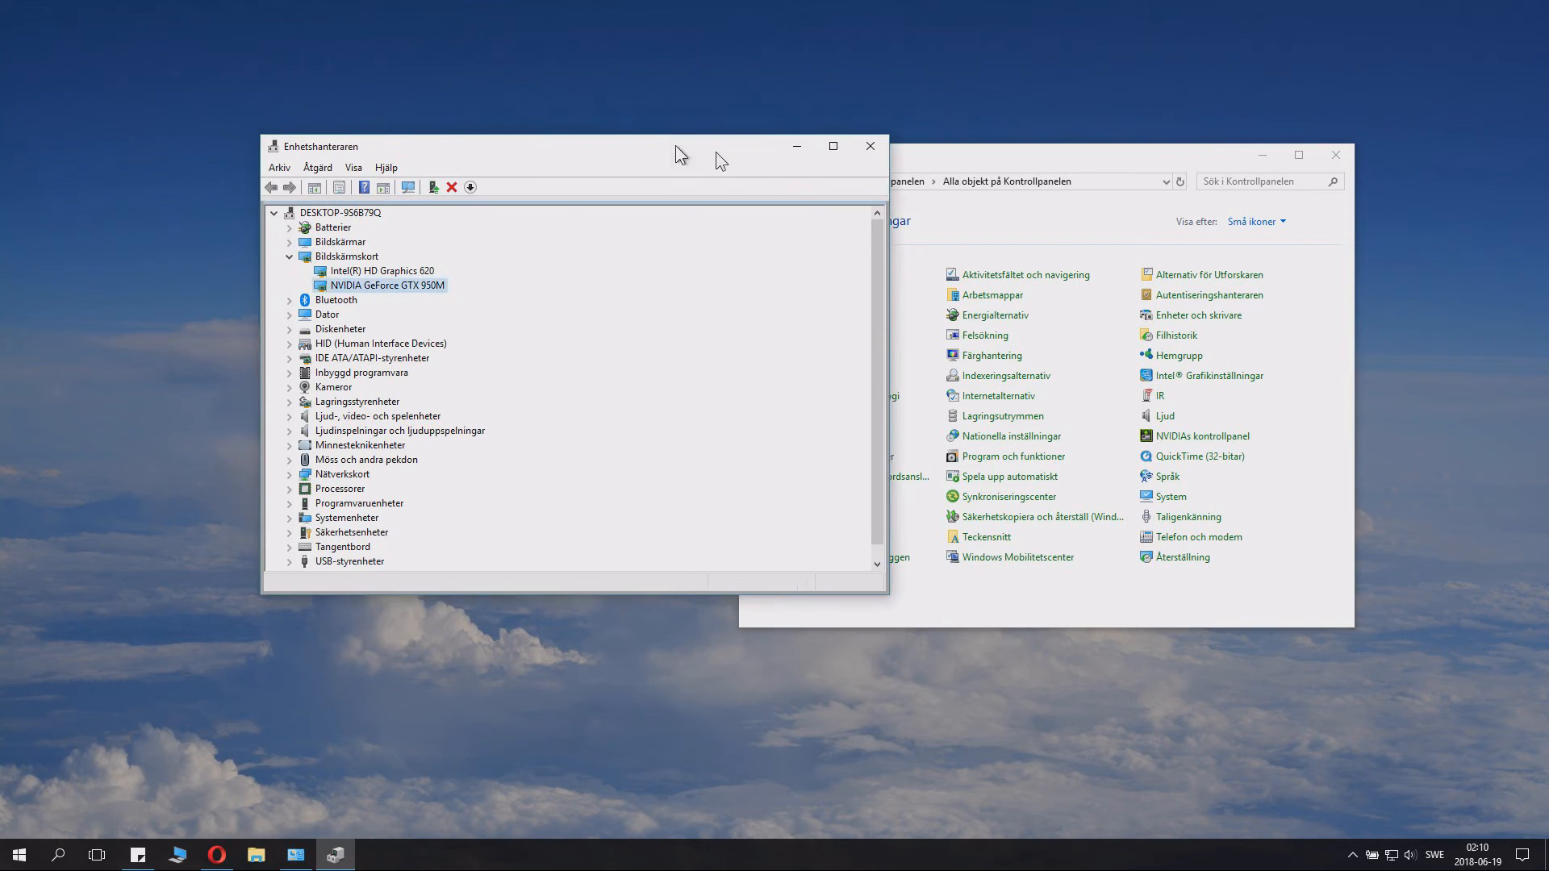
right_click(509, 326)
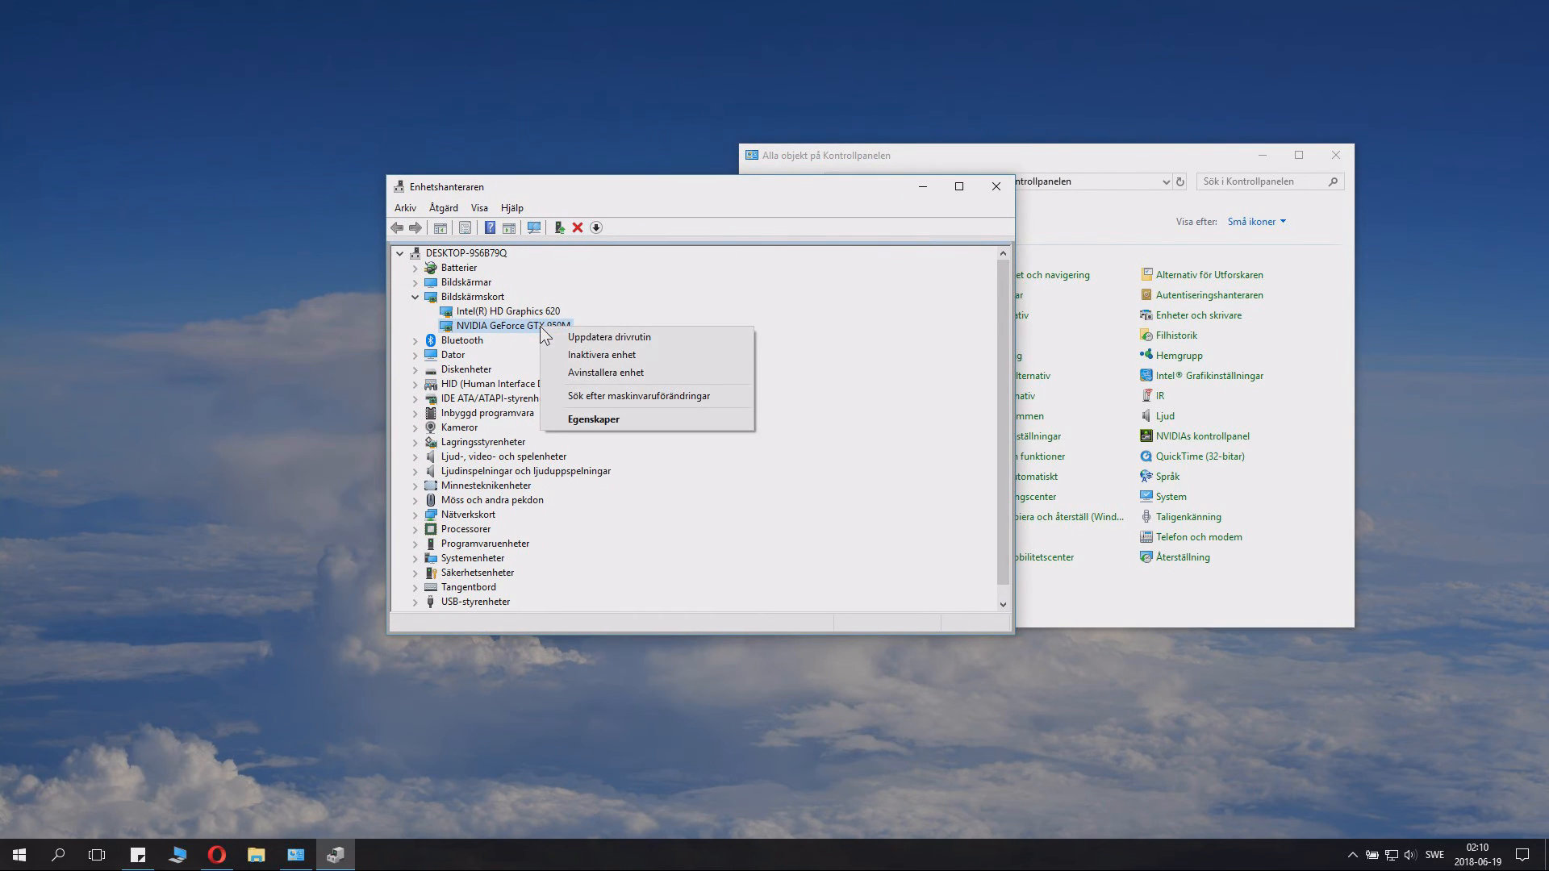
mouse_move(594, 422)
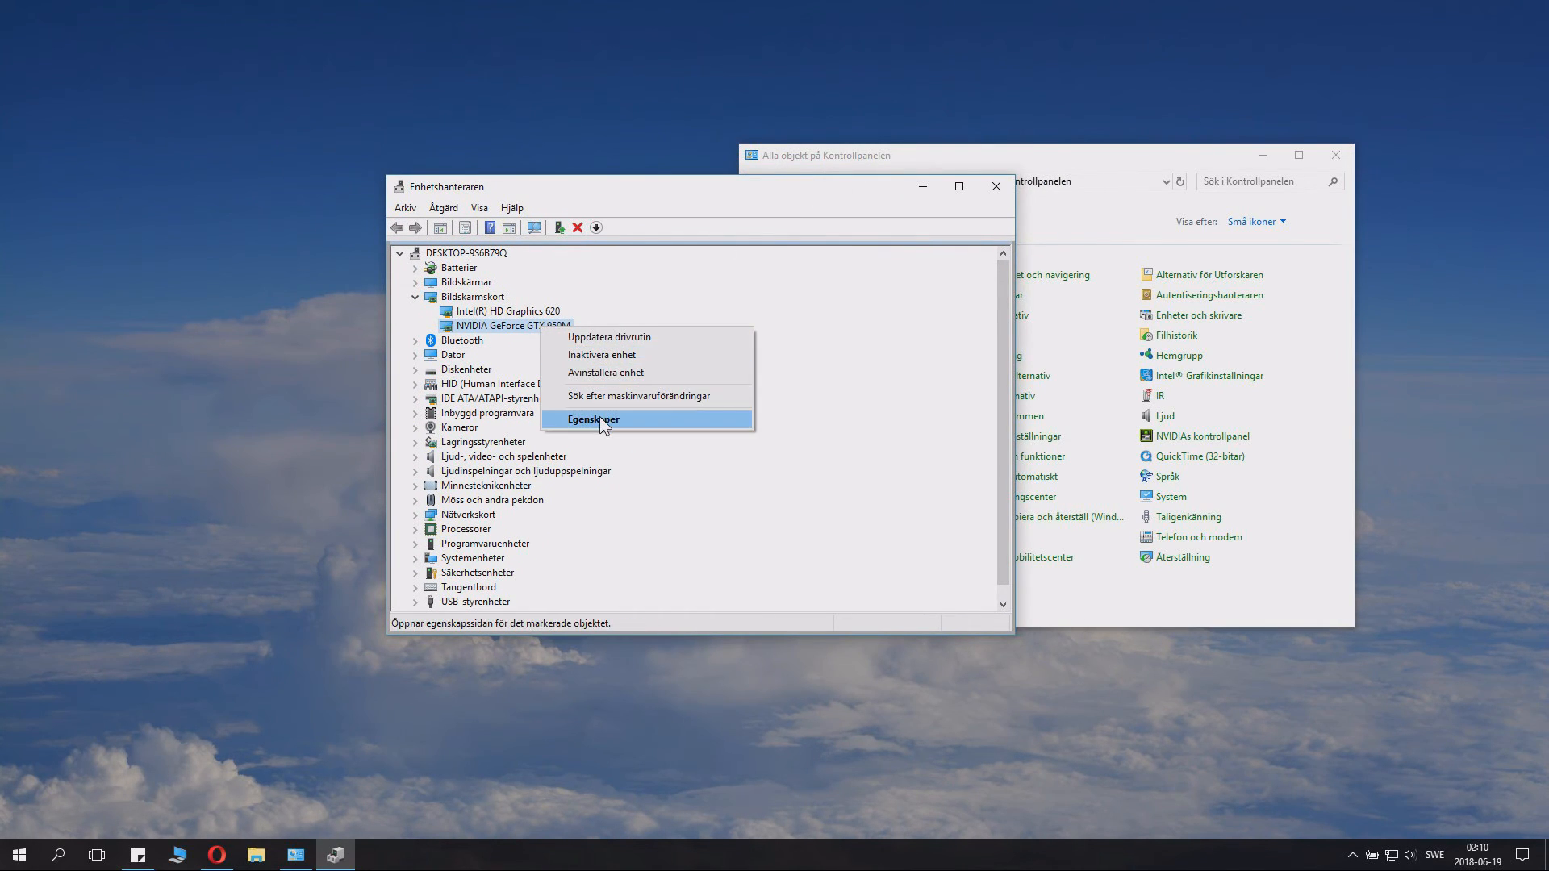
click(594, 419)
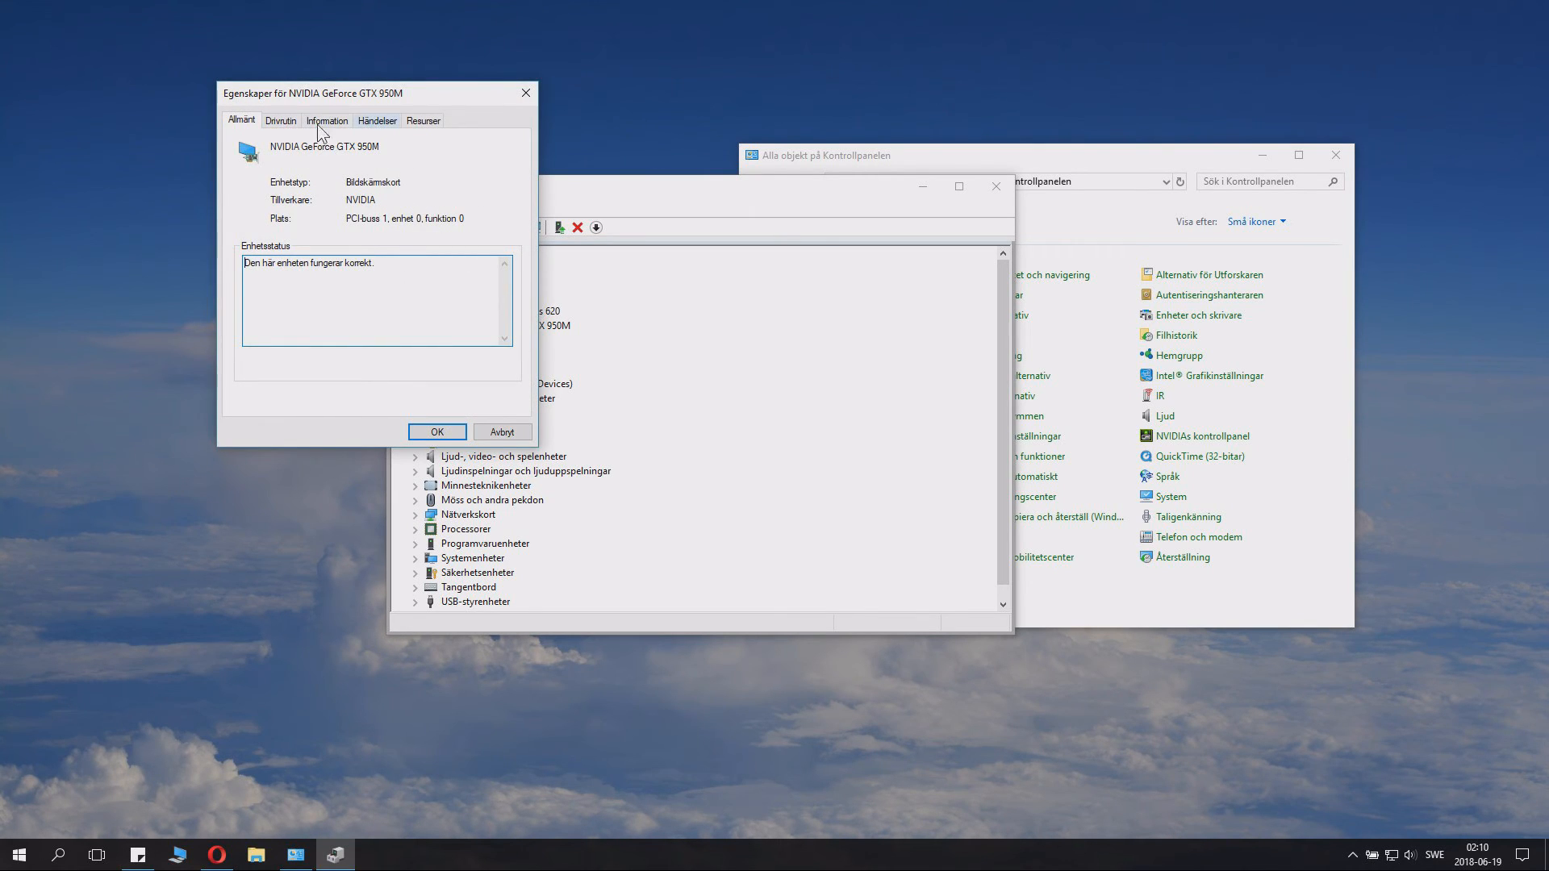
click(280, 121)
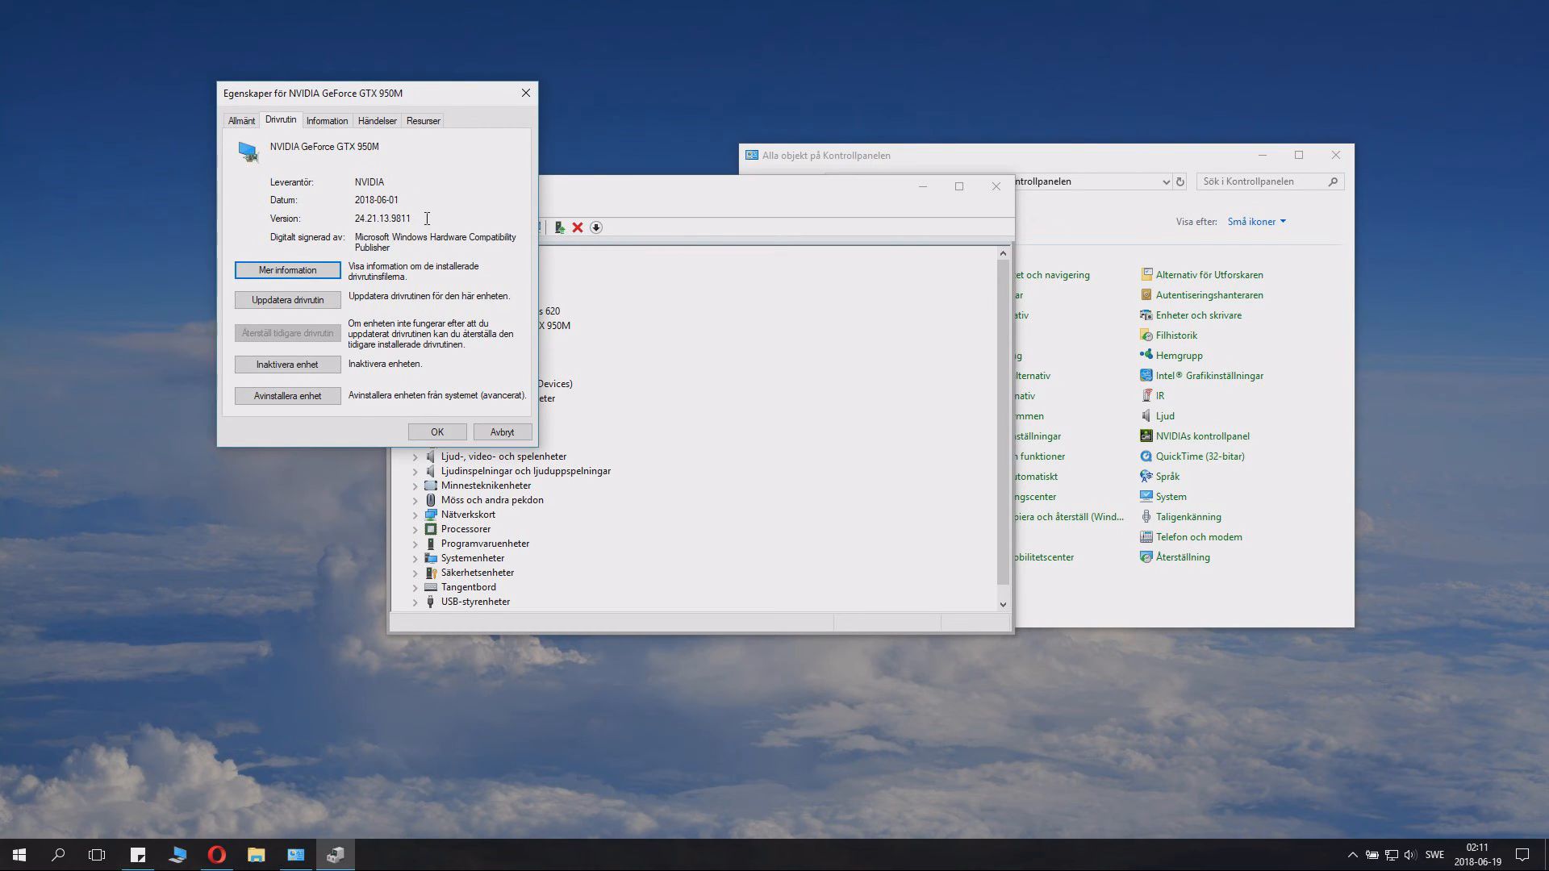
double_click(383, 219)
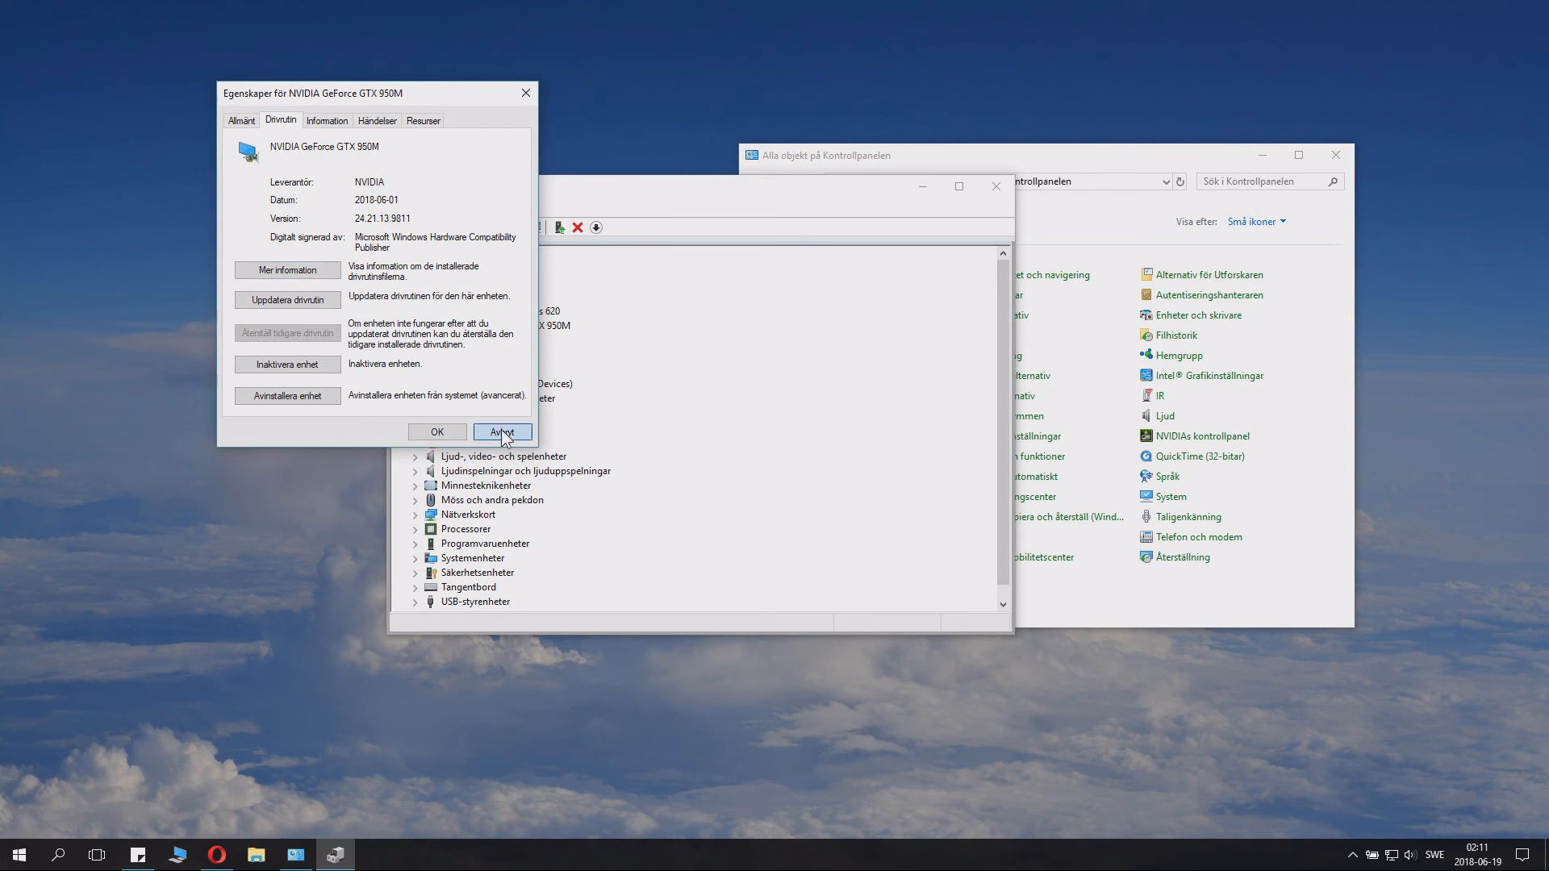
click(502, 431)
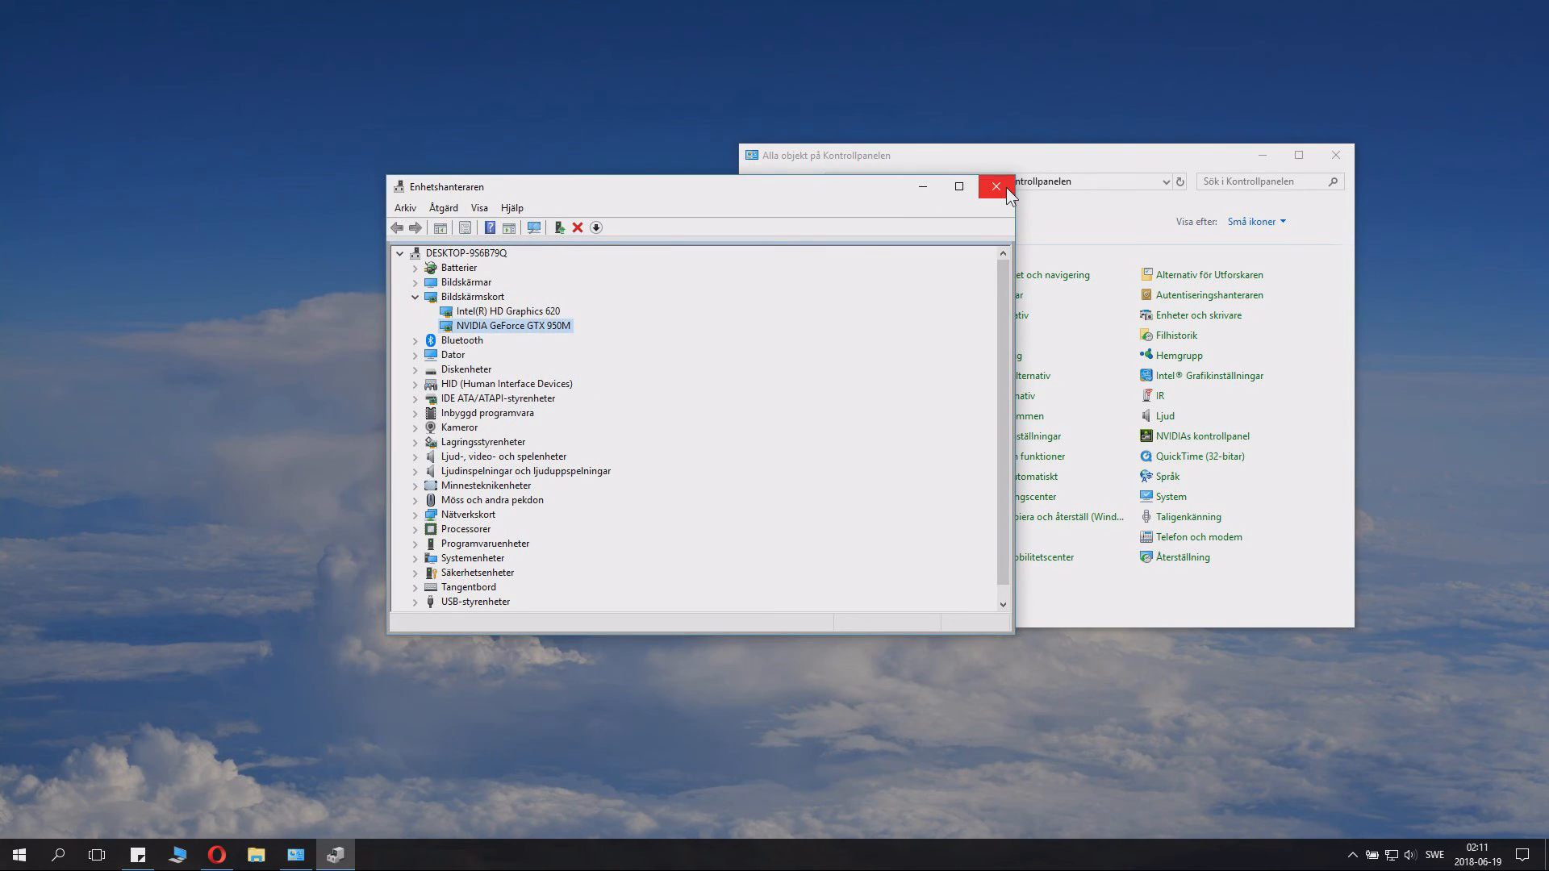
click(995, 187)
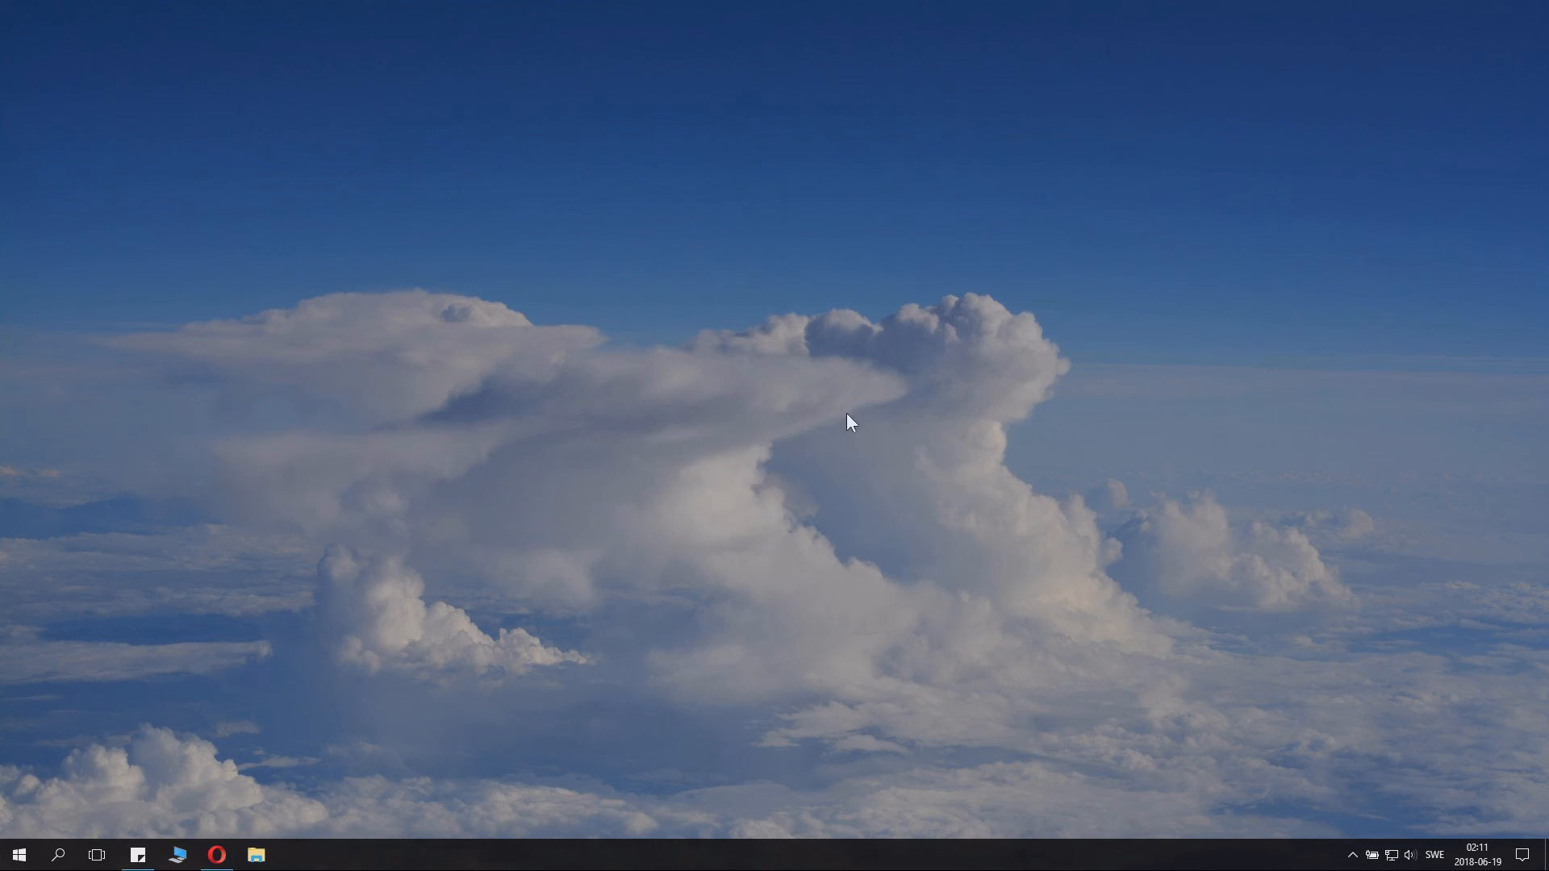
mouse_move(810, 437)
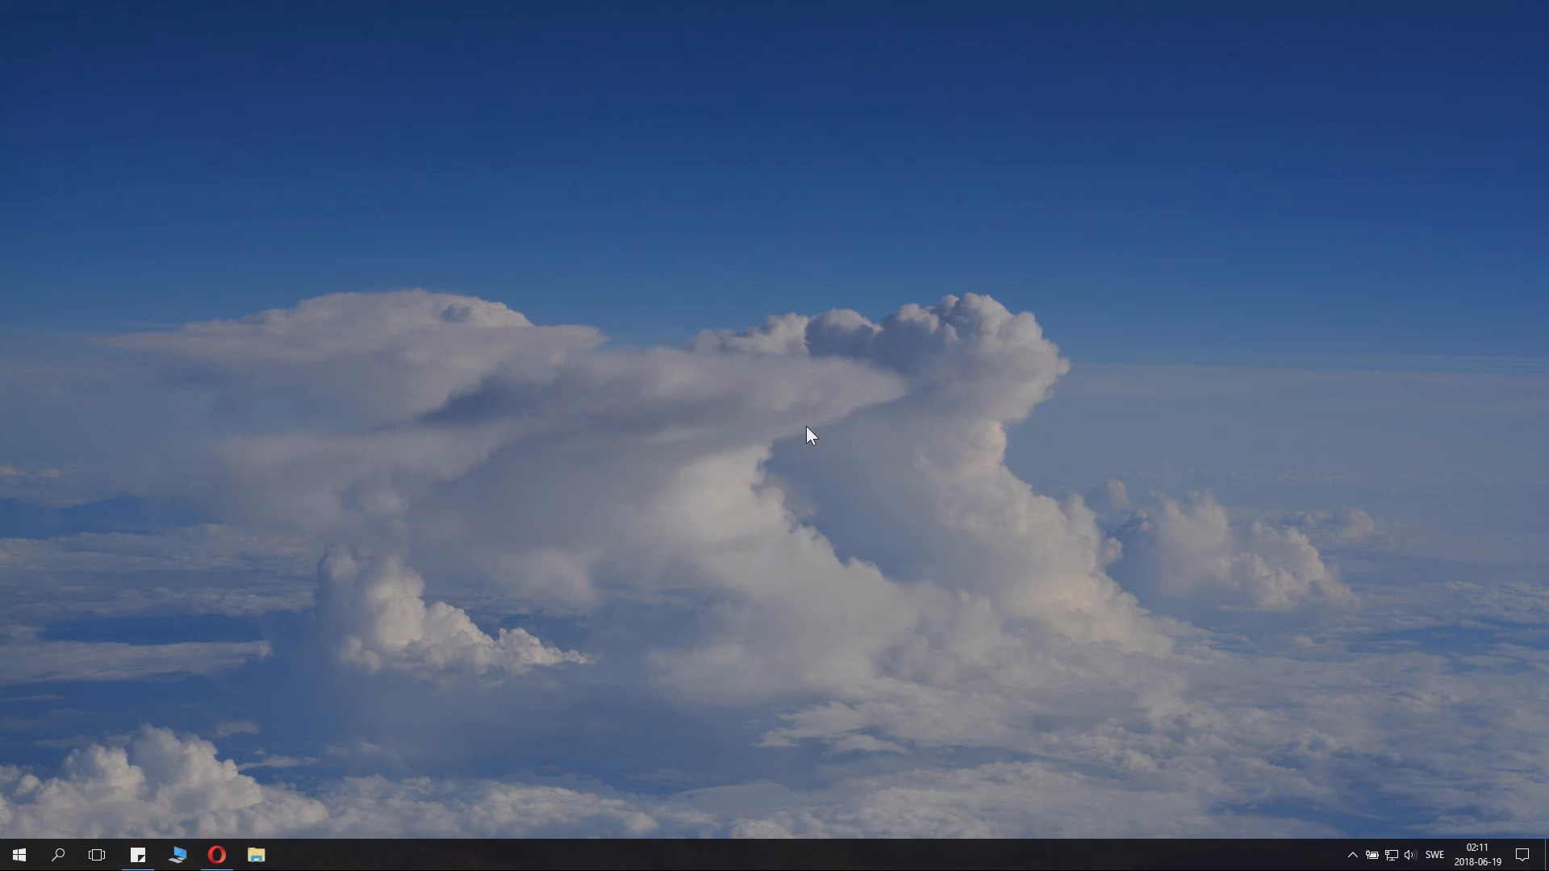
right_click(809, 436)
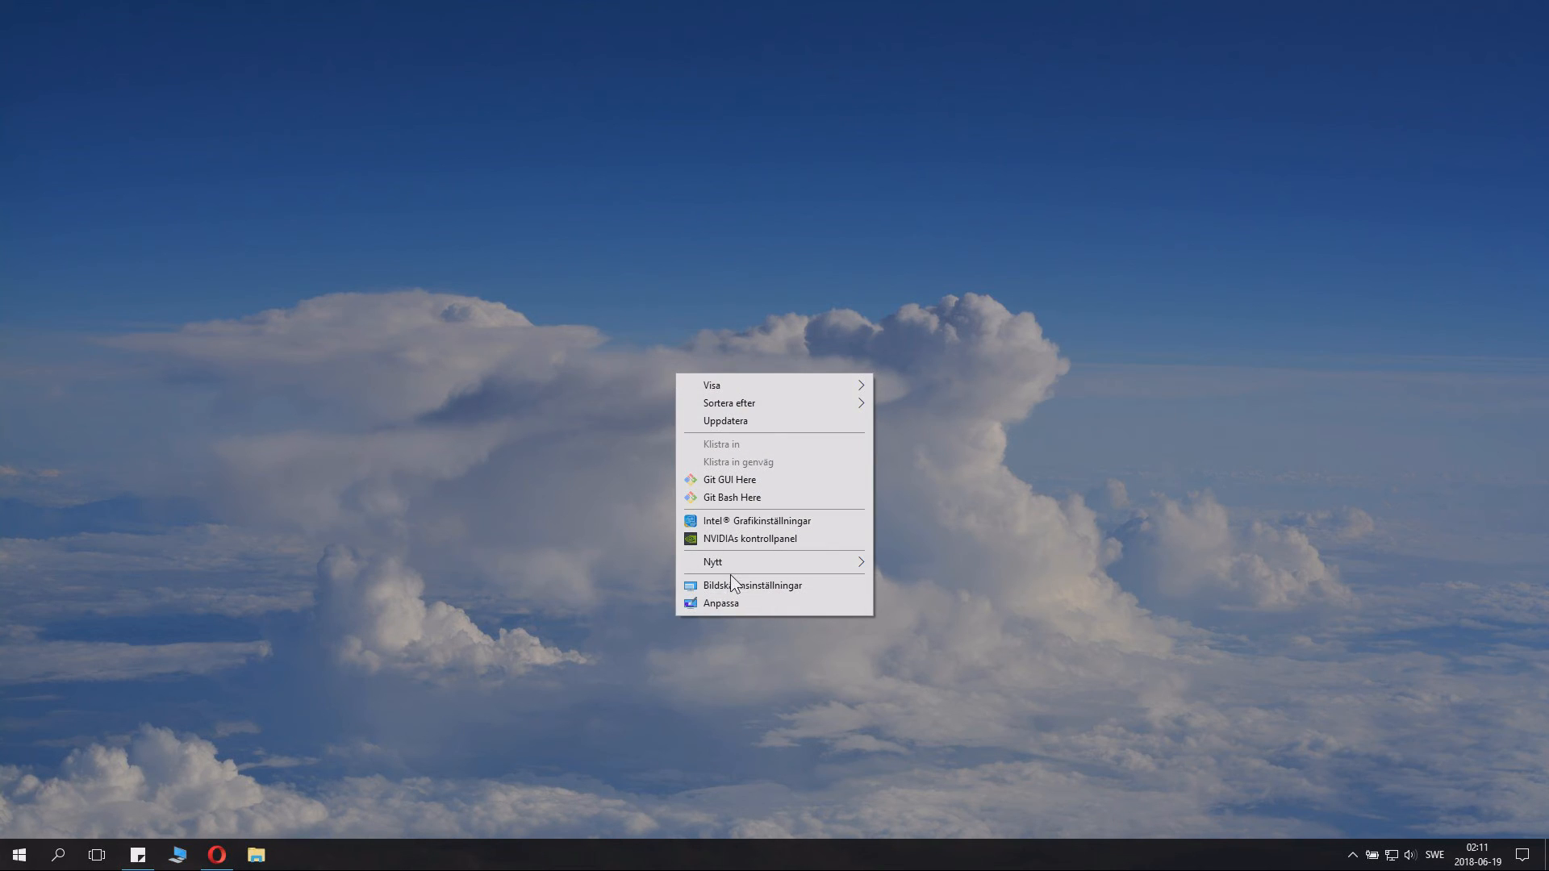
click(1106, 563)
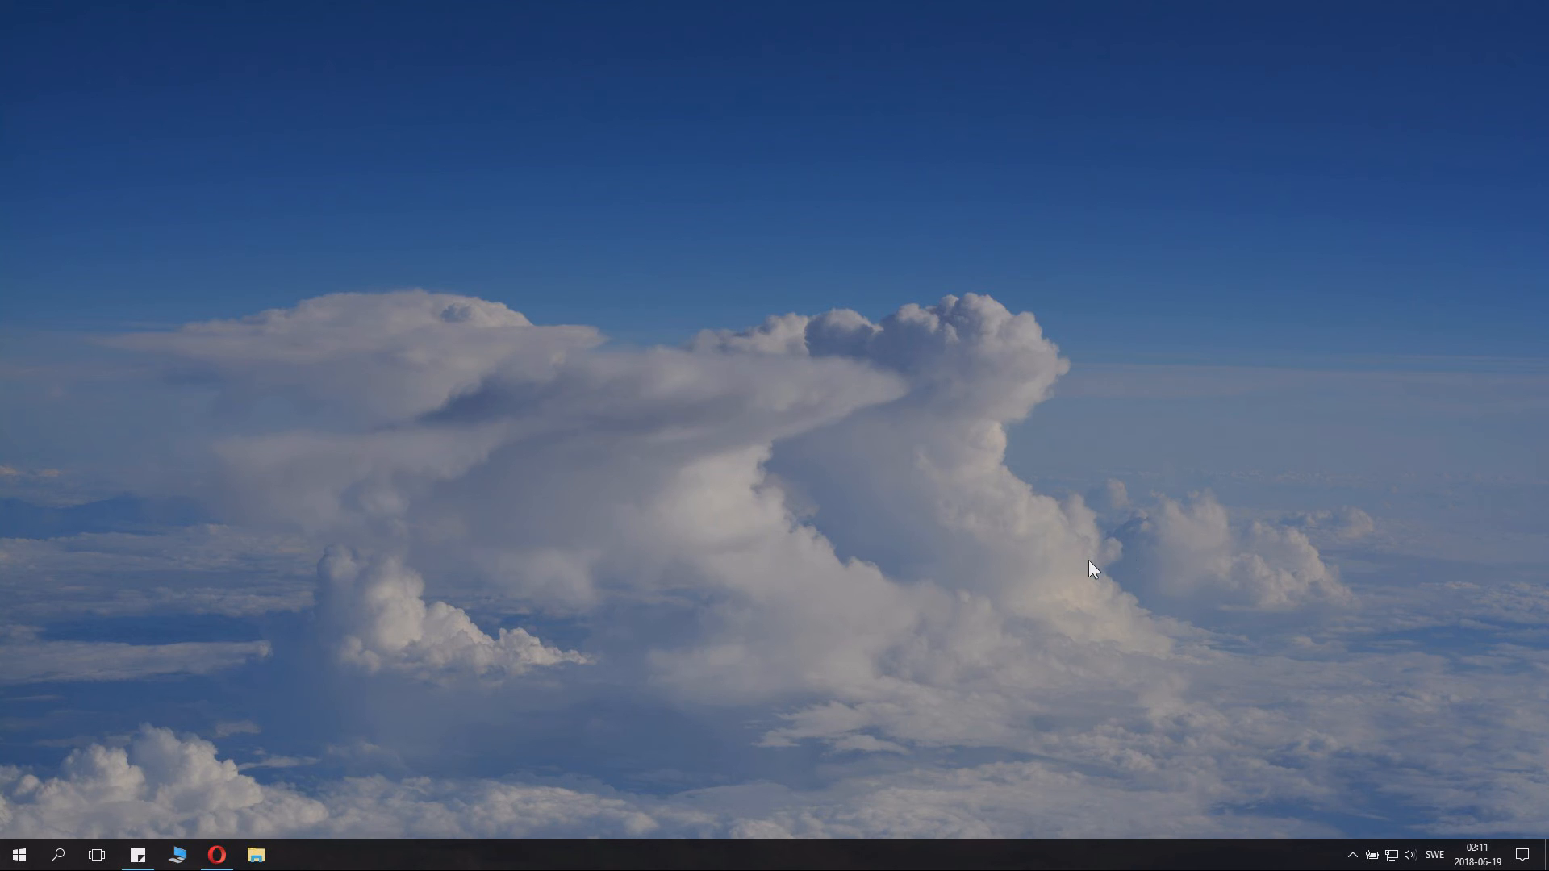
click(295, 853)
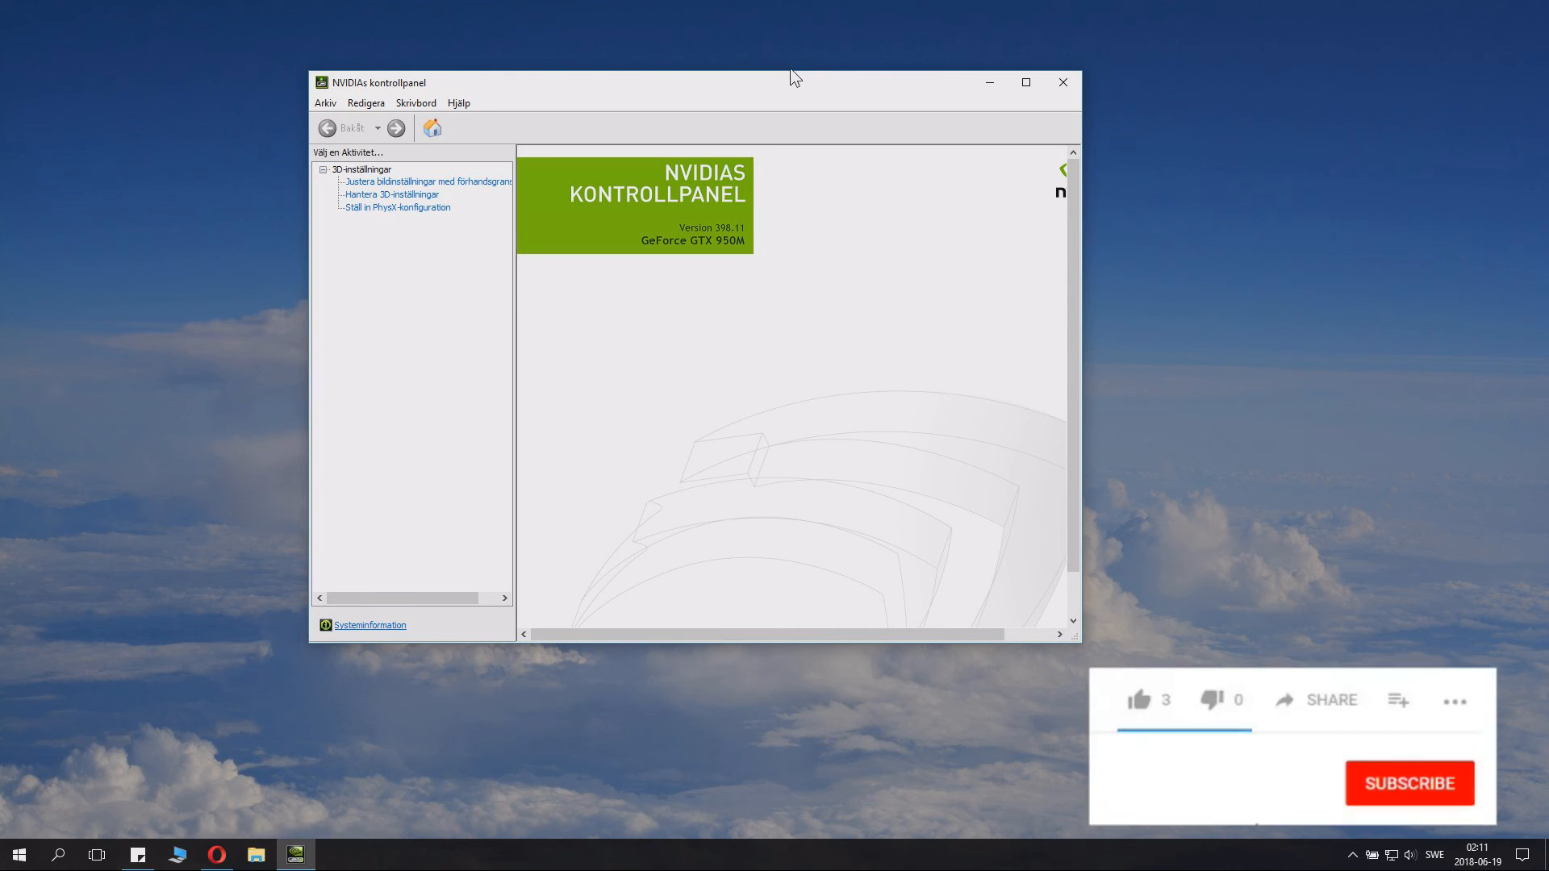
click(1408, 783)
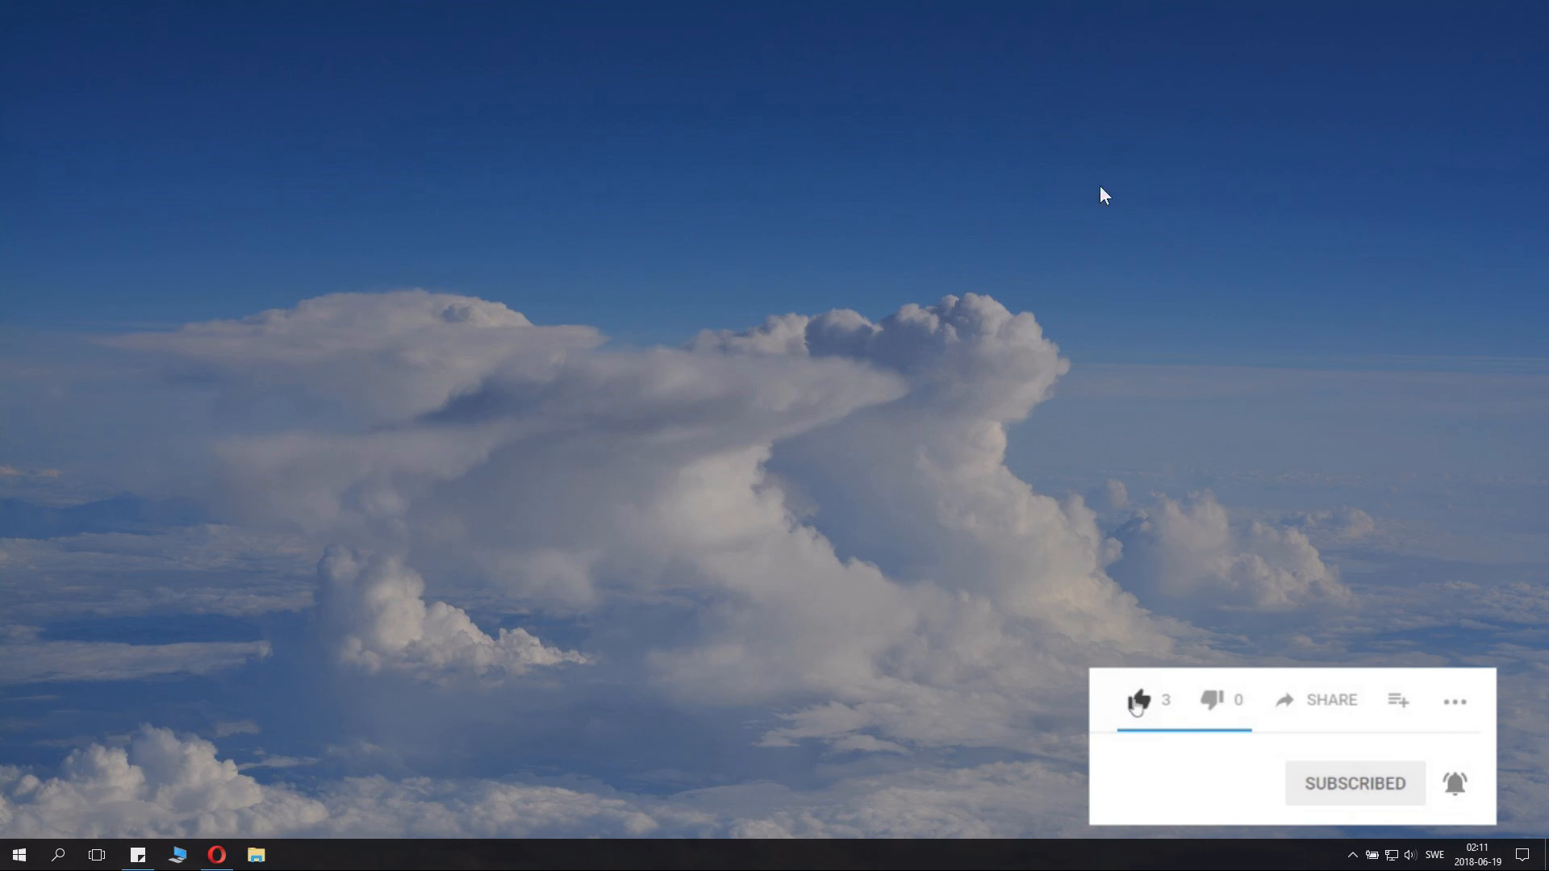
click(1137, 700)
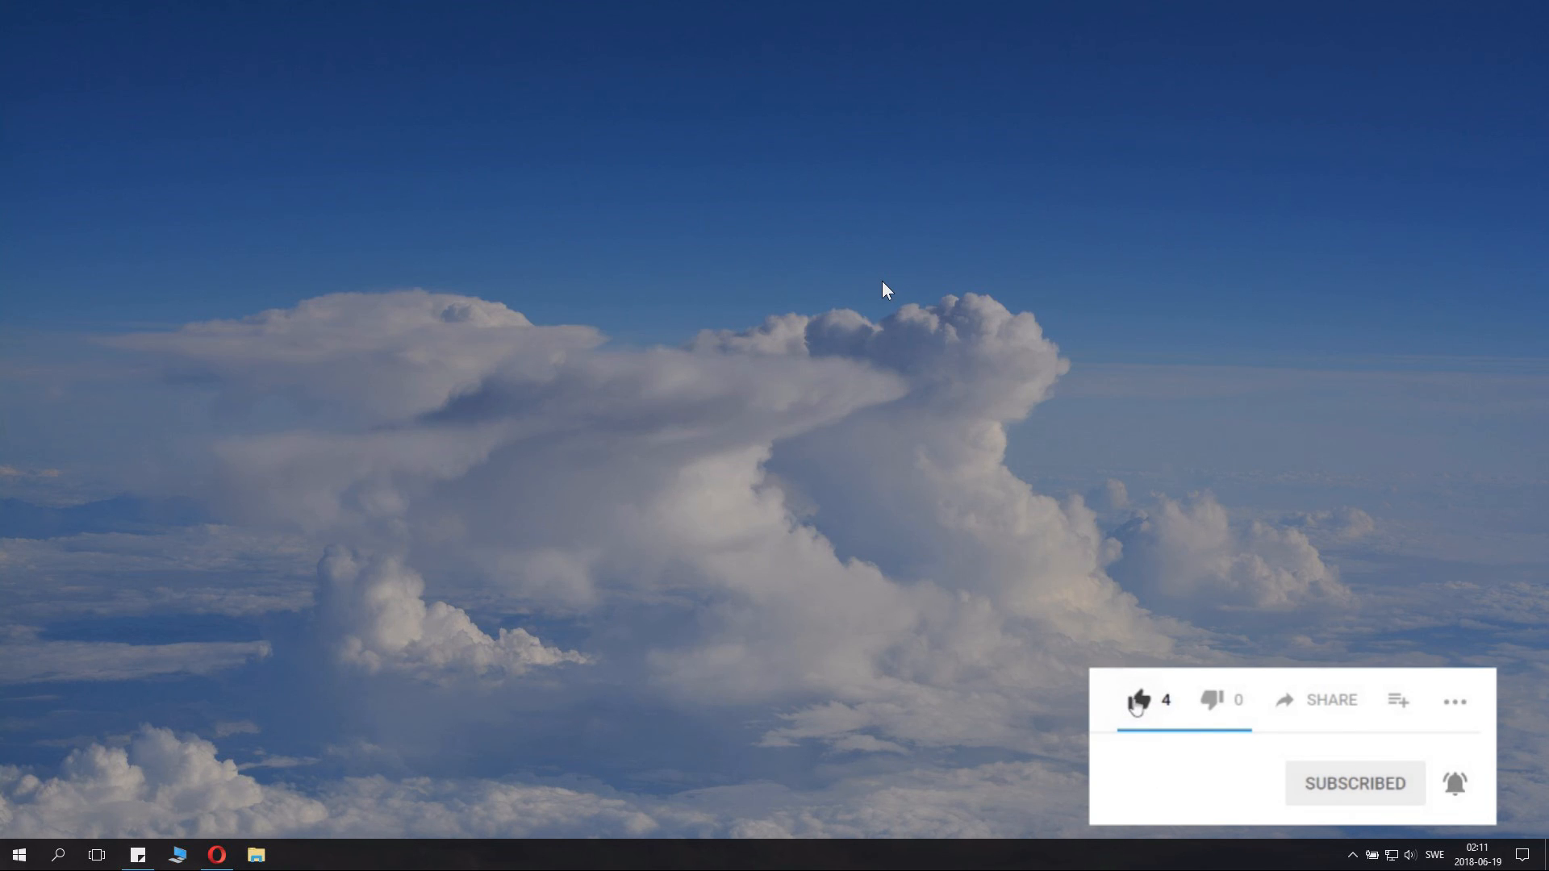